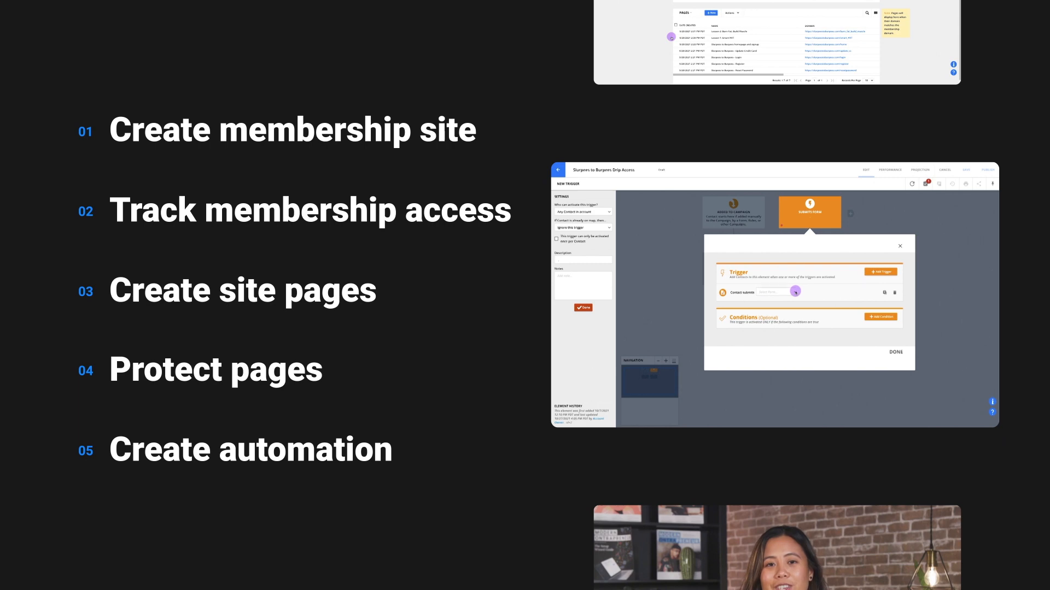
From Pages > Membership, create a new membership site titled 'Slurpees to Burpees'
left_click(776, 292)
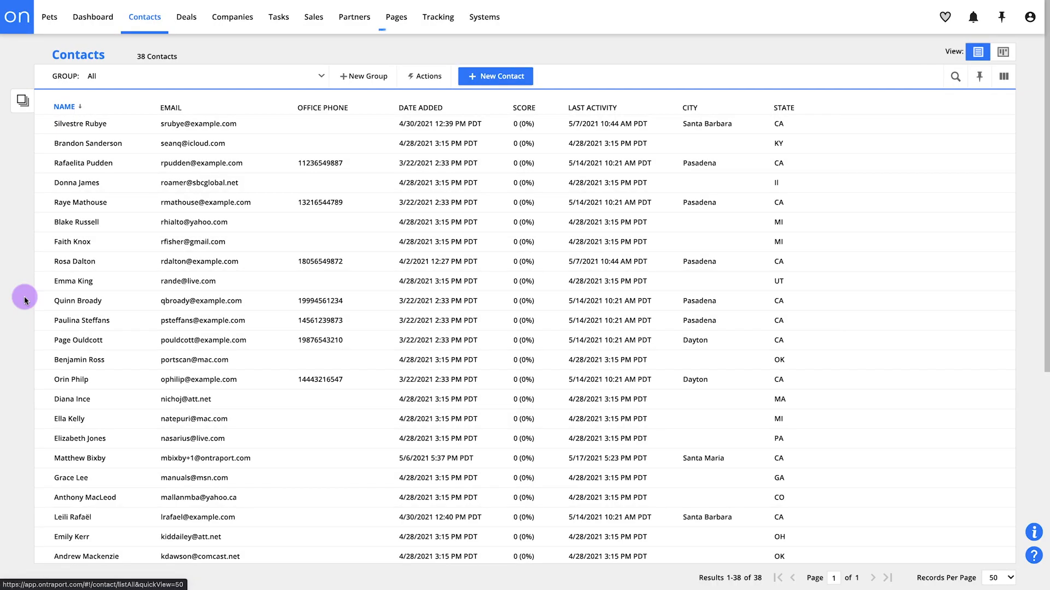
left_click(396, 17)
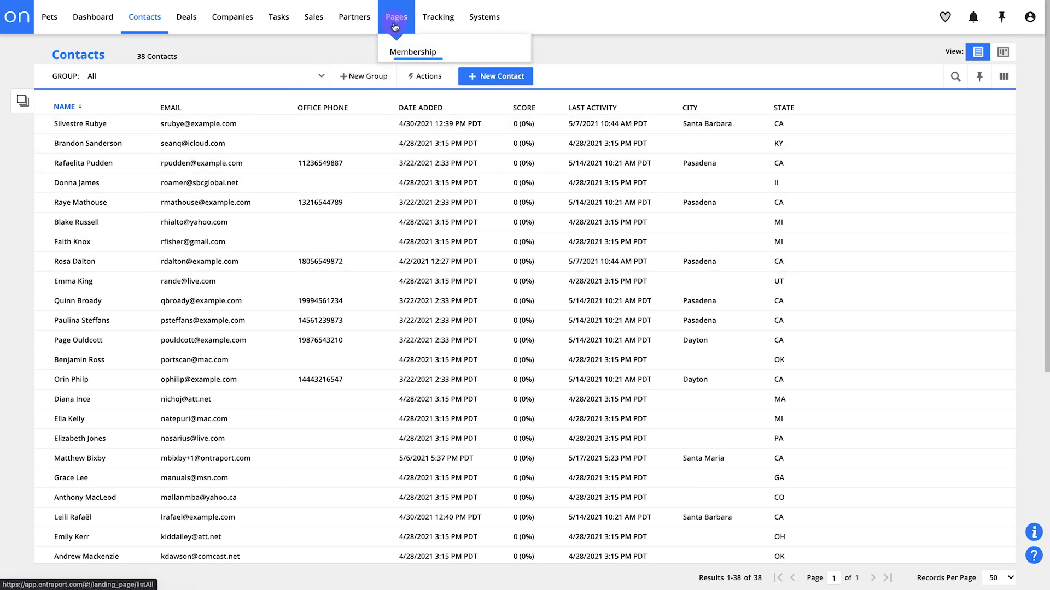
left_click(413, 52)
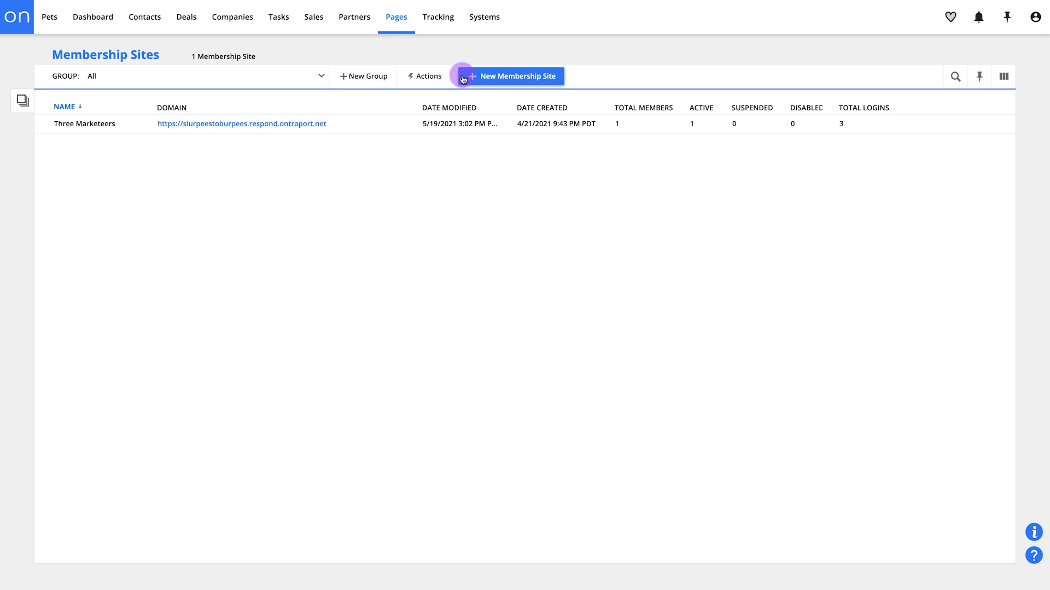
left_click(513, 76)
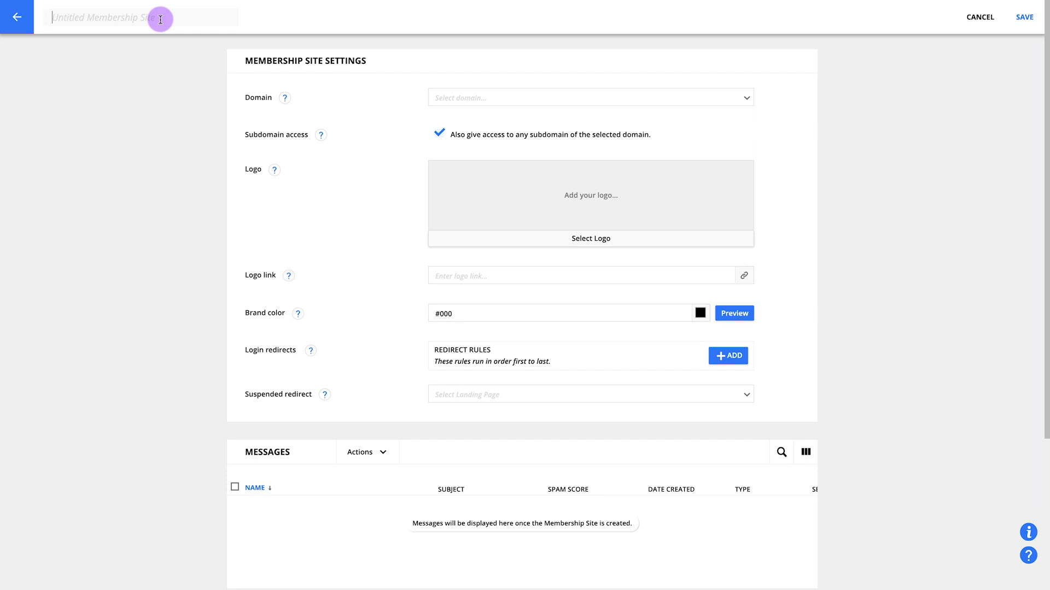
type("Slur")
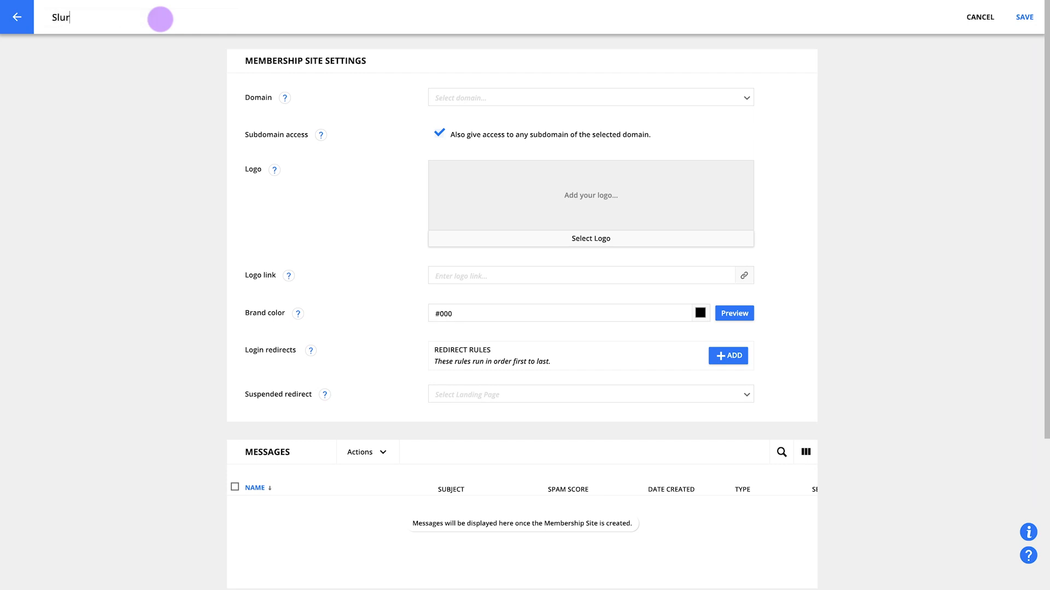
type("pees to B")
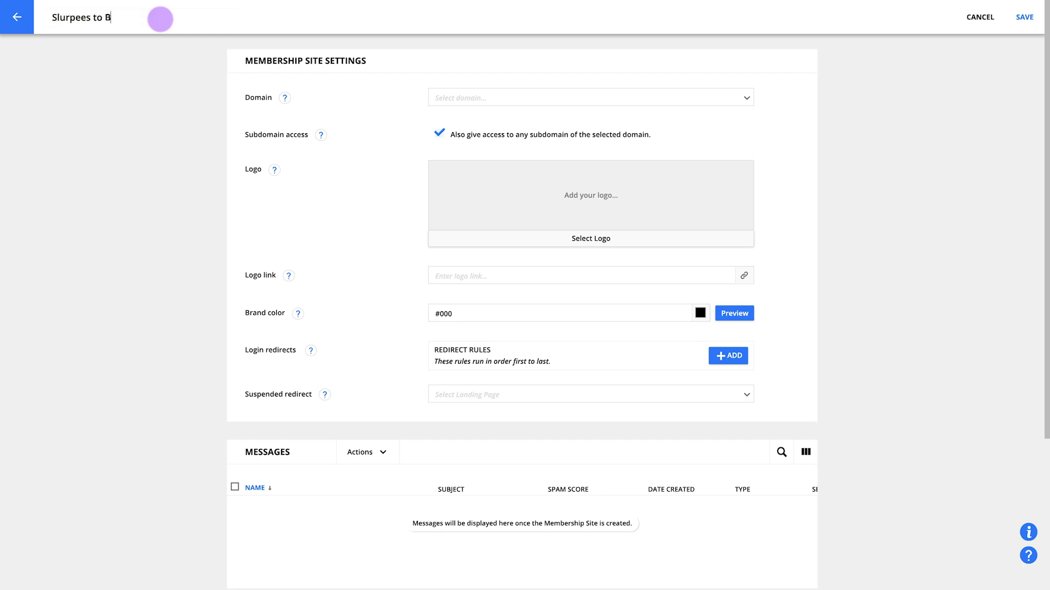
type("urpees")
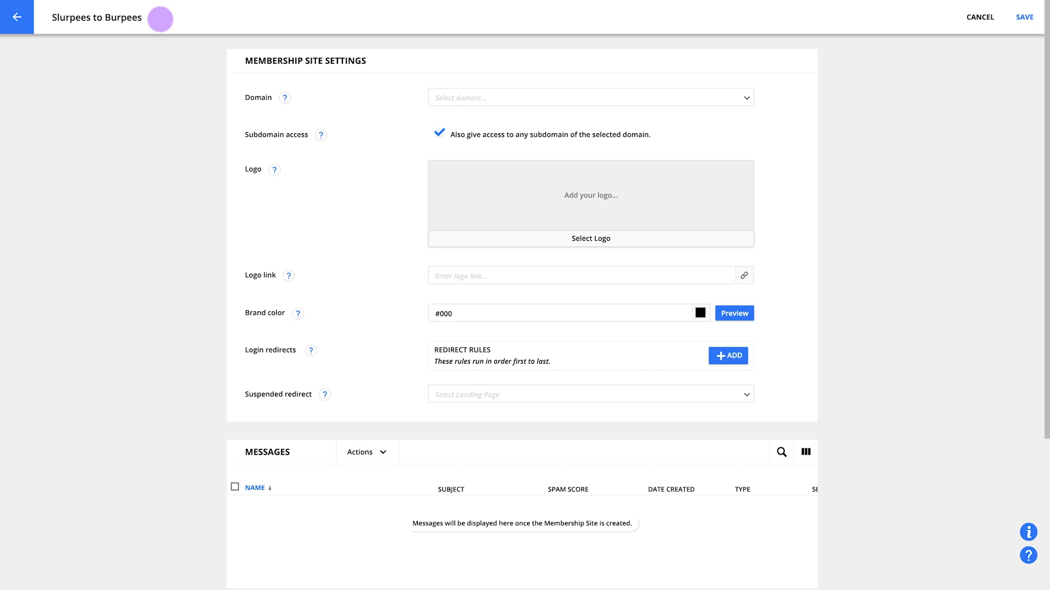
mouse_move(218, 50)
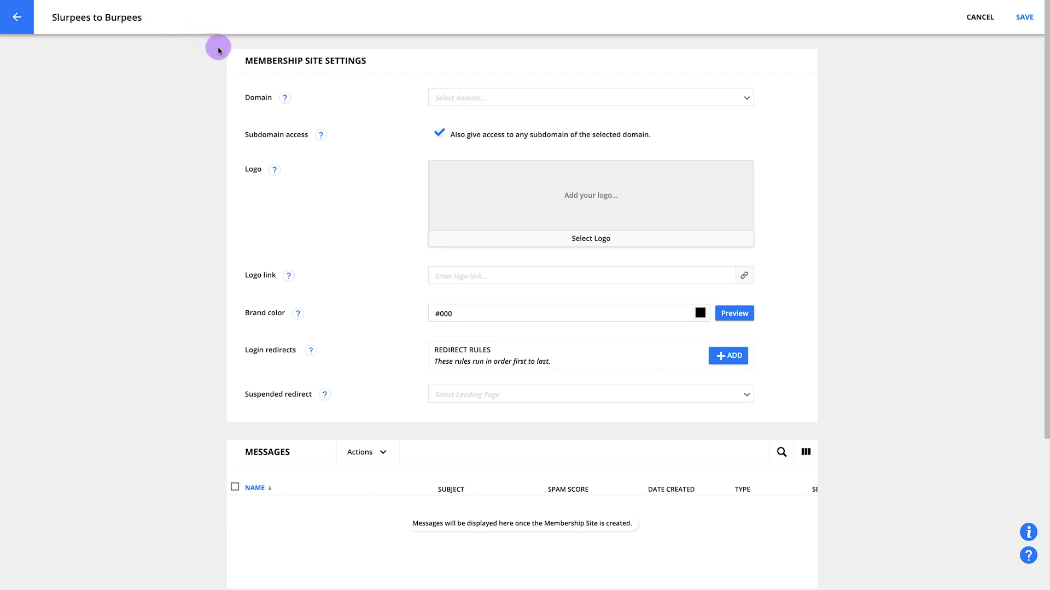
mouse_move(577, 62)
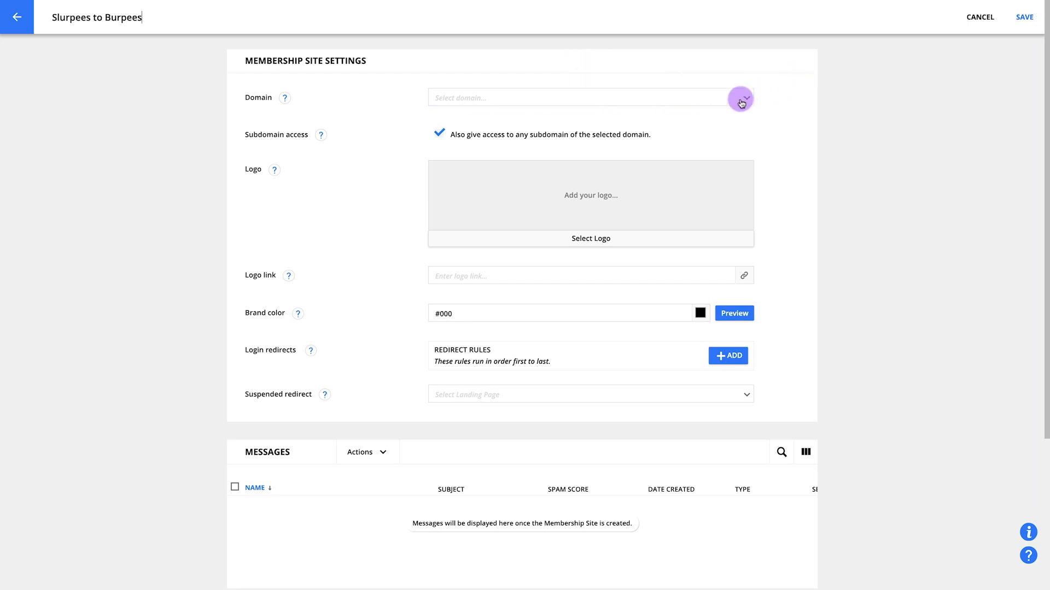
Set up the custom domain slurpeestoburpees.com for the site
left_click(739, 98)
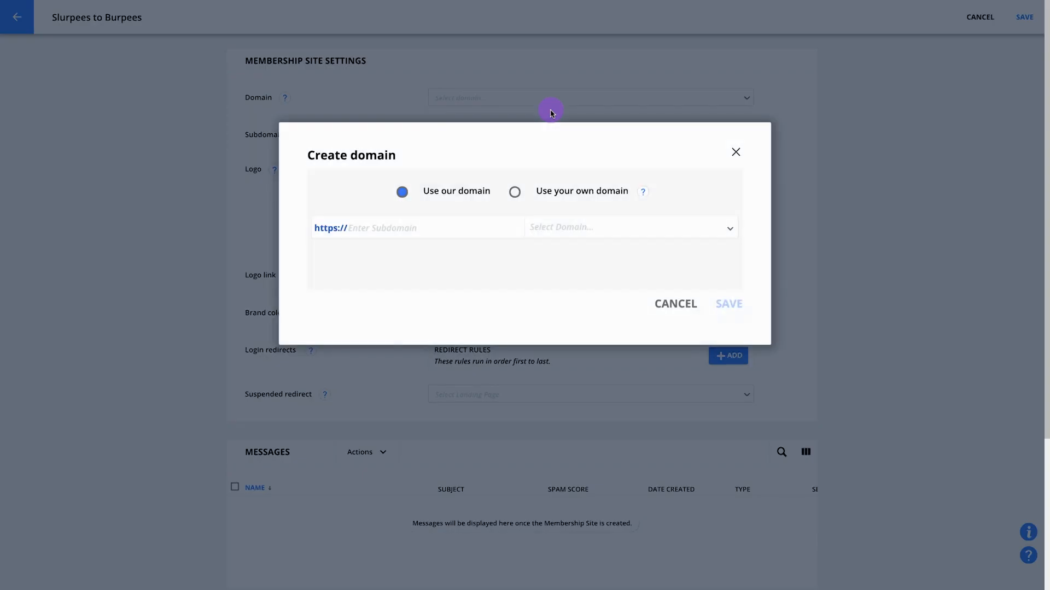
type("s")
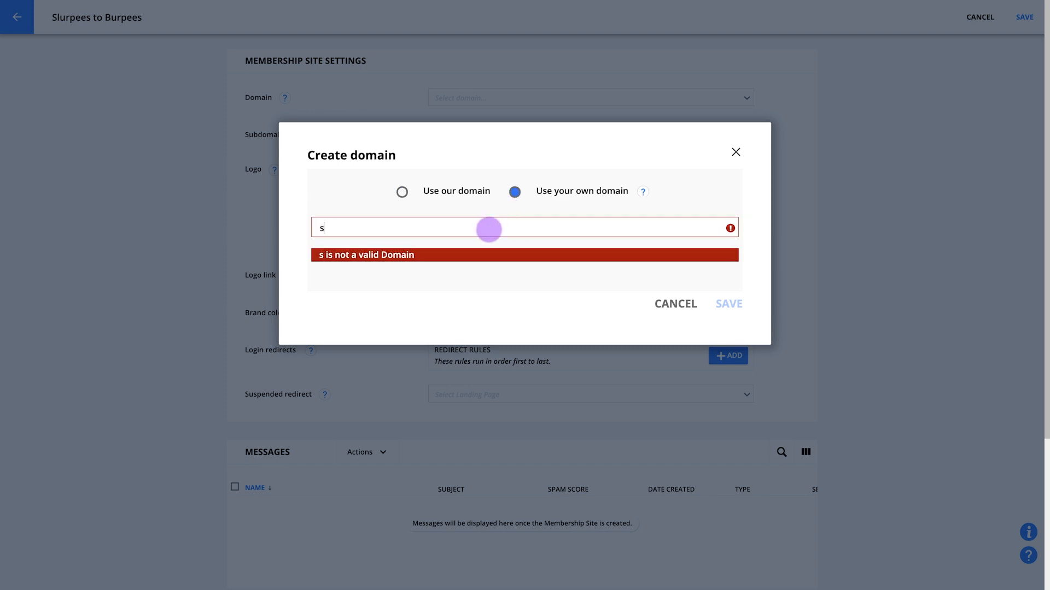
type("slurpeestoburpees.com")
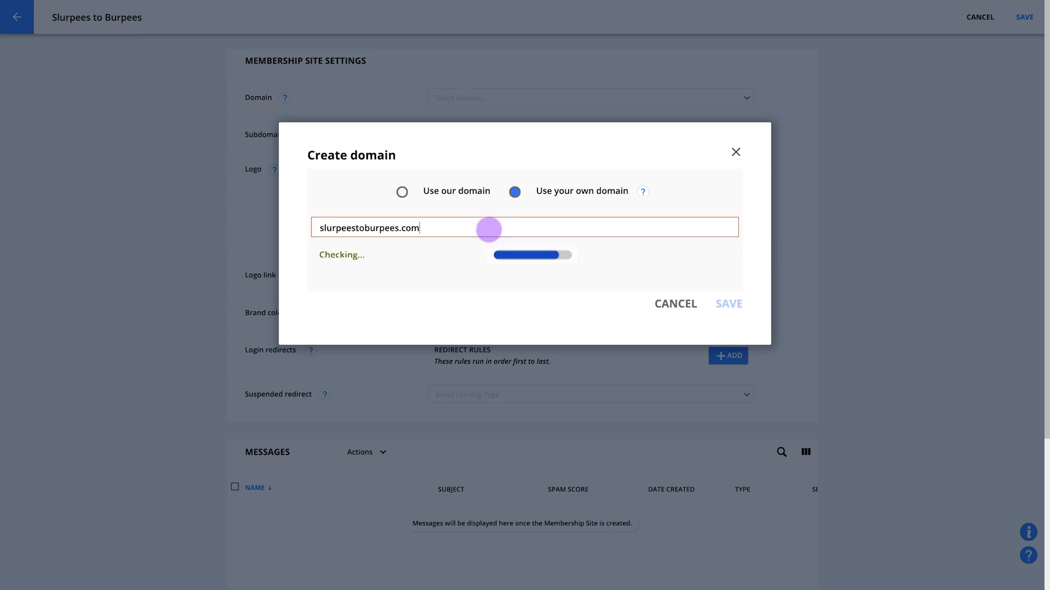
left_click(728, 304)
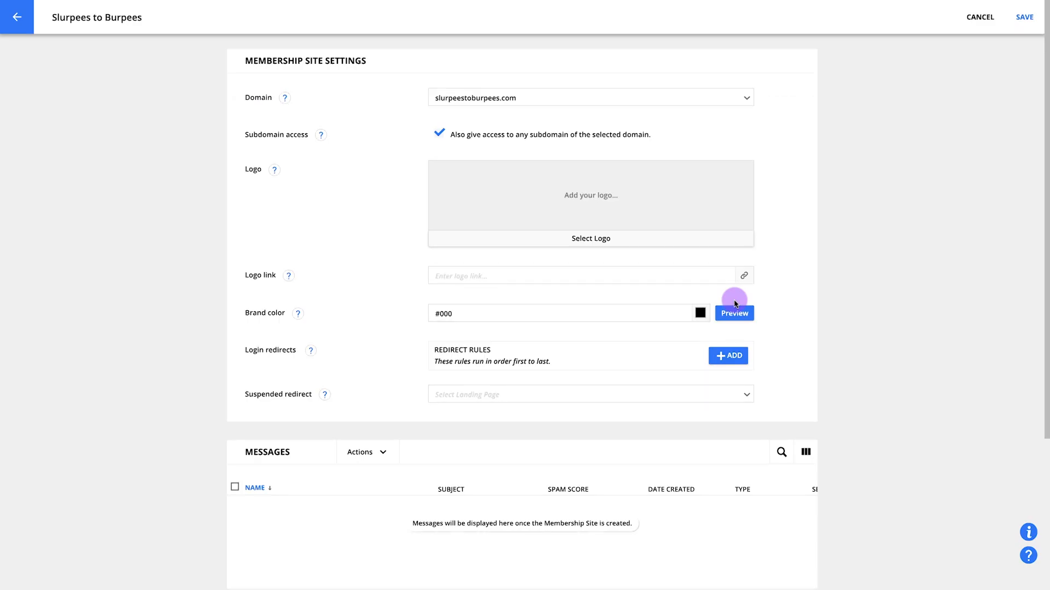
Choose the Slurpees To Burpees logo, set brand colour #ff4548, and save the site
left_click(590, 238)
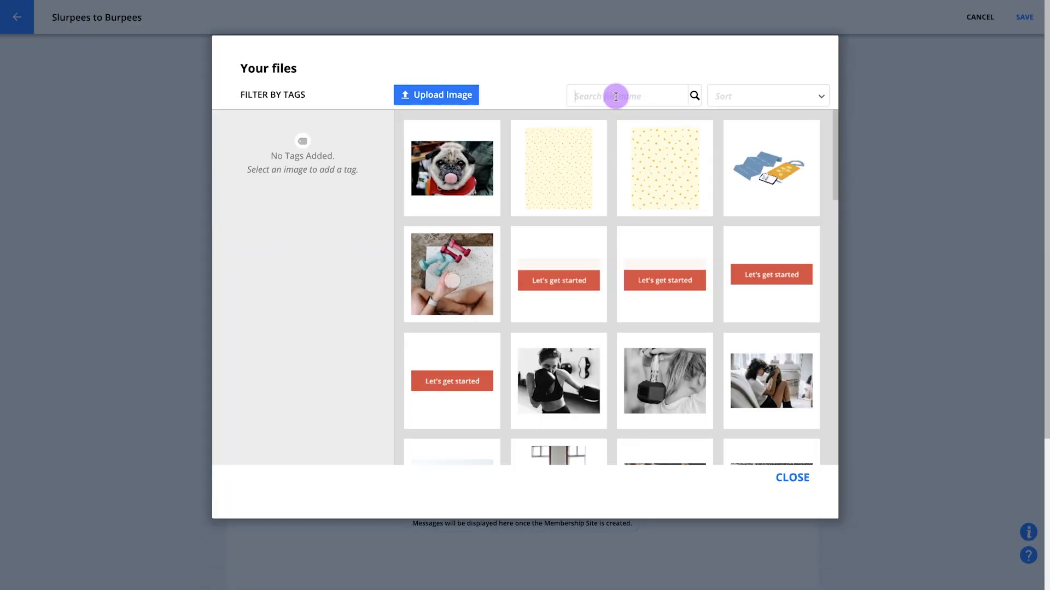
type("slurpees")
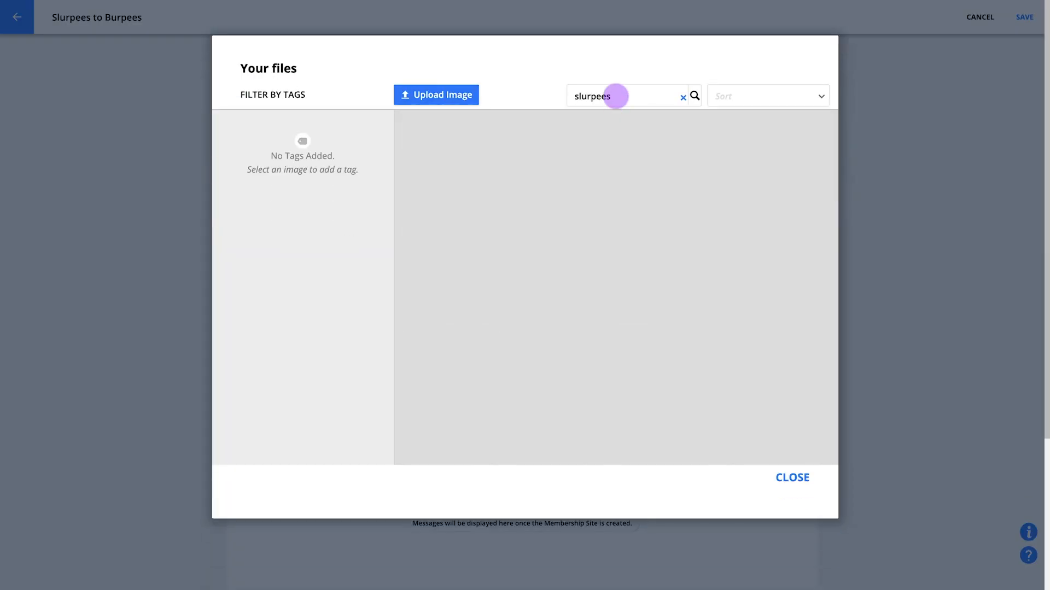
left_click(791, 478)
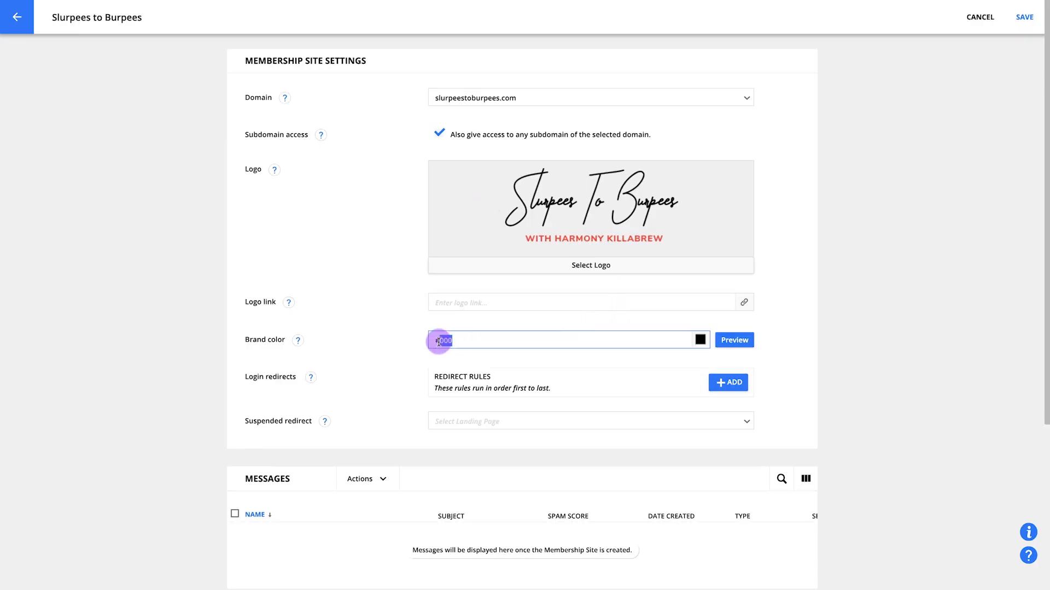
type("#ff4548")
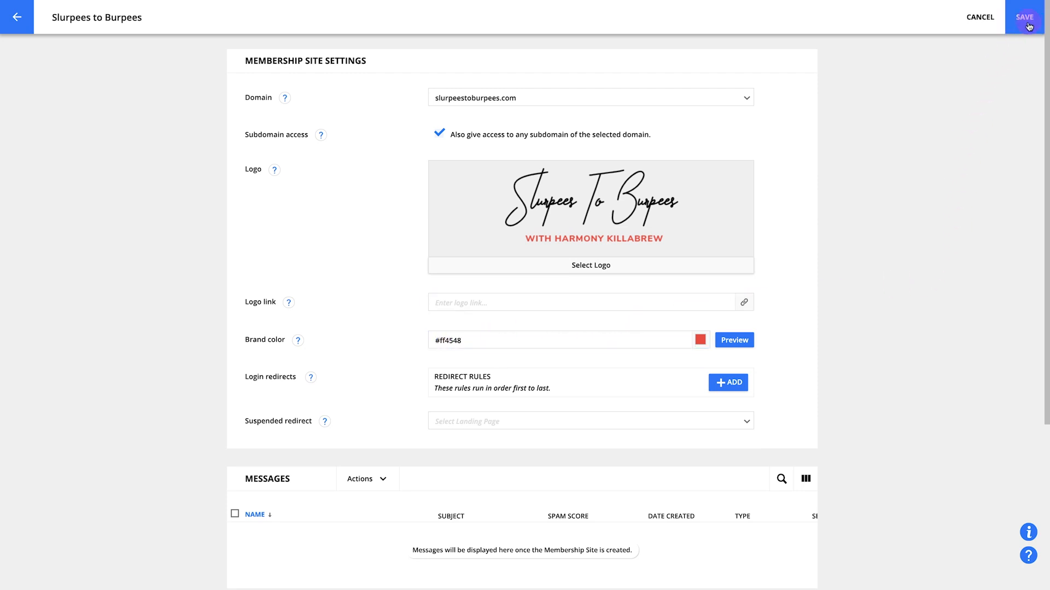
left_click(1024, 17)
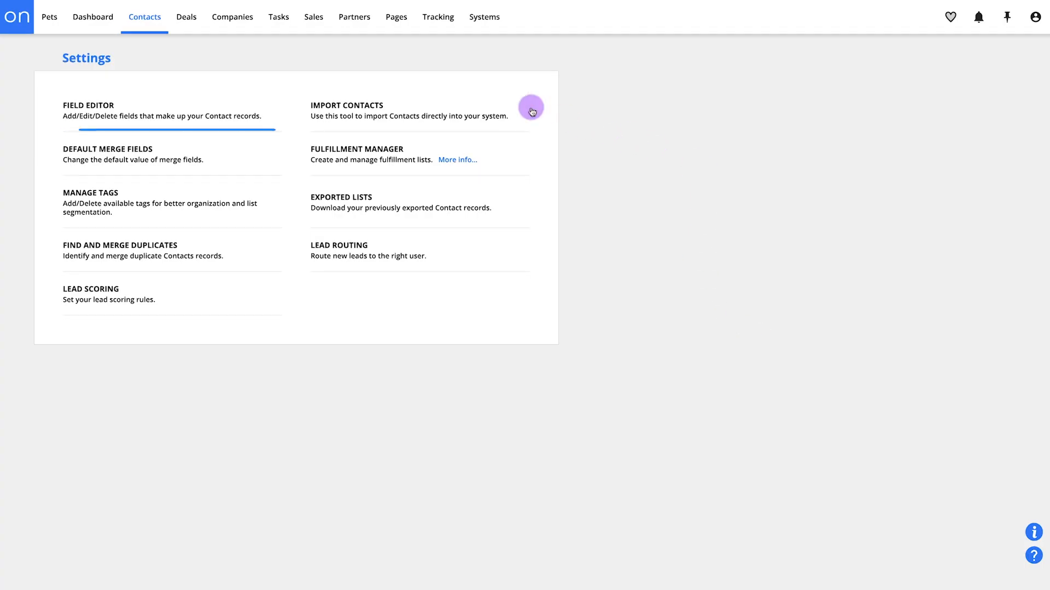
Add a MEMBERSHIP FIELDS section to the Memberships group in the Field Editor
left_click(87, 105)
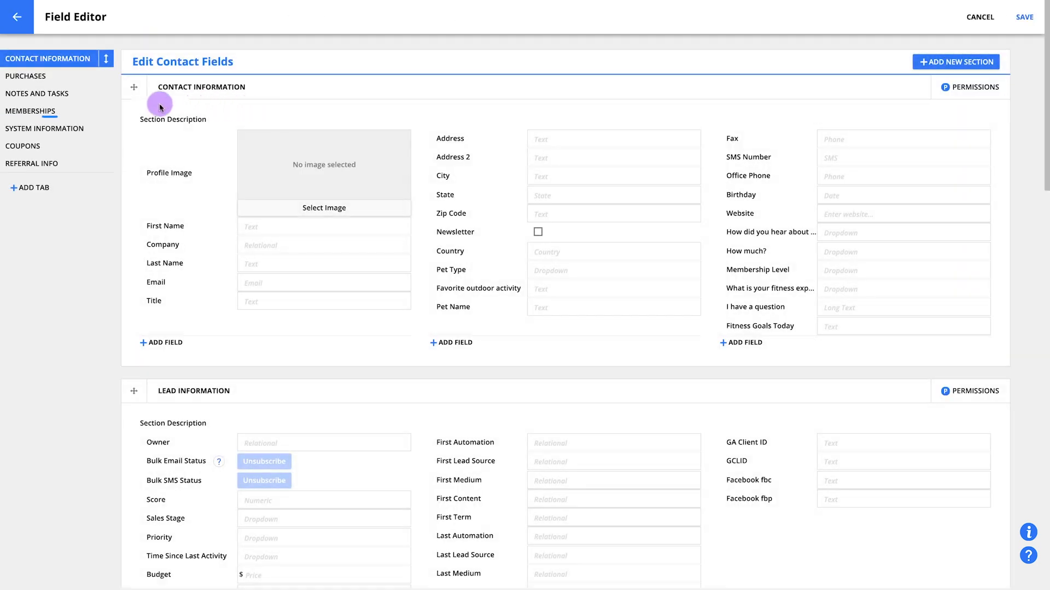
left_click(30, 110)
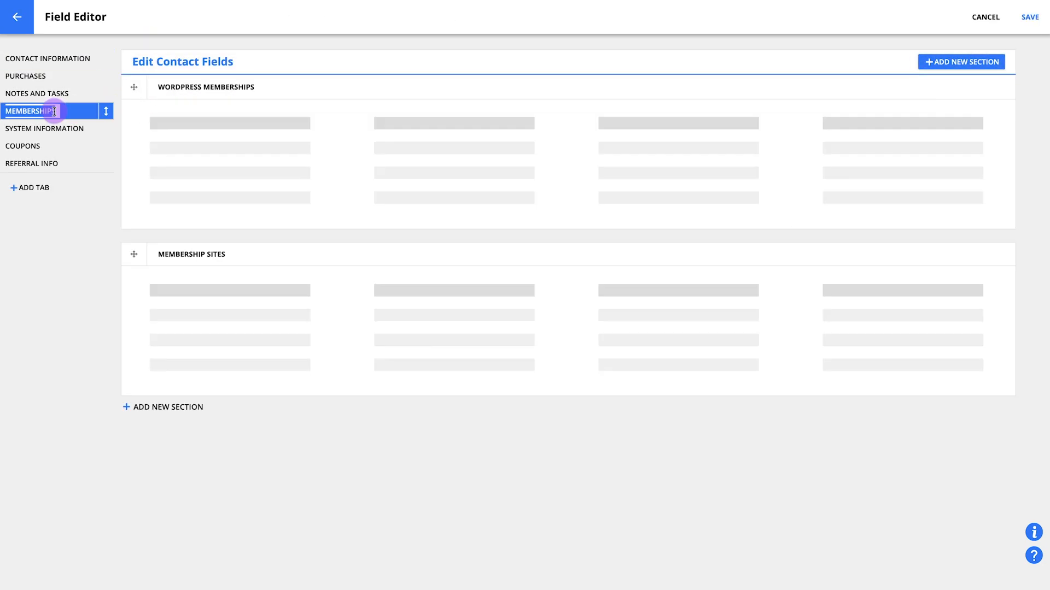
mouse_move(139, 408)
type("M")
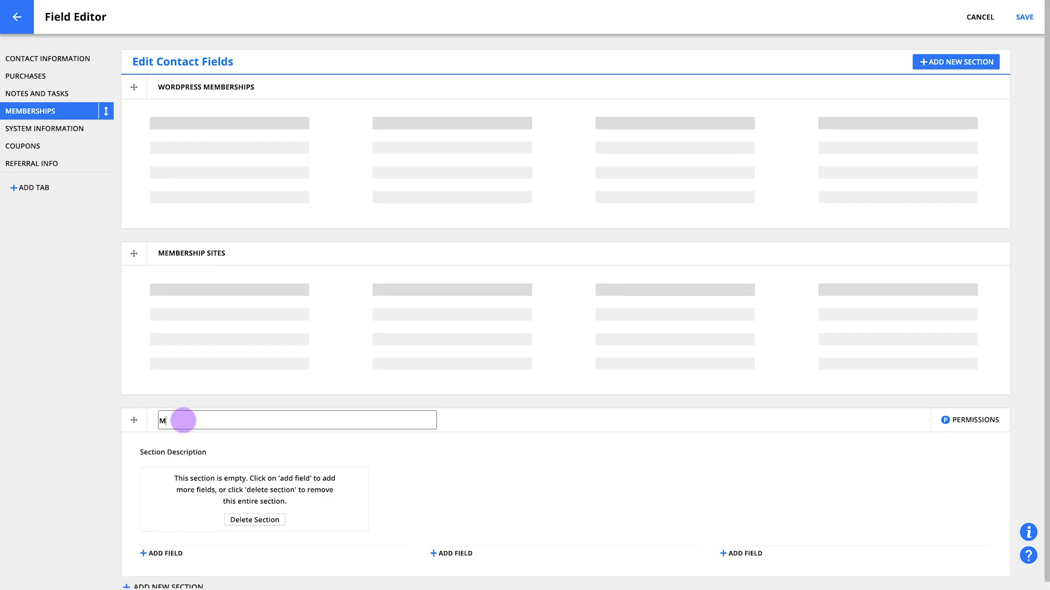
type("EMBERSHIP FIELDS")
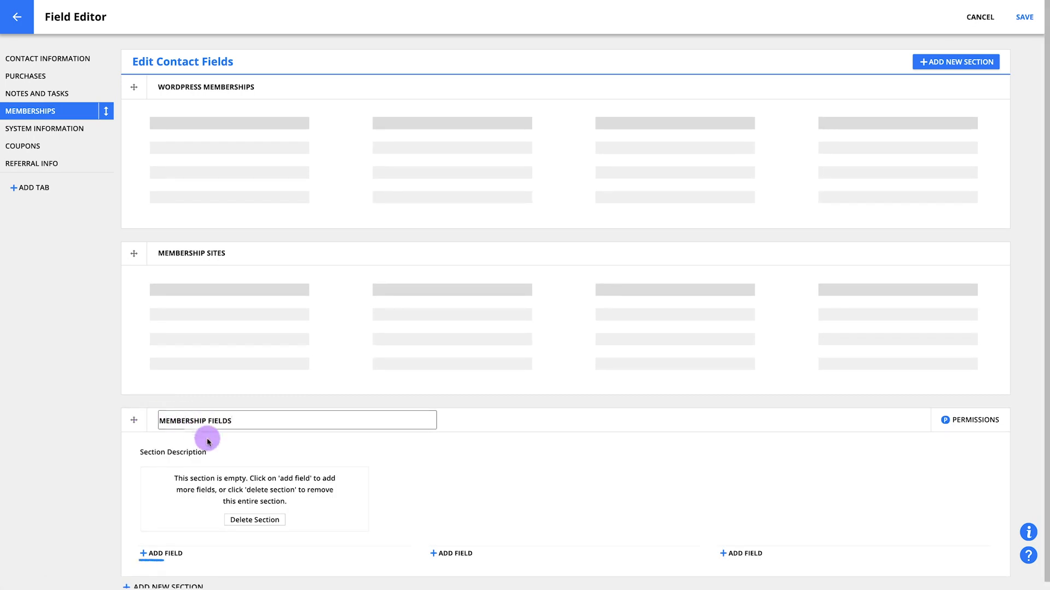
Add a Membership Lessons list selection field with Week 1 and Week 2, then save
left_click(161, 554)
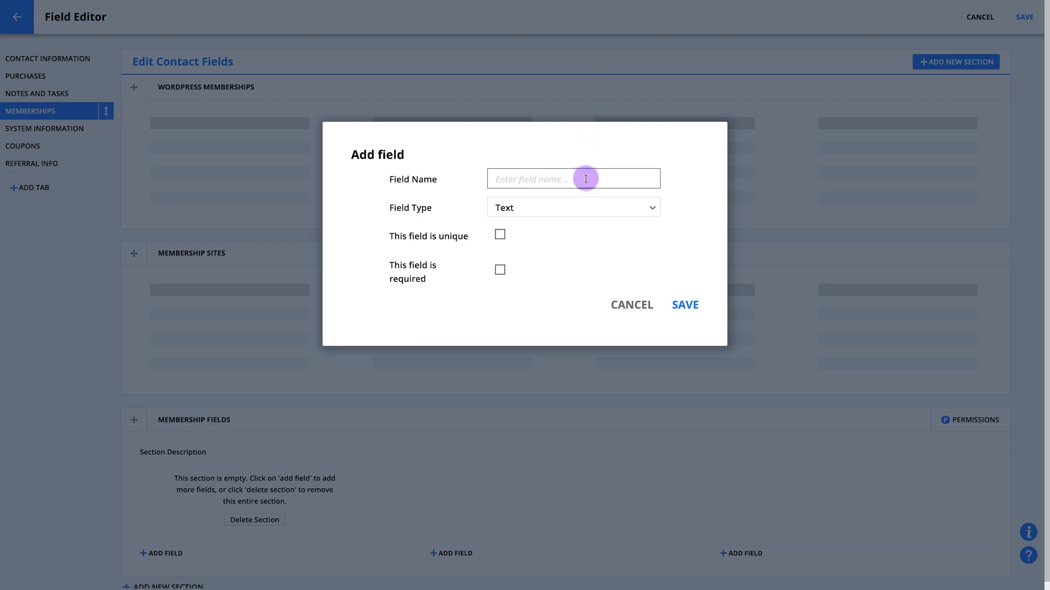
type("Membership Lessons")
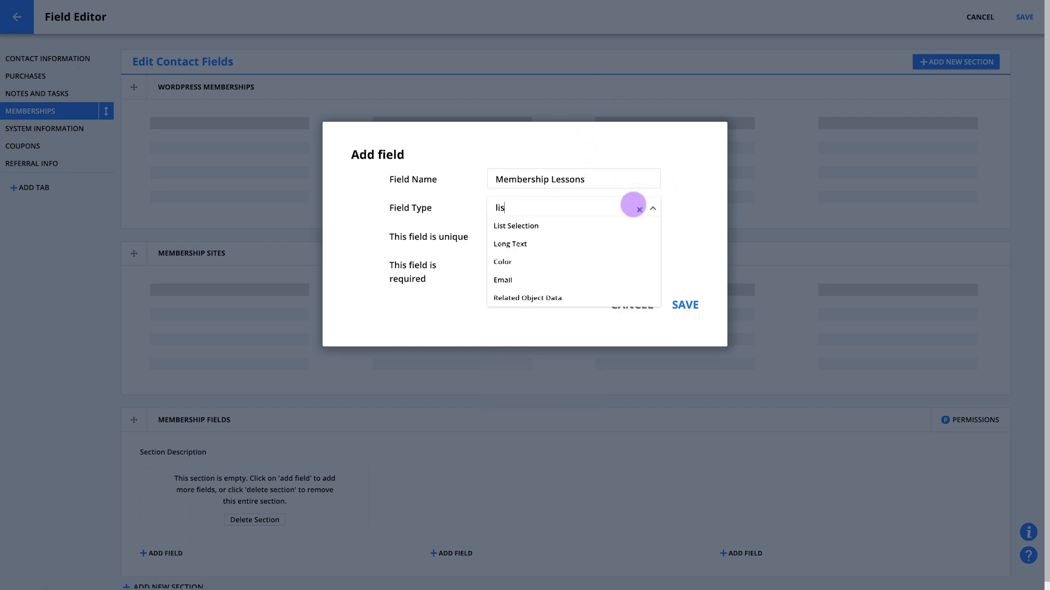
left_click(515, 225)
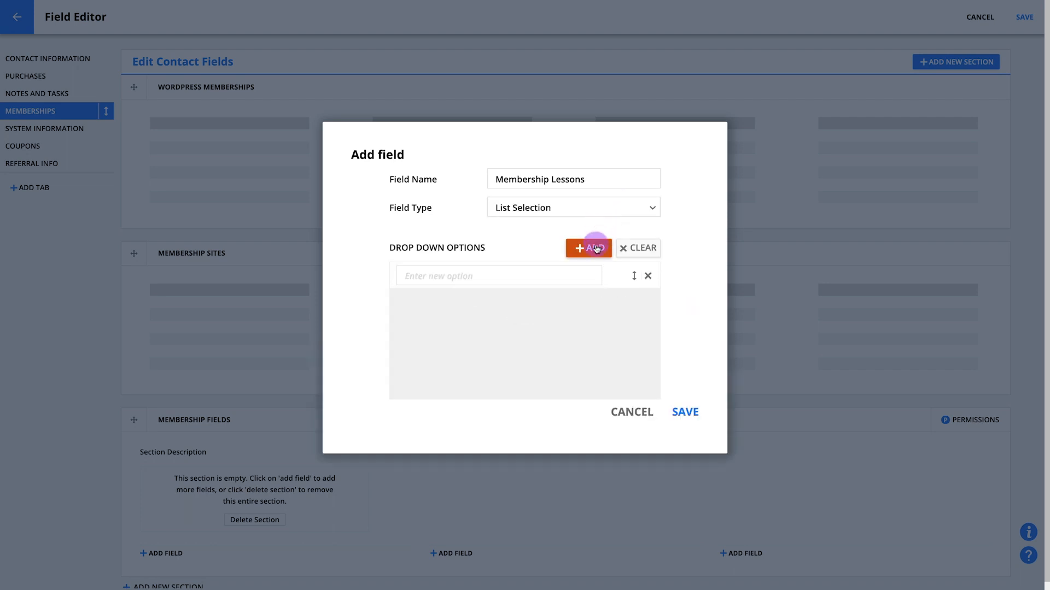
type("Week 1")
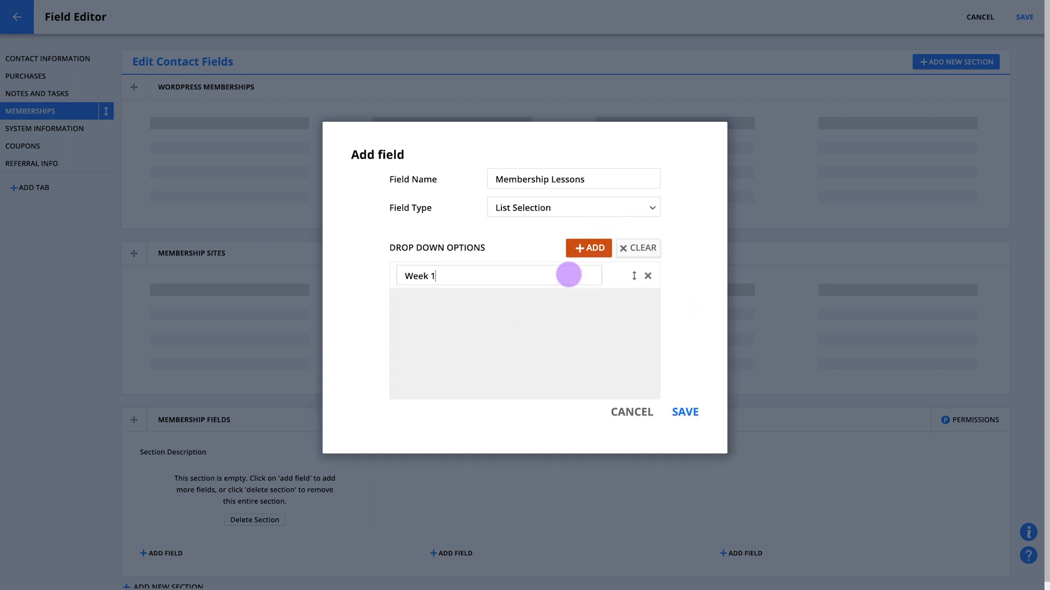
left_click(588, 248)
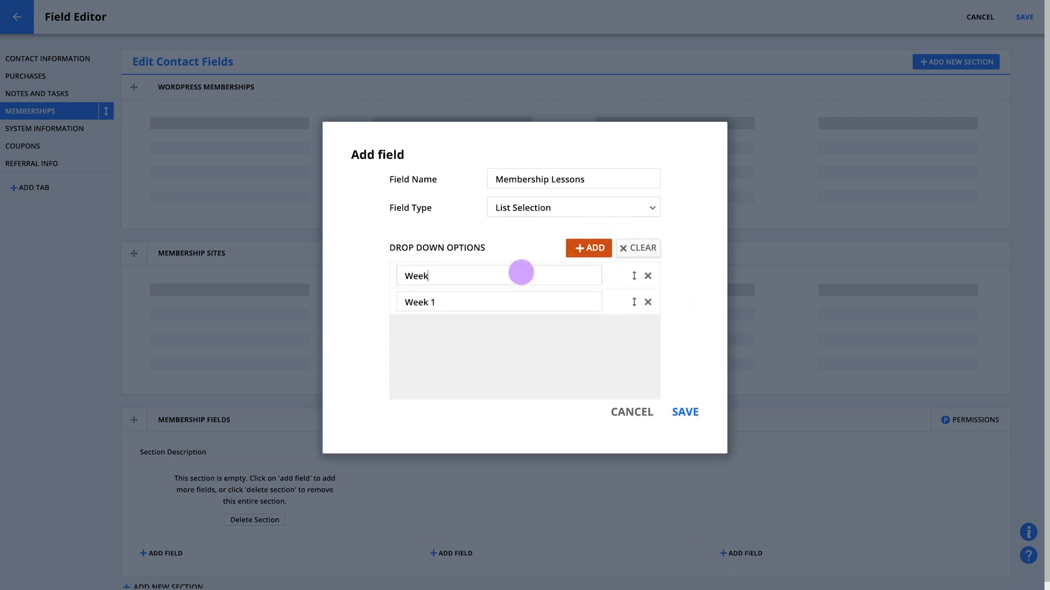
type("Week 2")
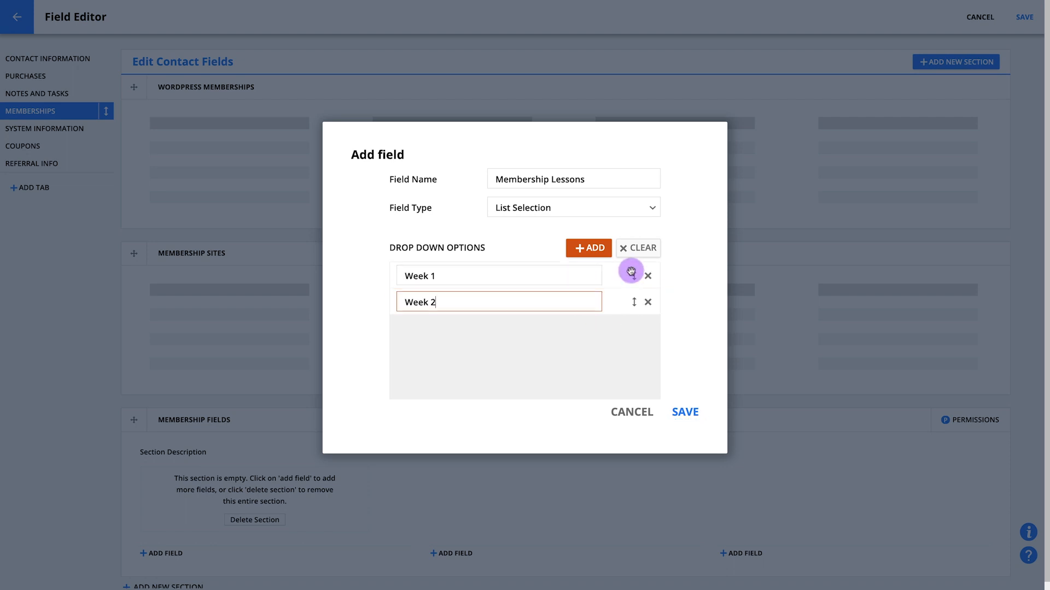
left_click(684, 411)
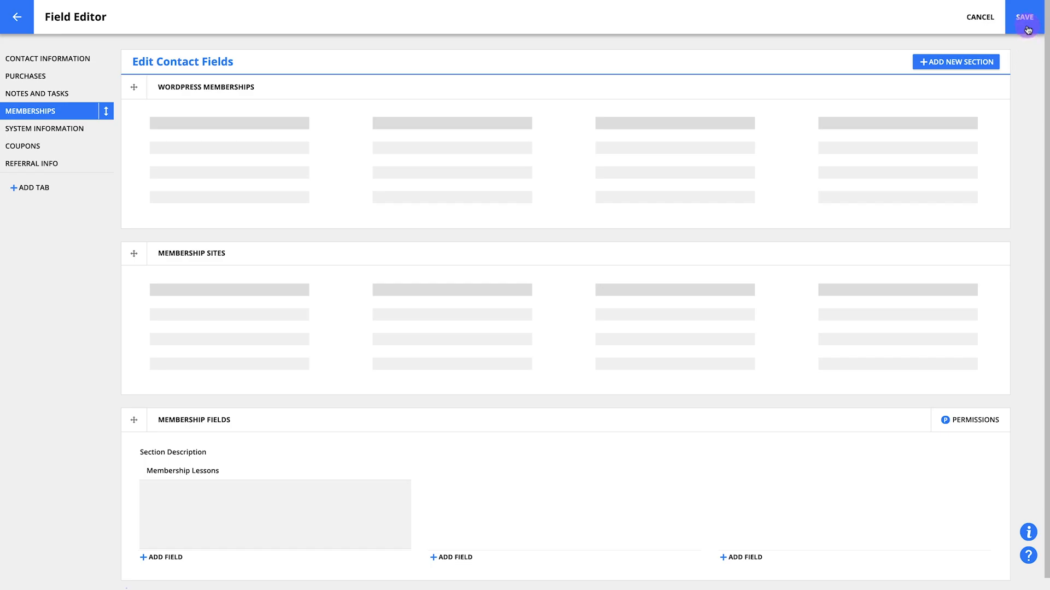
left_click(1024, 17)
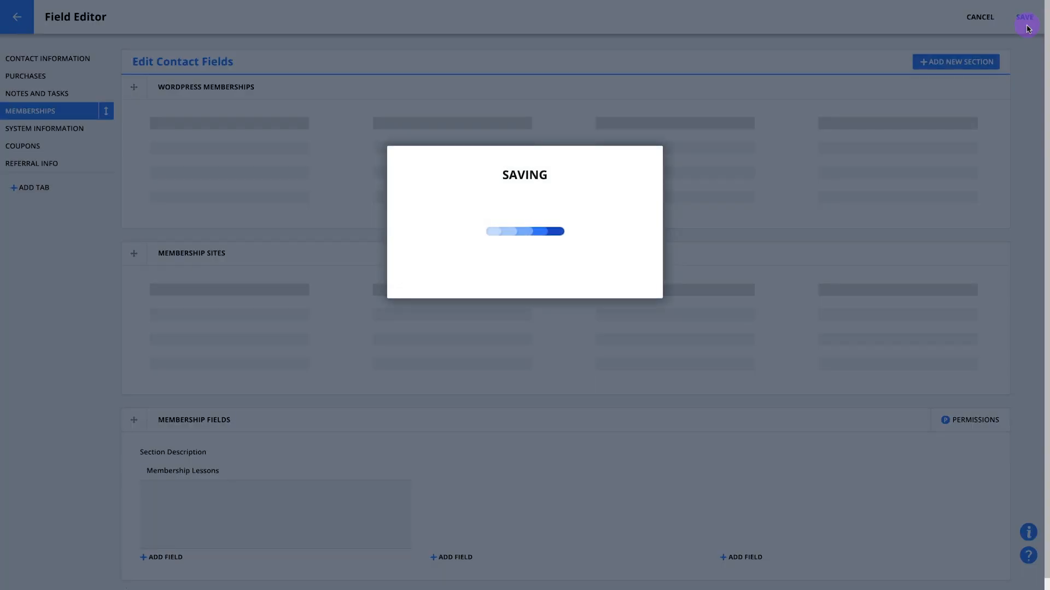
left_click(1024, 17)
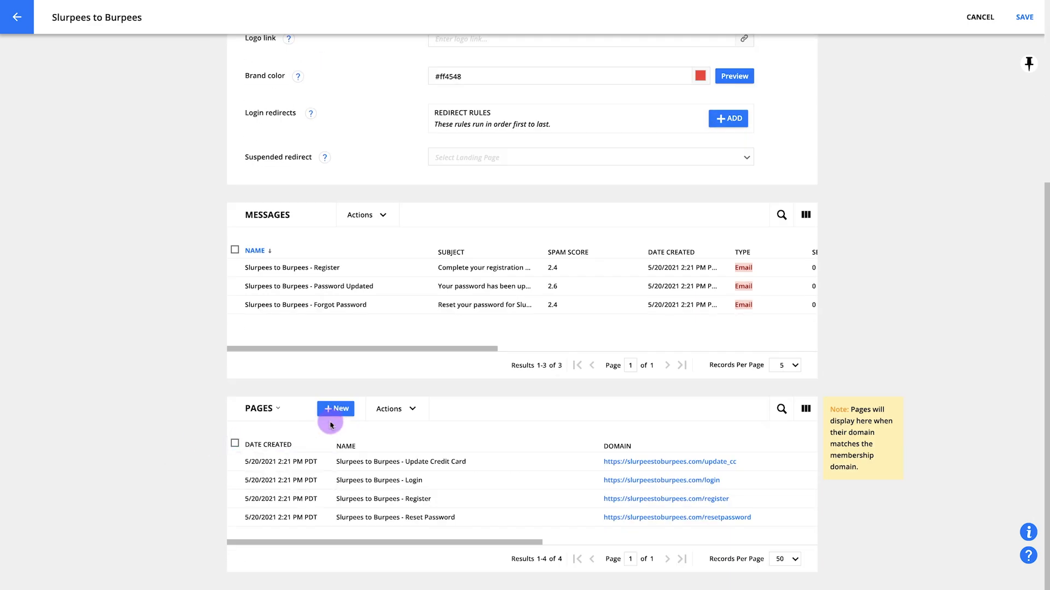
Create a from-scratch landing page titled 'Slurpees to Burpees homepage and signup'
left_click(17, 17)
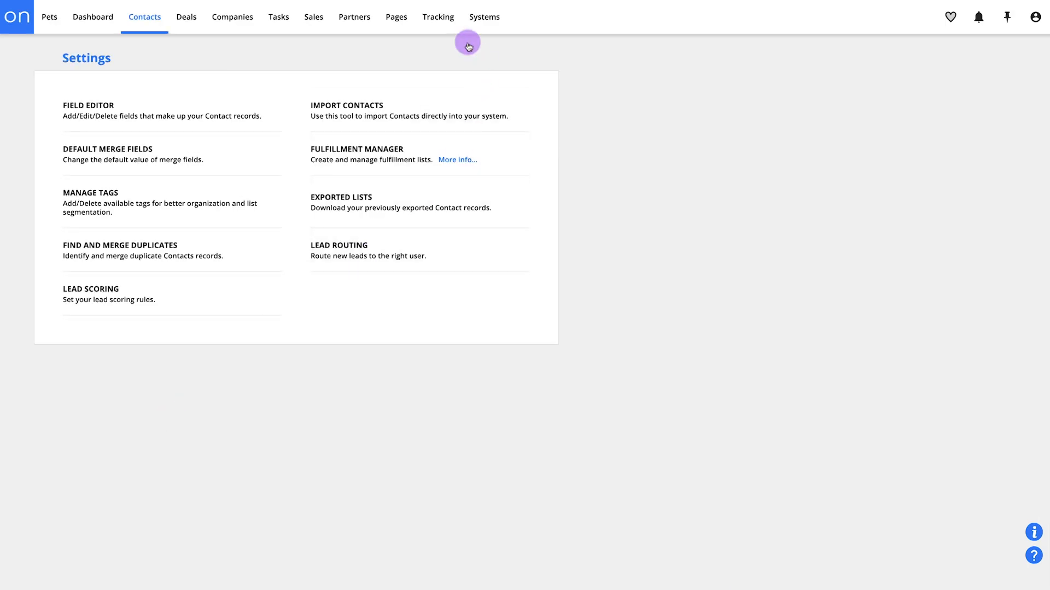
left_click(395, 17)
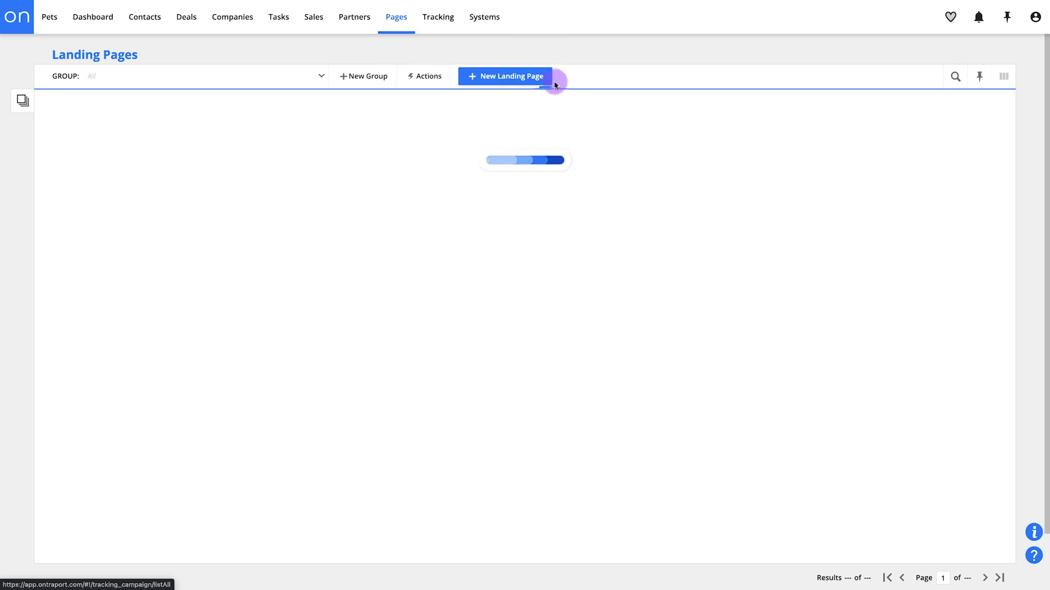
left_click(505, 75)
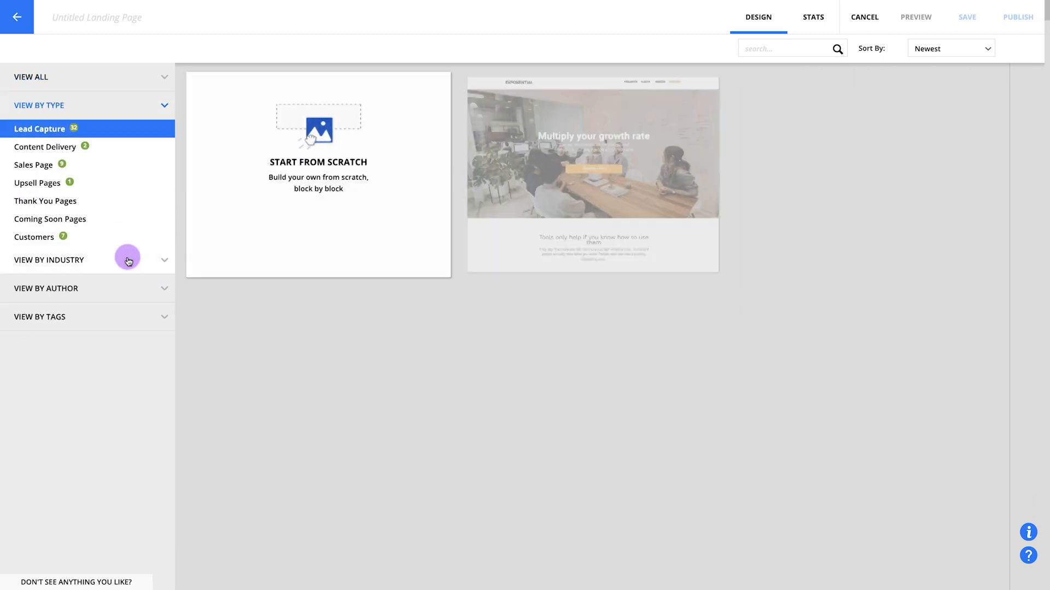
left_click(45, 147)
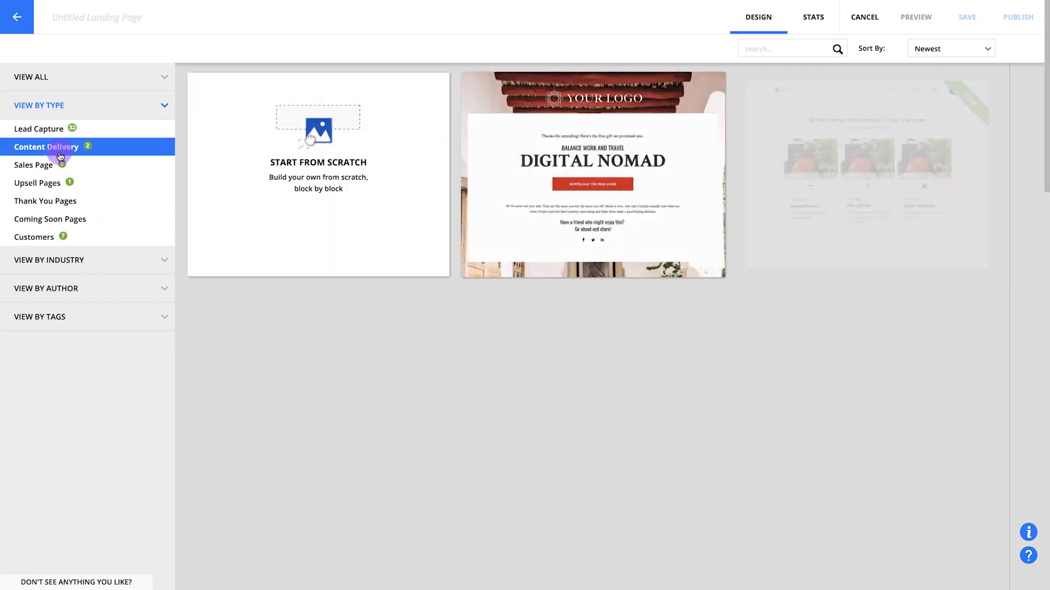
left_click(48, 146)
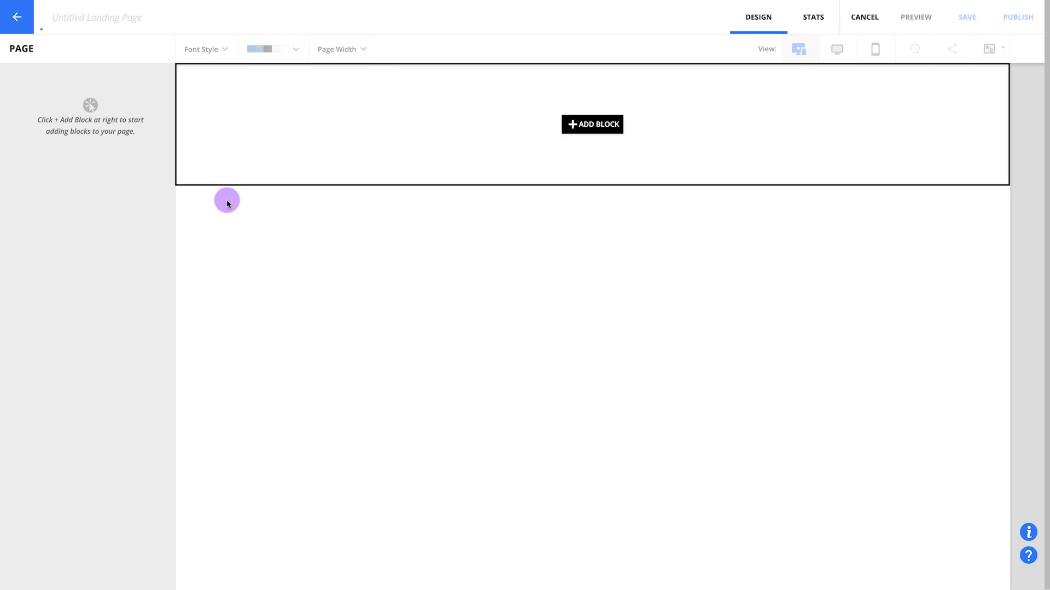
type("S")
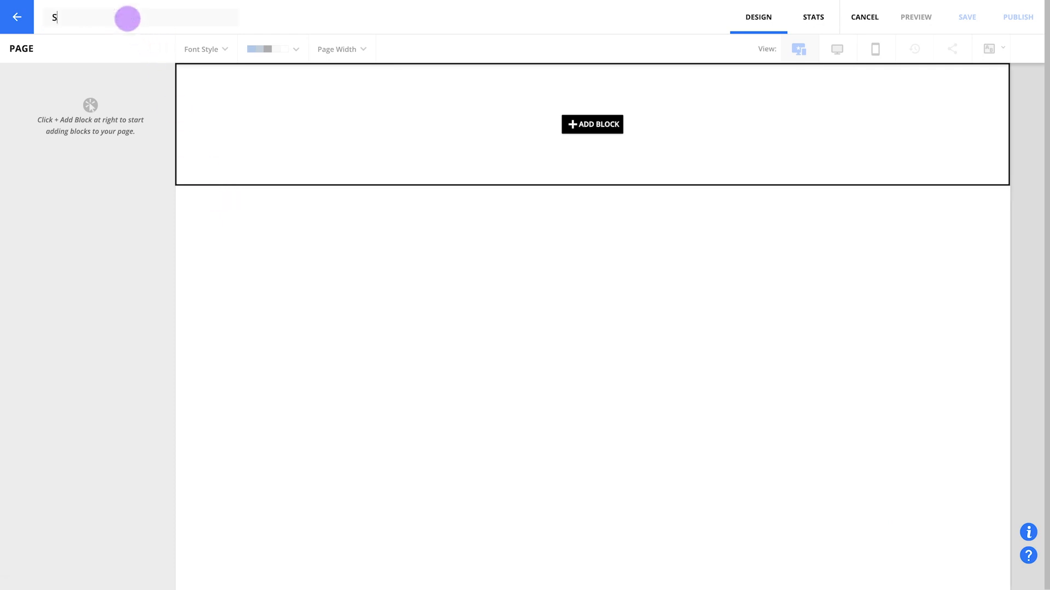
type("lurpees to Burpees homepage and sig")
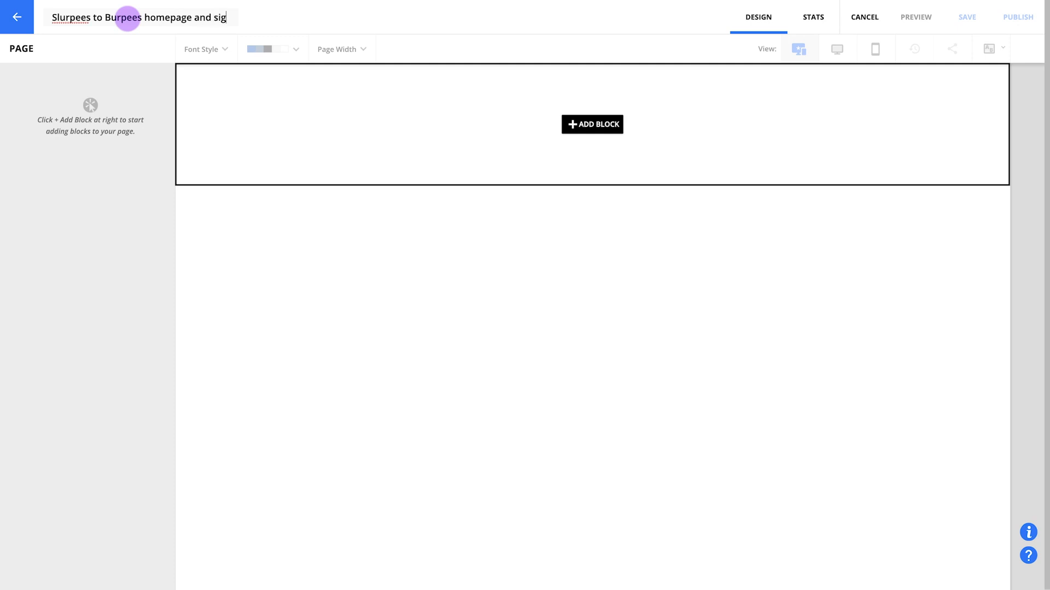
type("nup")
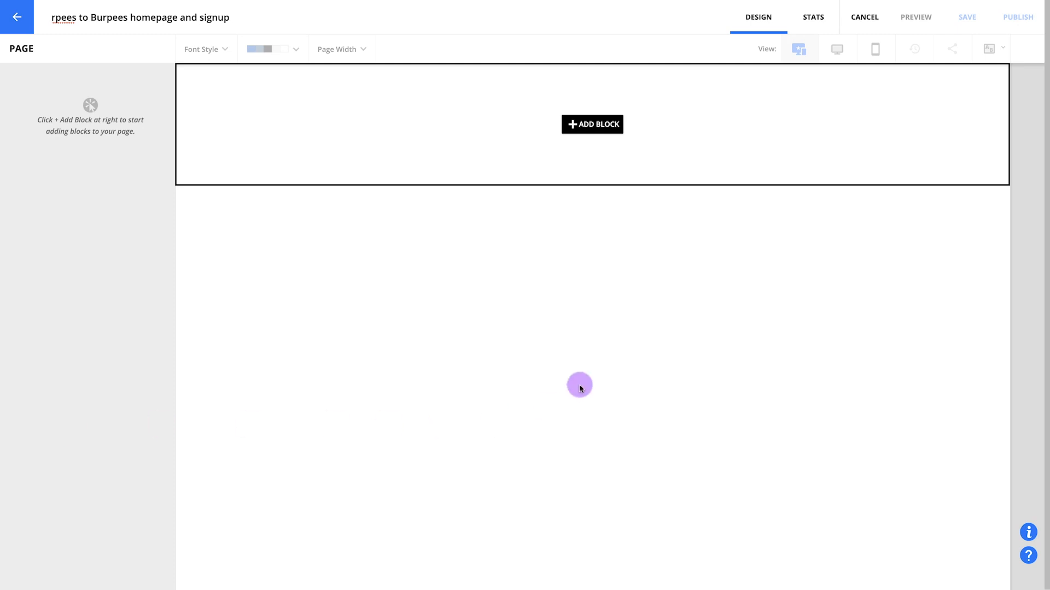
Insert the Fitness Coach Nav header block onto the landing page
left_click(591, 125)
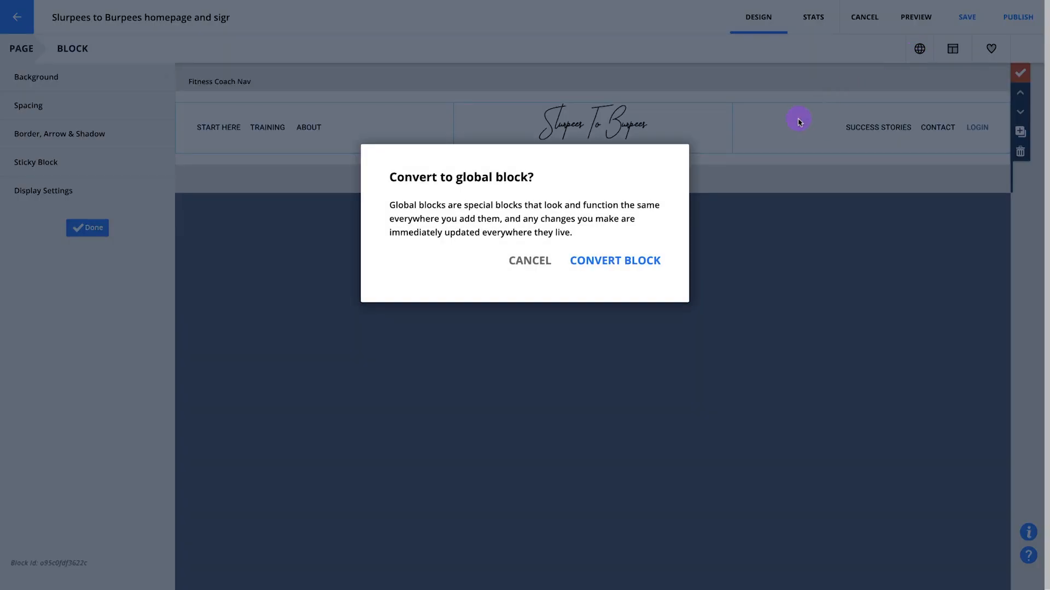
Convert the nav header to a global block, check its links, and publish it
left_click(614, 261)
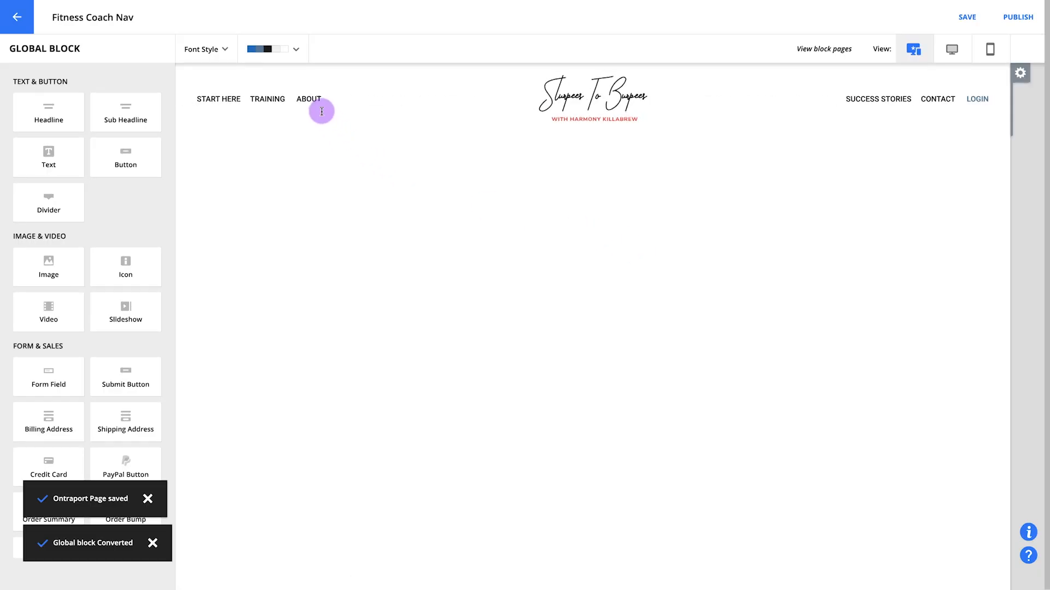
left_click(322, 99)
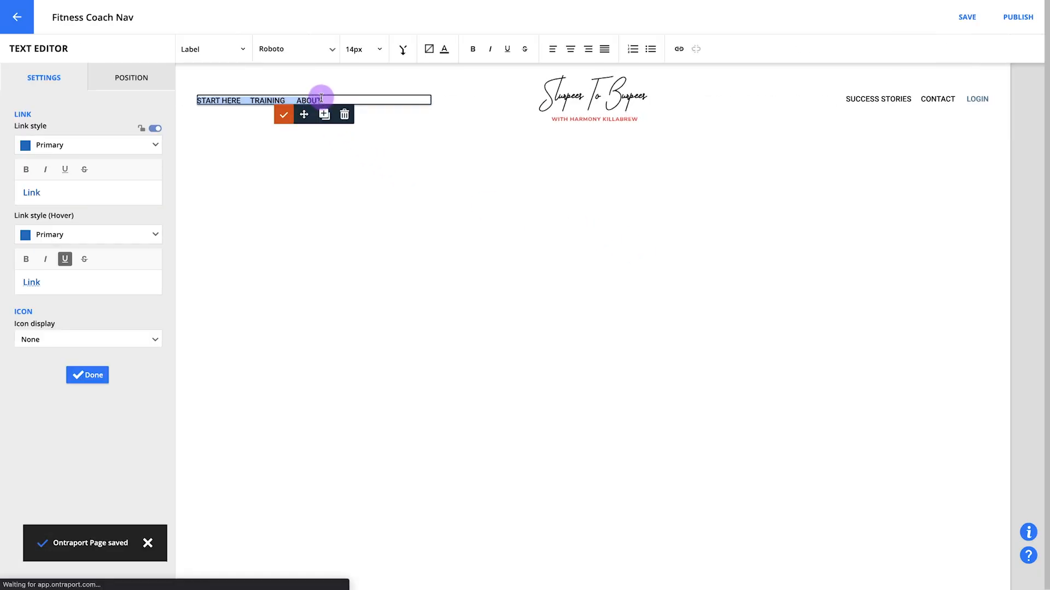
left_click(87, 375)
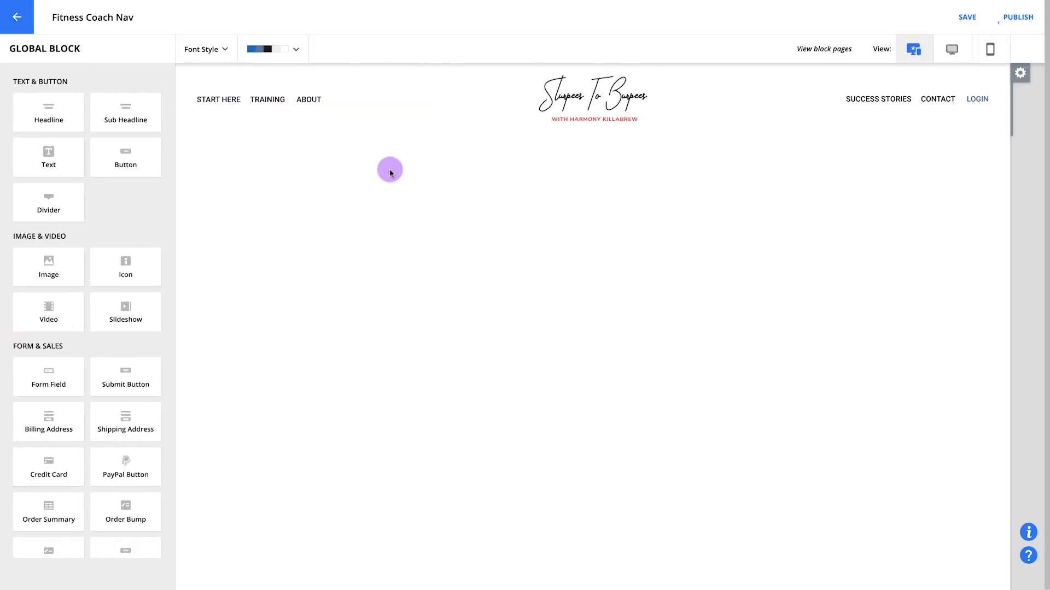
left_click(1017, 17)
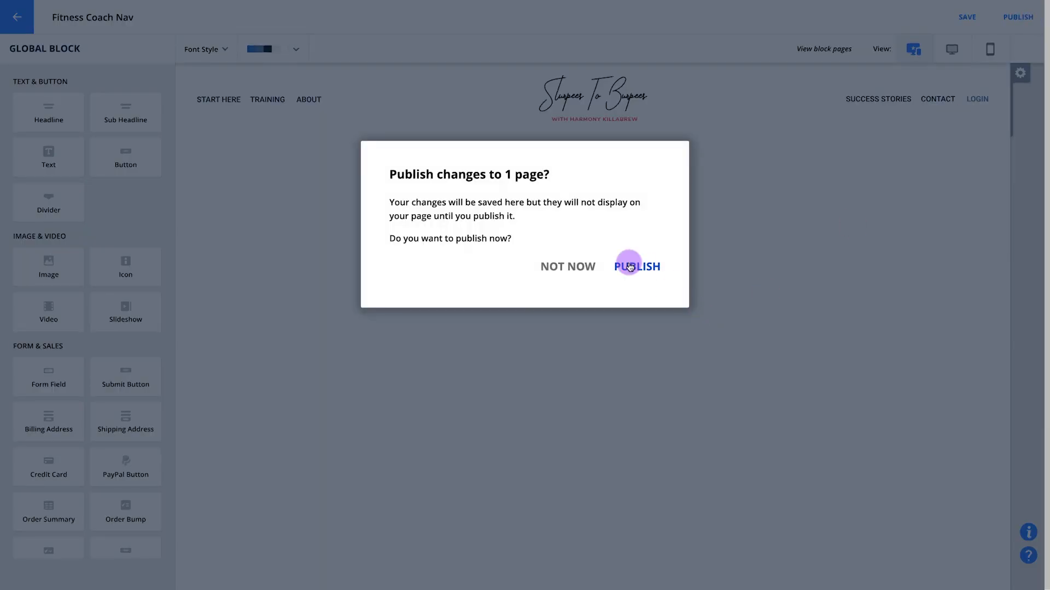
left_click(635, 265)
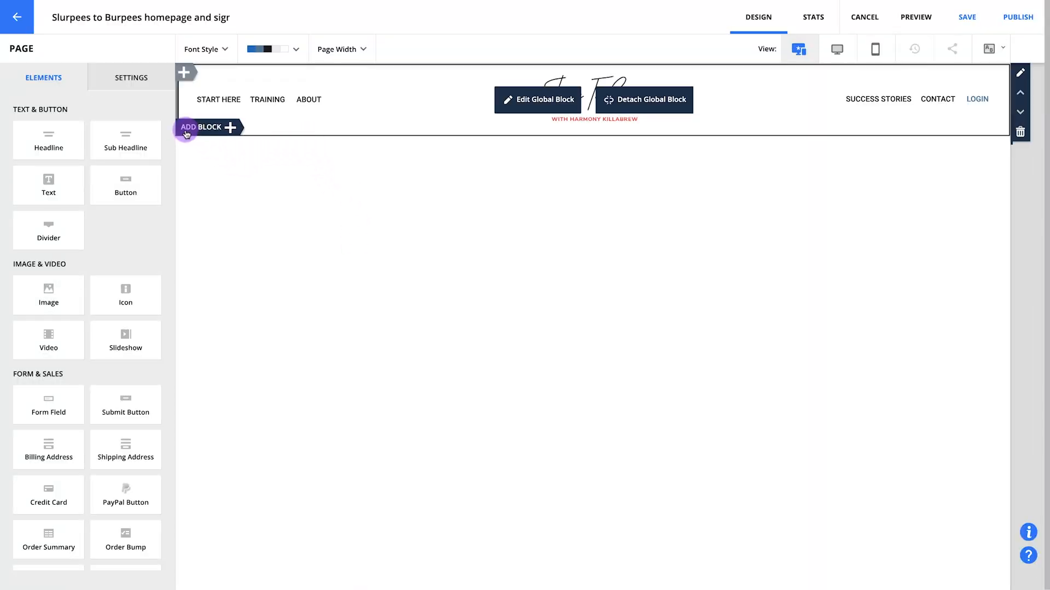
Add the Membership Free Signup block from Favorites below the nav header
left_click(208, 127)
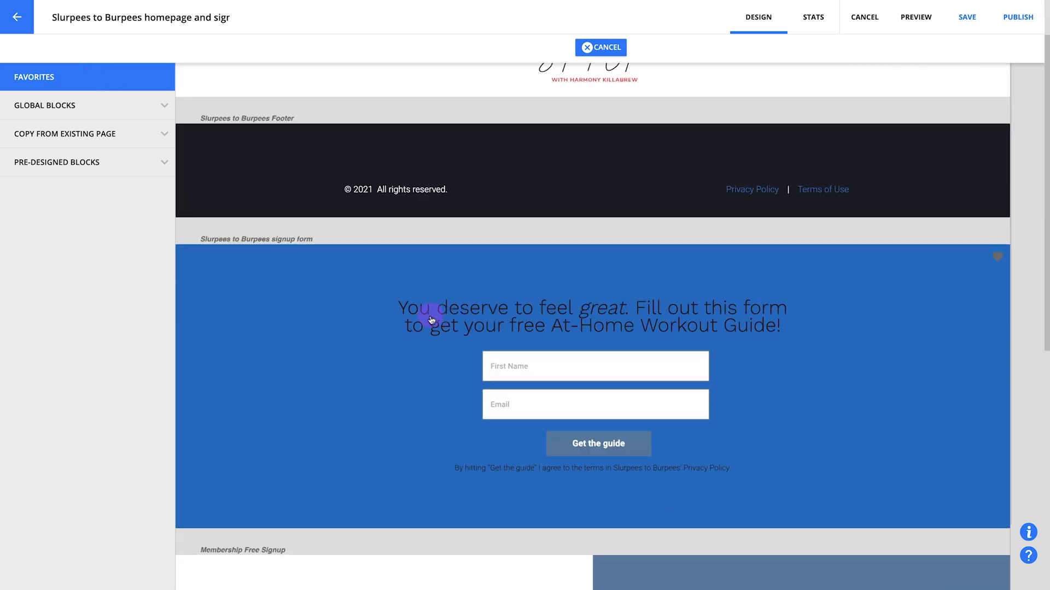
scroll("down", 3)
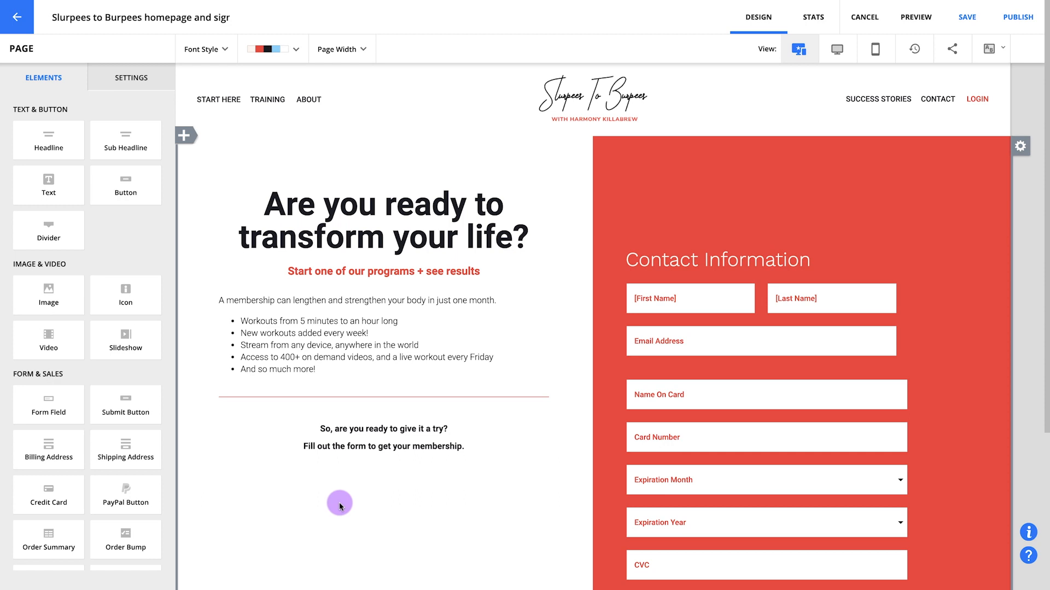
mouse_move(960, 378)
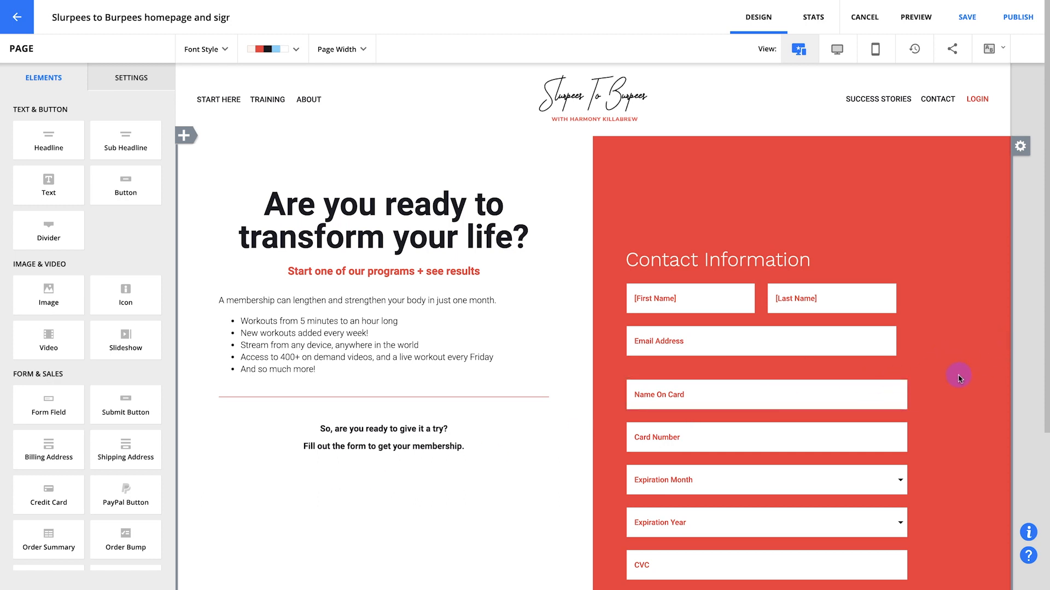
scroll("down", 3)
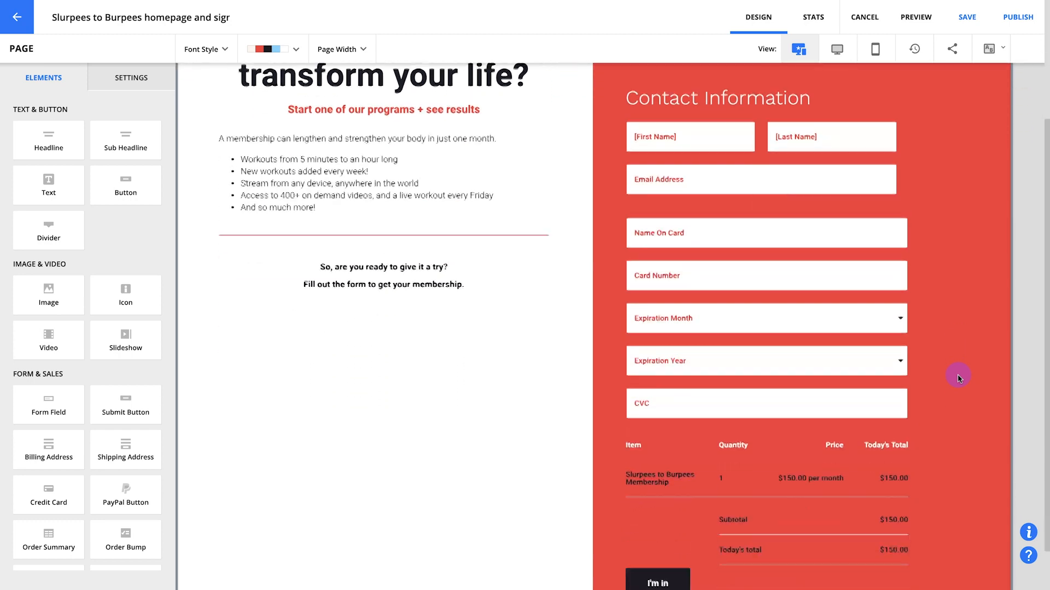
scroll("down", 3)
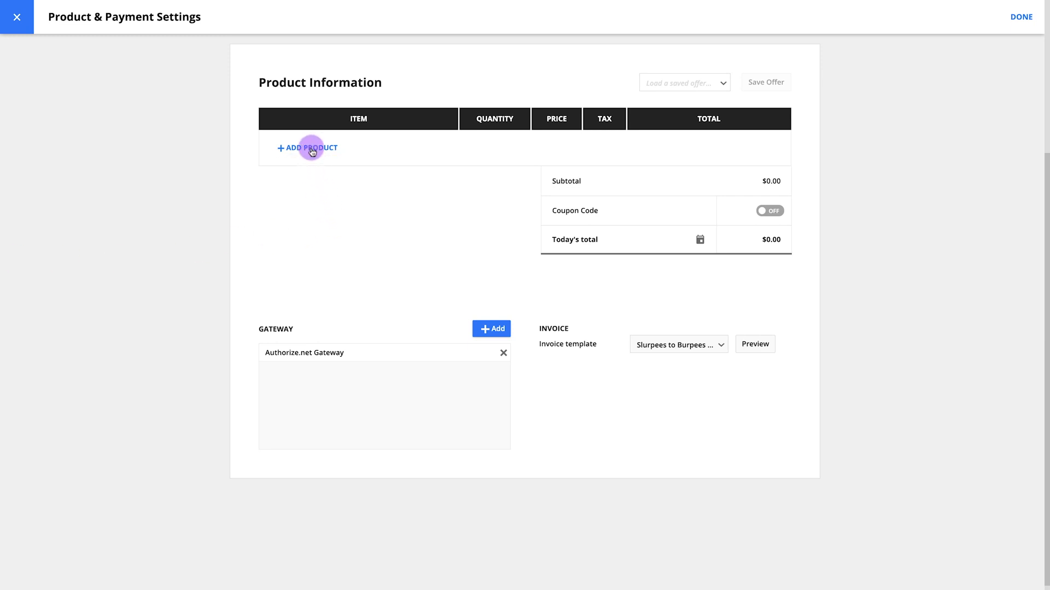
Add the Slurpees to Burpees Membership product ($150.00) to the order form
left_click(306, 149)
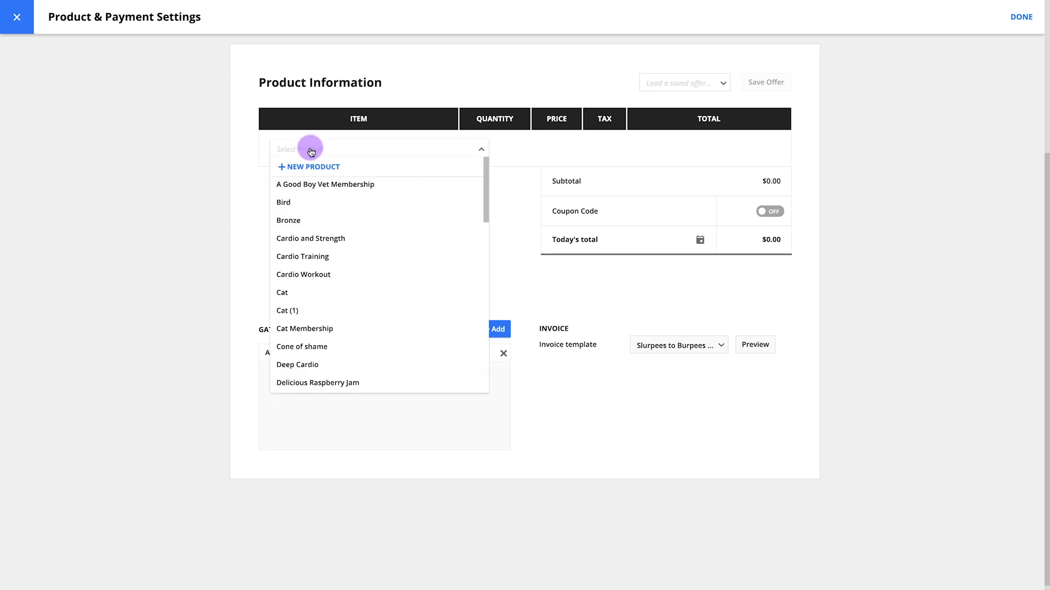
type("slur")
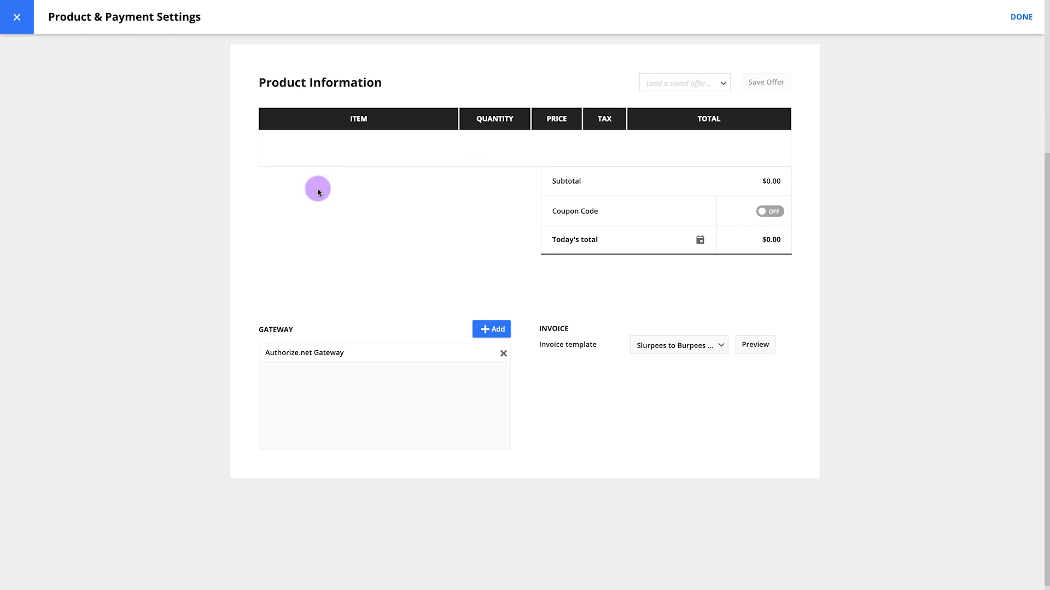
left_click(296, 175)
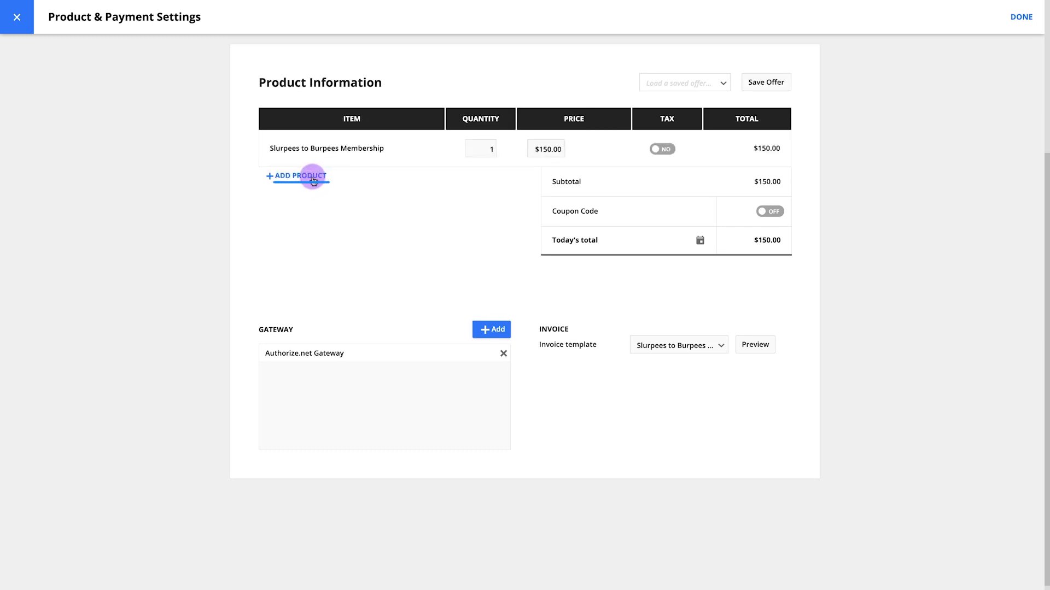
left_click(297, 176)
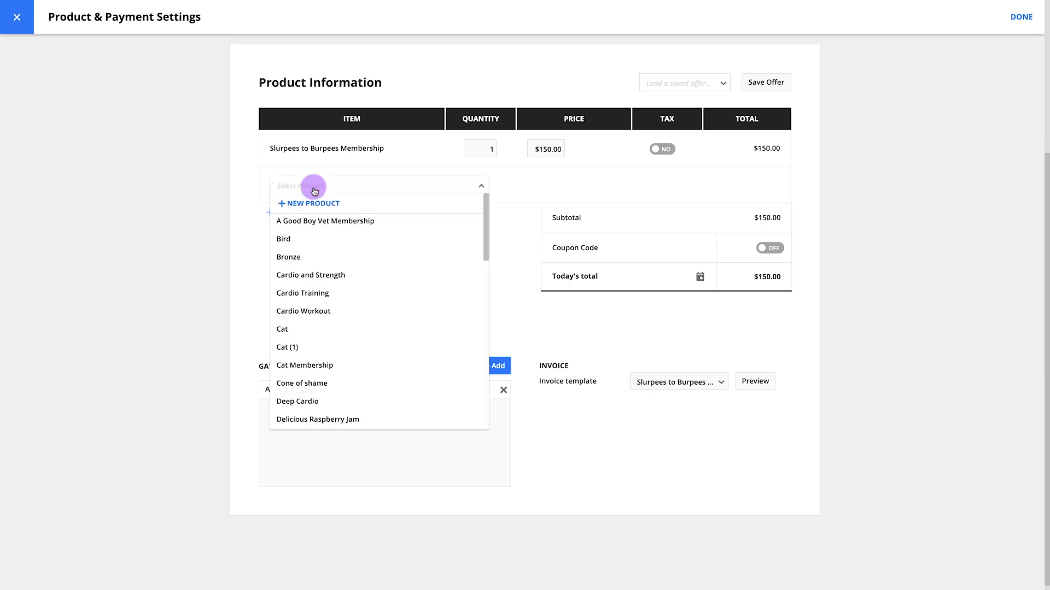
left_click(309, 203)
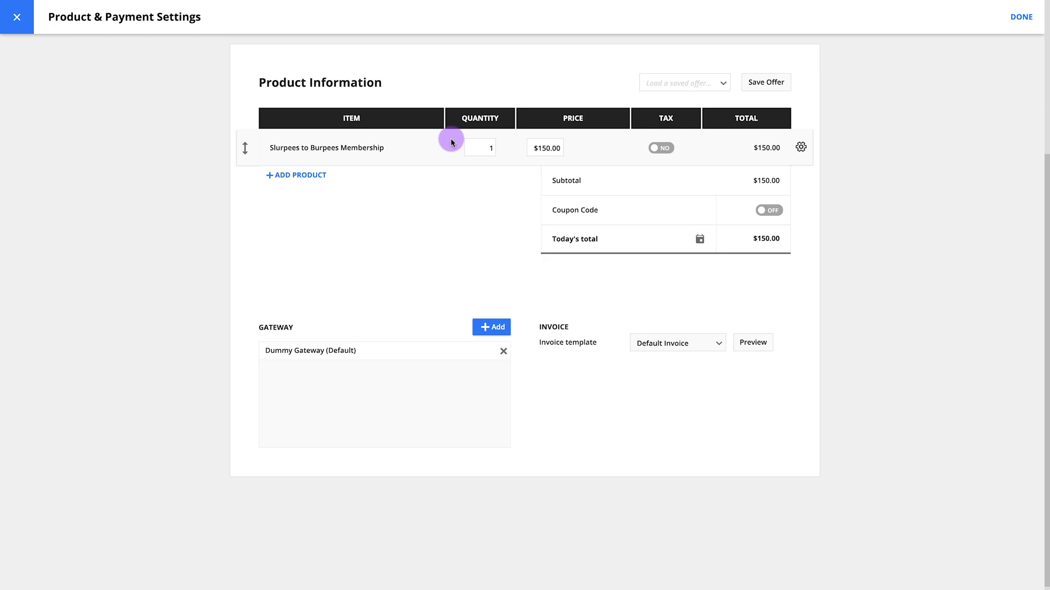
mouse_move(688, 138)
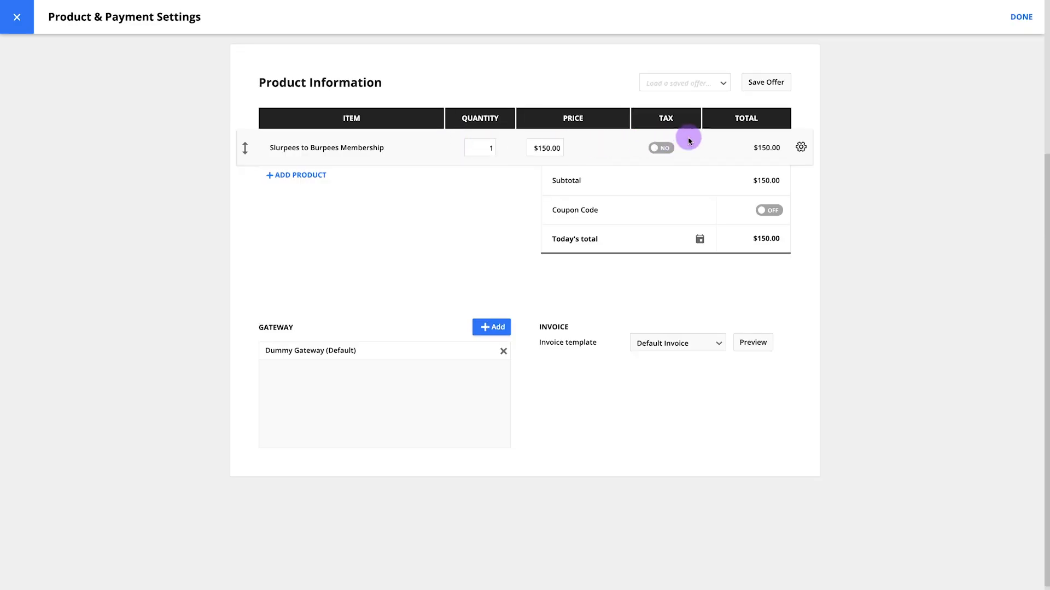
Make the membership a monthly subscription using the Slurpees to Burpees Membership Invoice
left_click(799, 147)
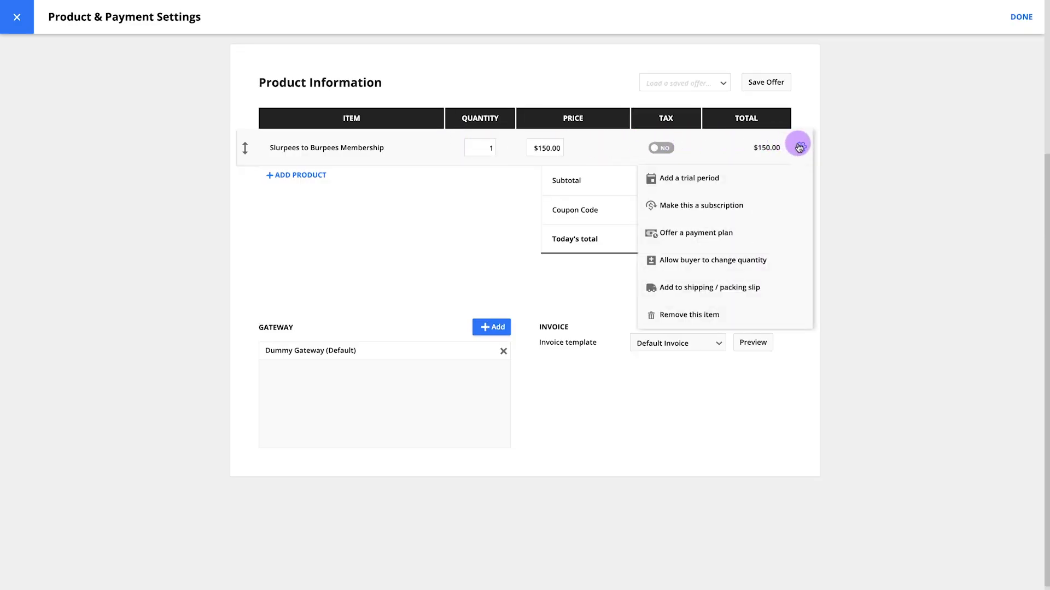
mouse_move(700, 206)
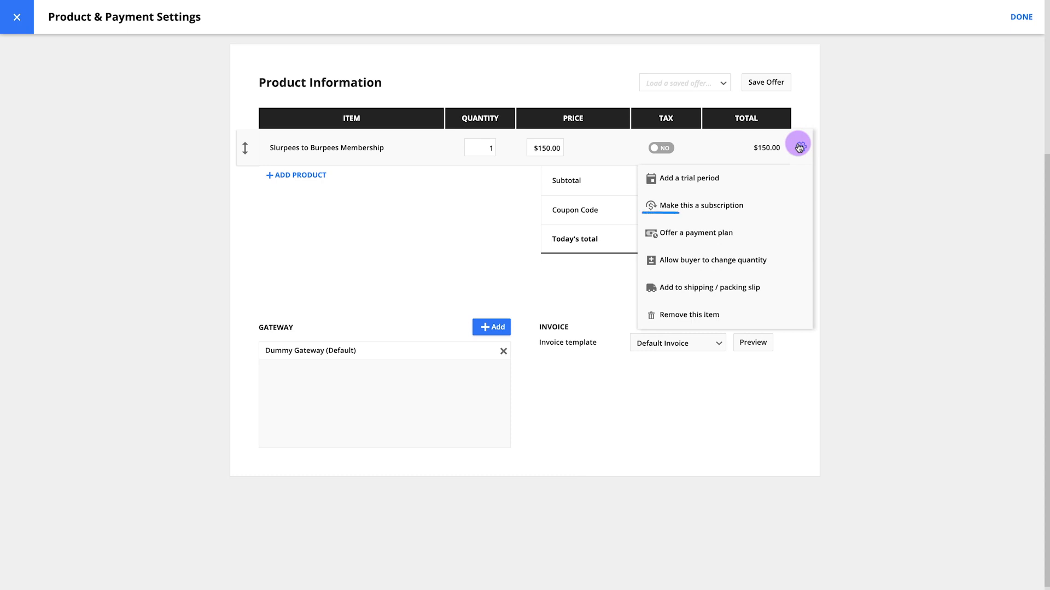
left_click(700, 206)
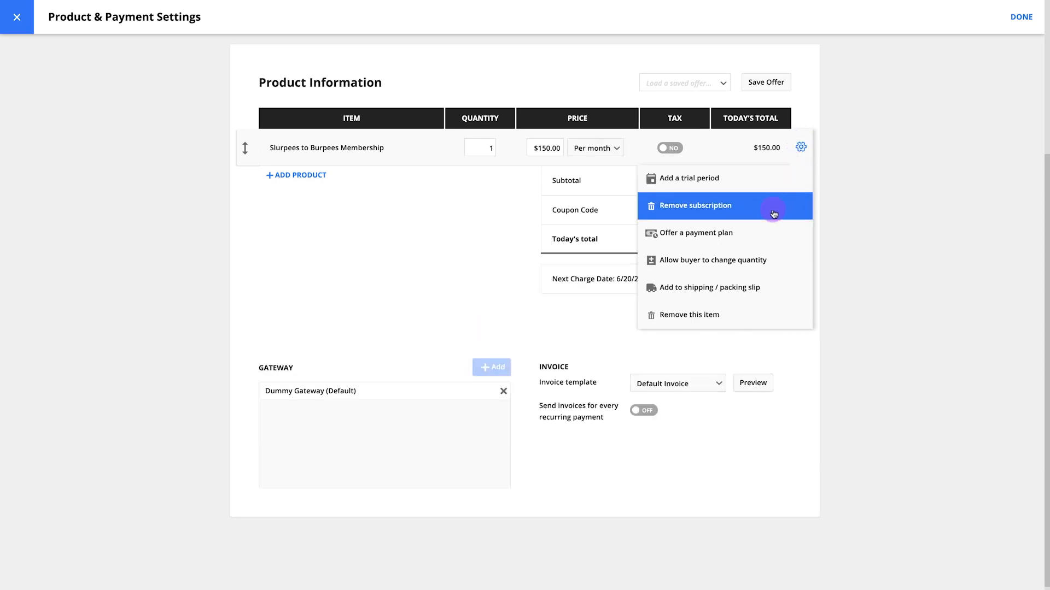
mouse_move(644, 193)
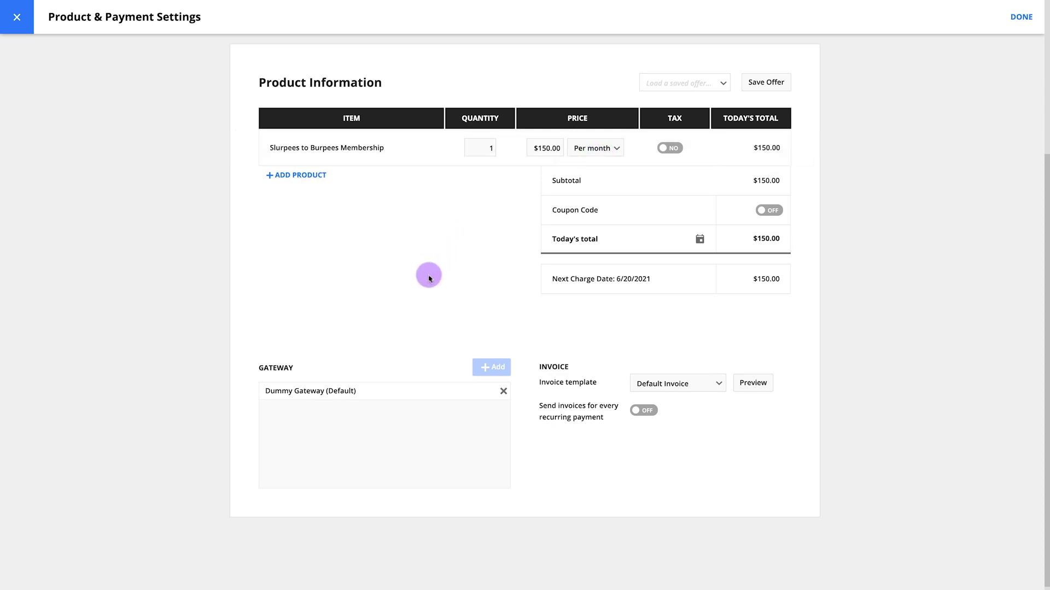
mouse_move(429, 354)
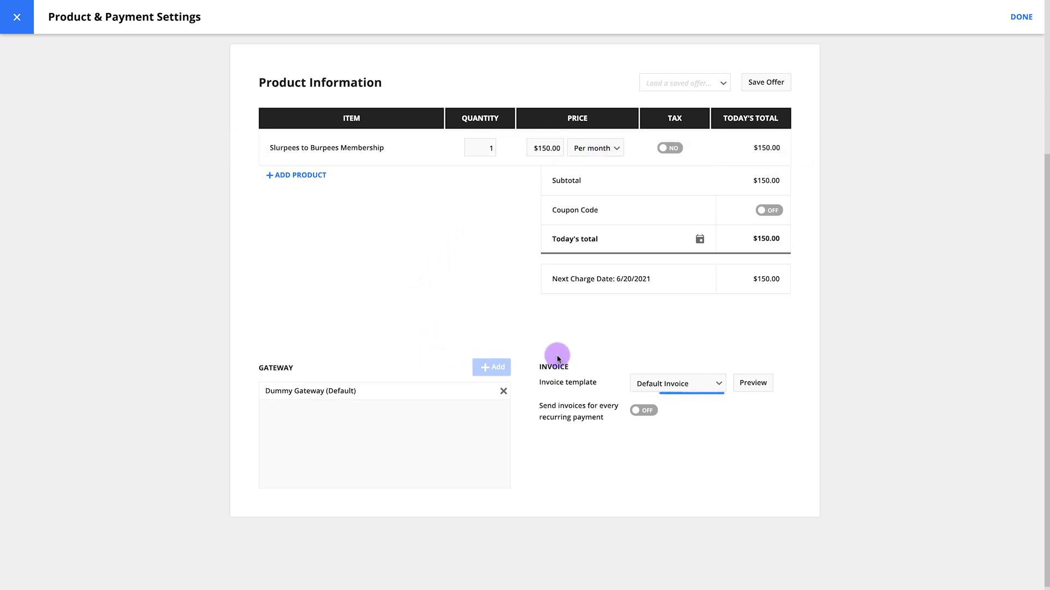
left_click(675, 382)
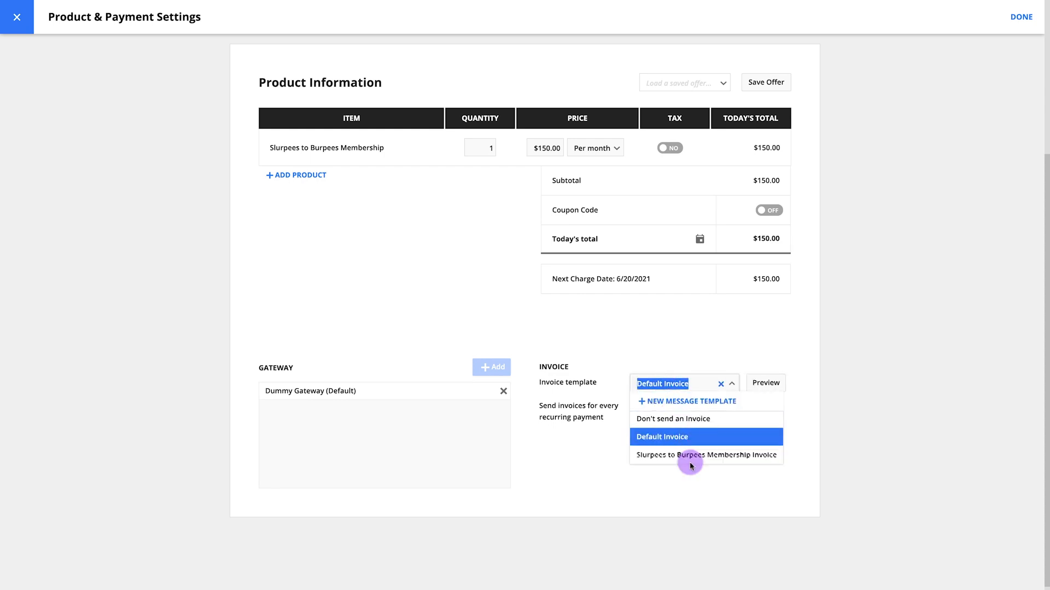
left_click(704, 456)
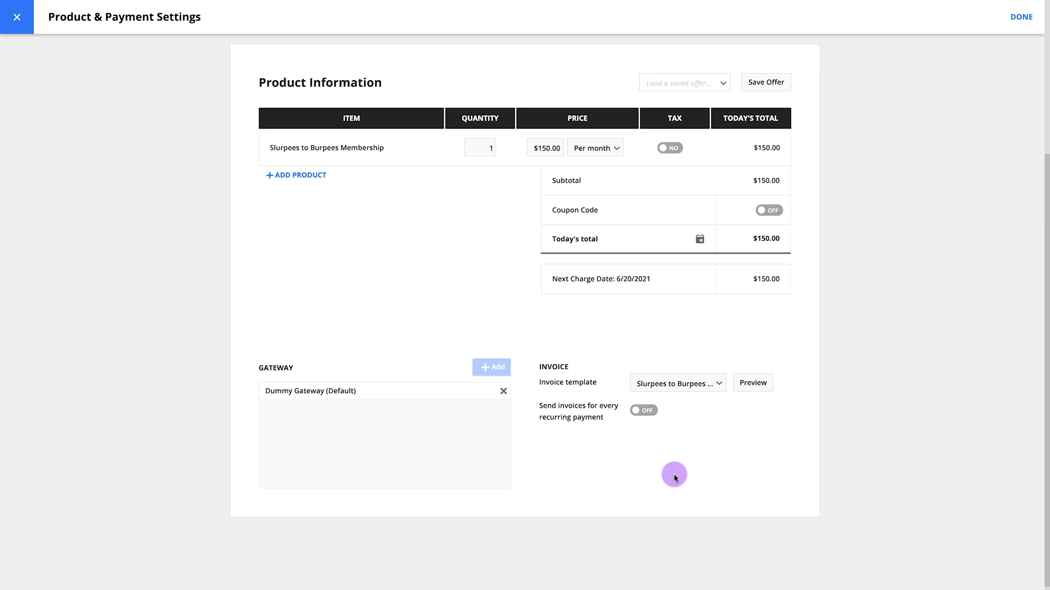
mouse_move(973, 91)
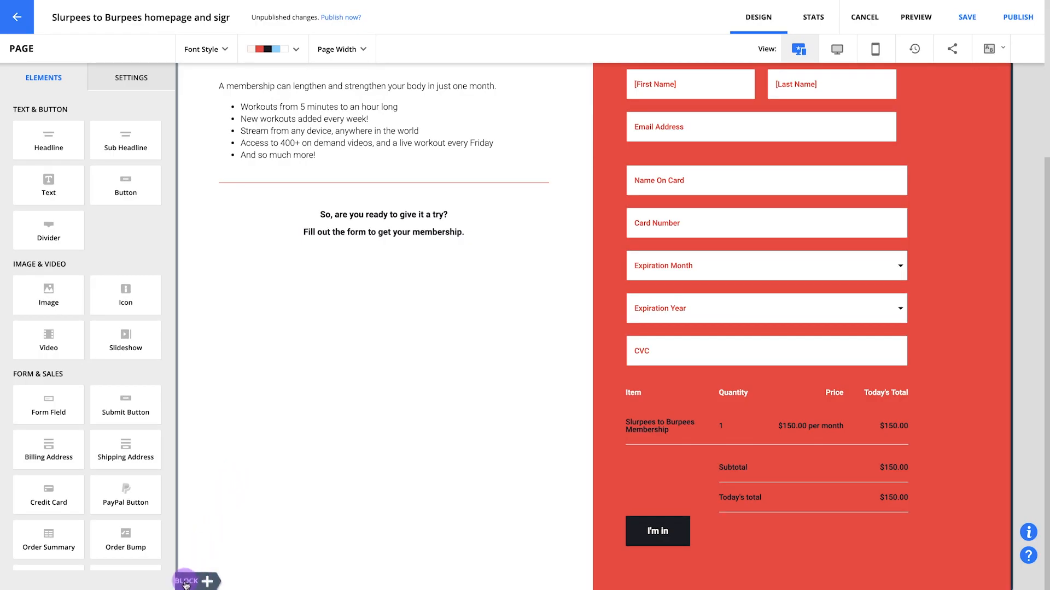
Convert the footer into the global Slurpees to Burpees Footer block and publish it
left_click(197, 581)
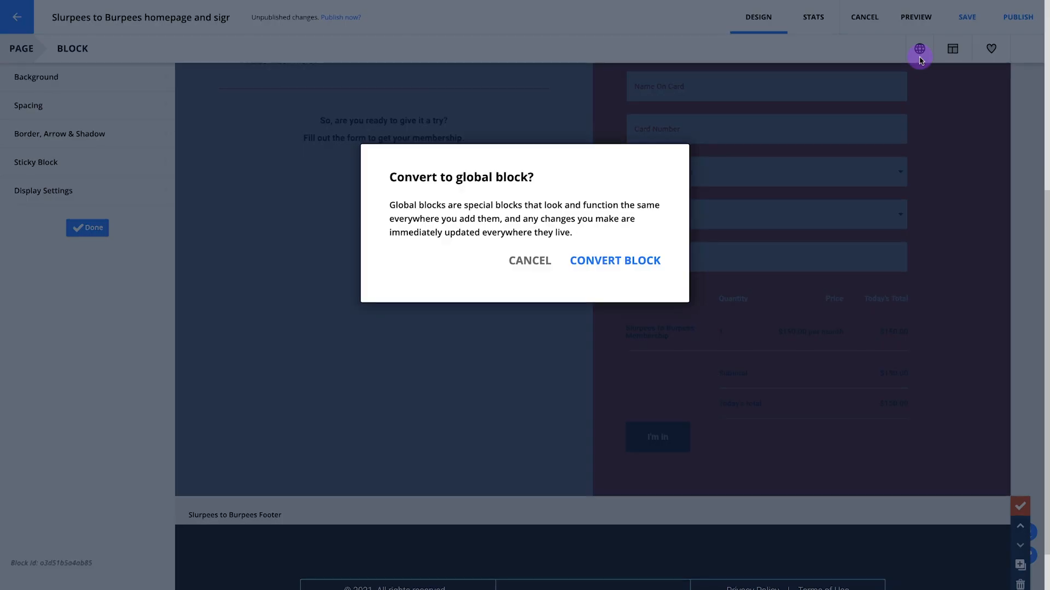
left_click(614, 260)
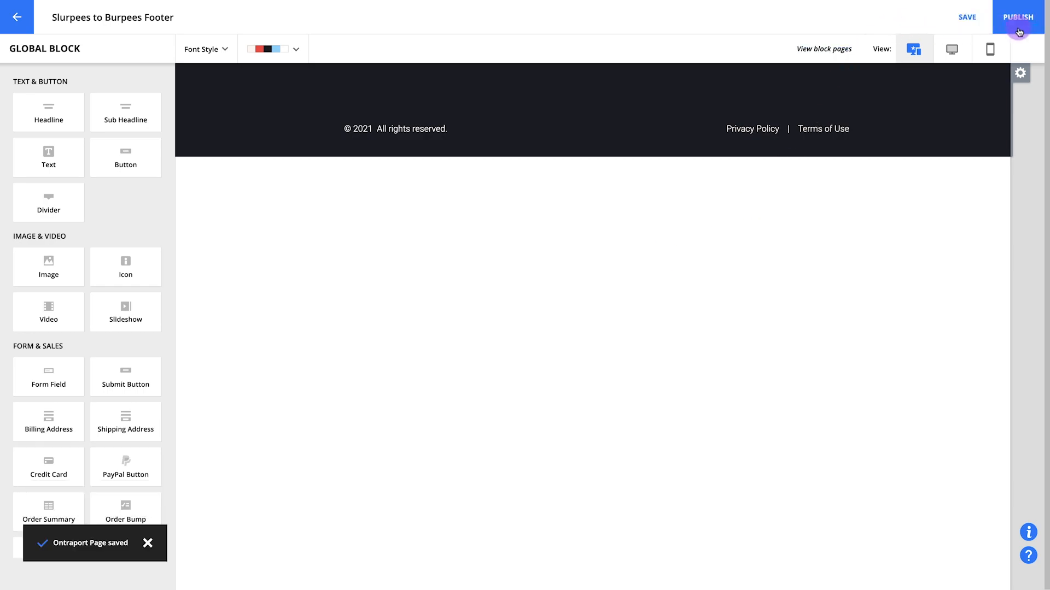
left_click(1017, 17)
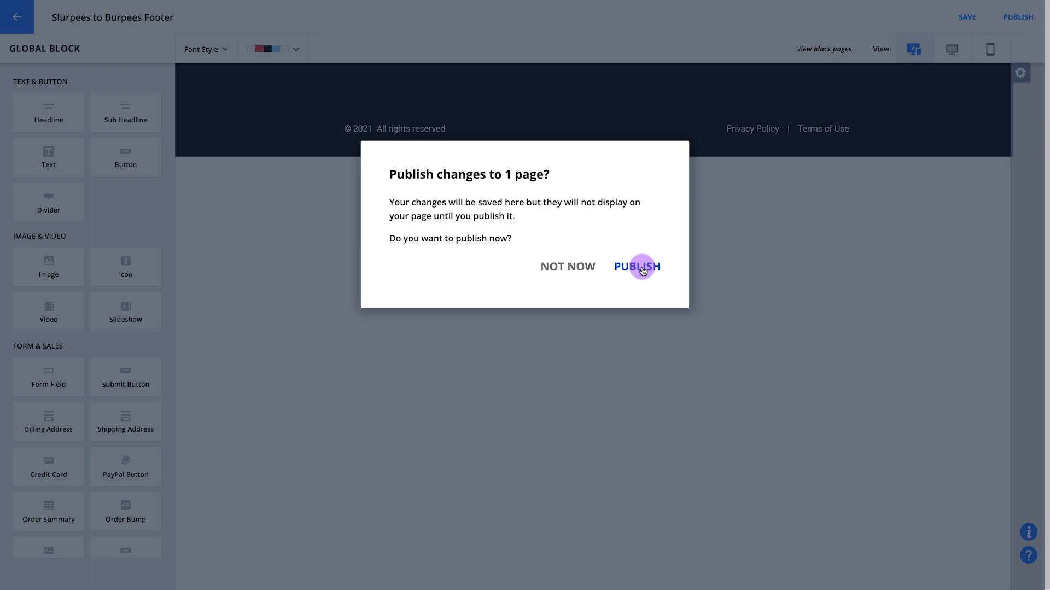
left_click(635, 267)
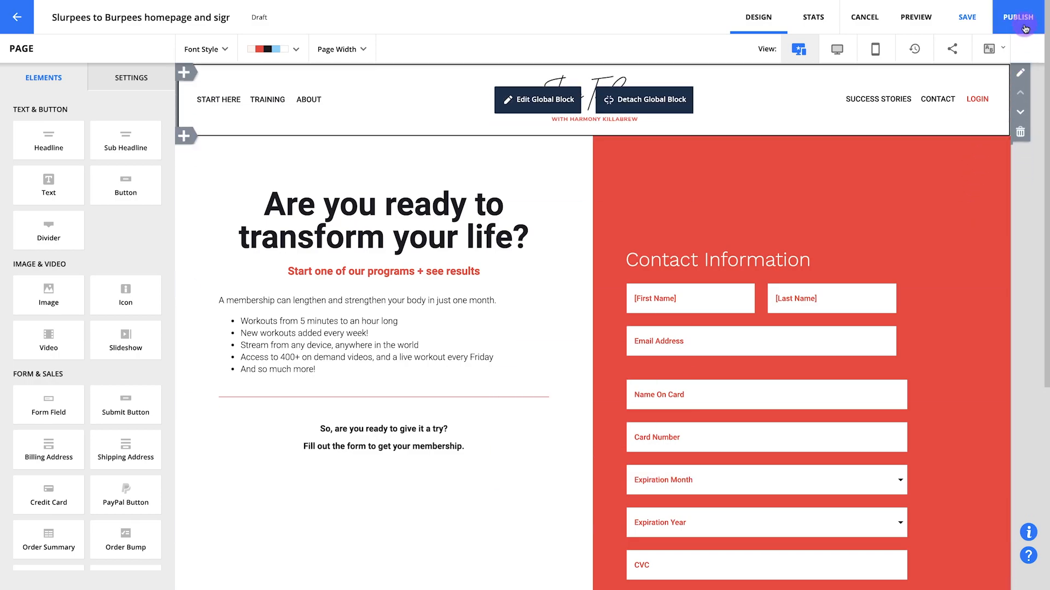
Publish the homepage and signup page on your own domain at slurpeestoburpees.com/home
left_click(1017, 17)
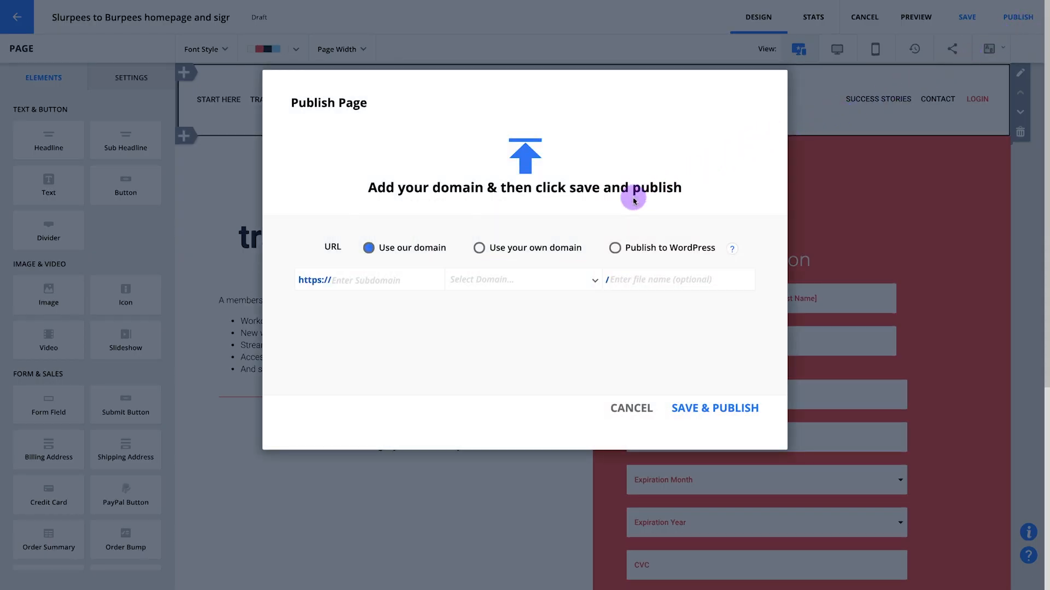
left_click(480, 247)
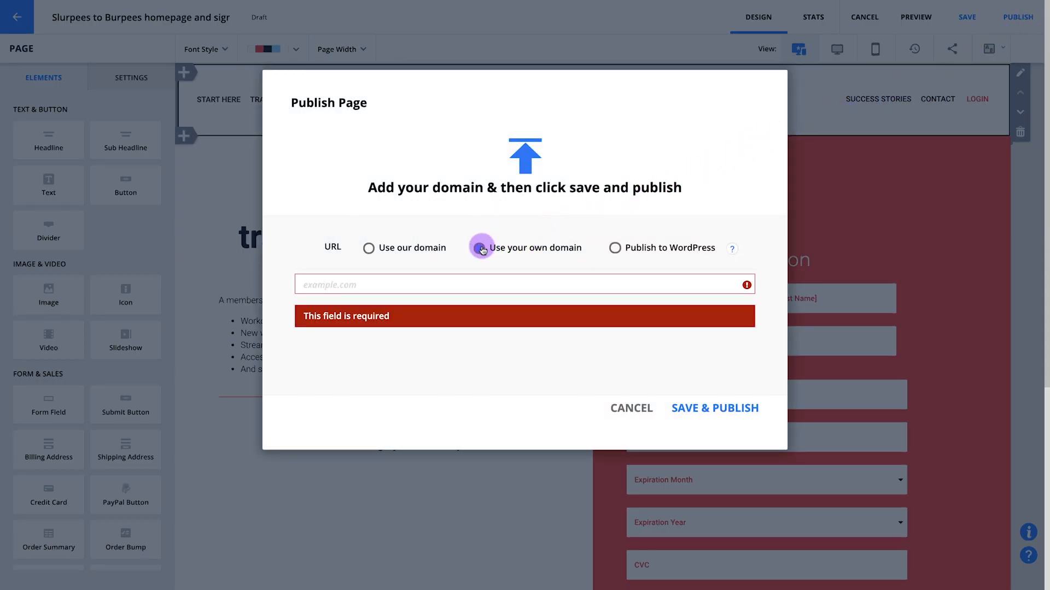
type("slur")
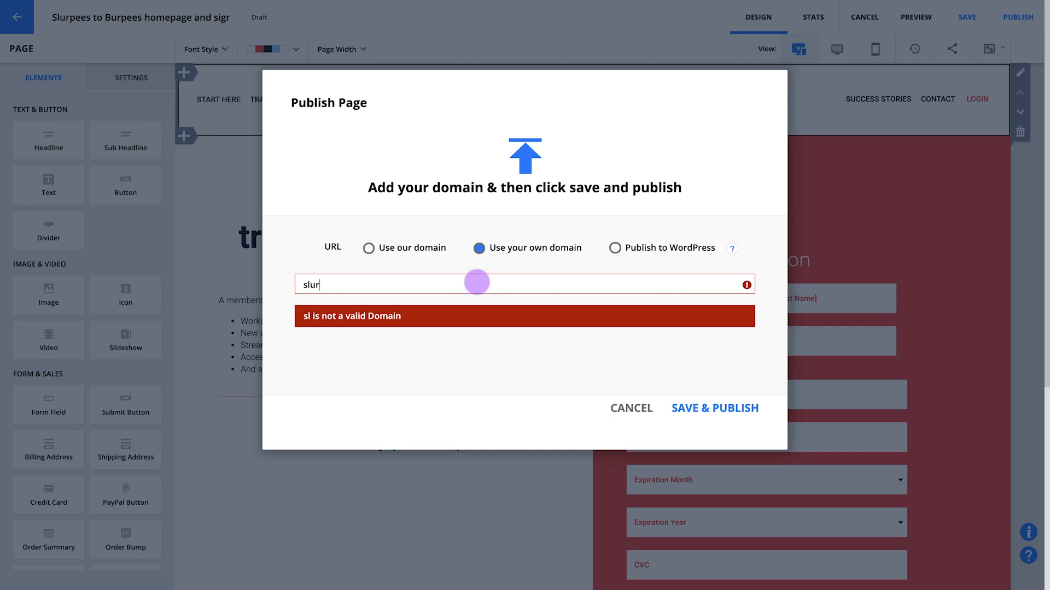
type("peestoburpees.com/home")
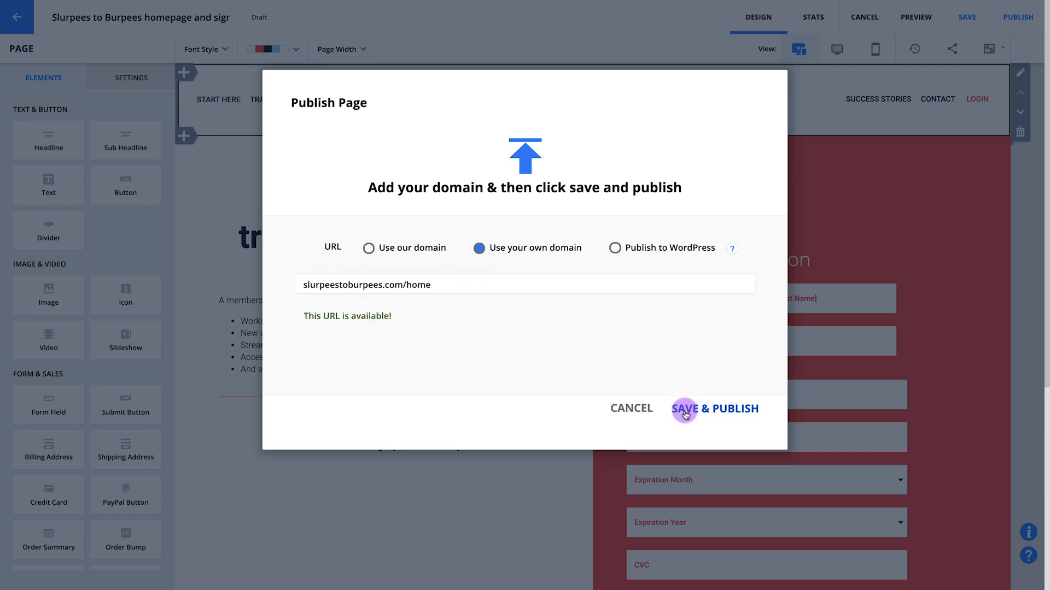
left_click(683, 409)
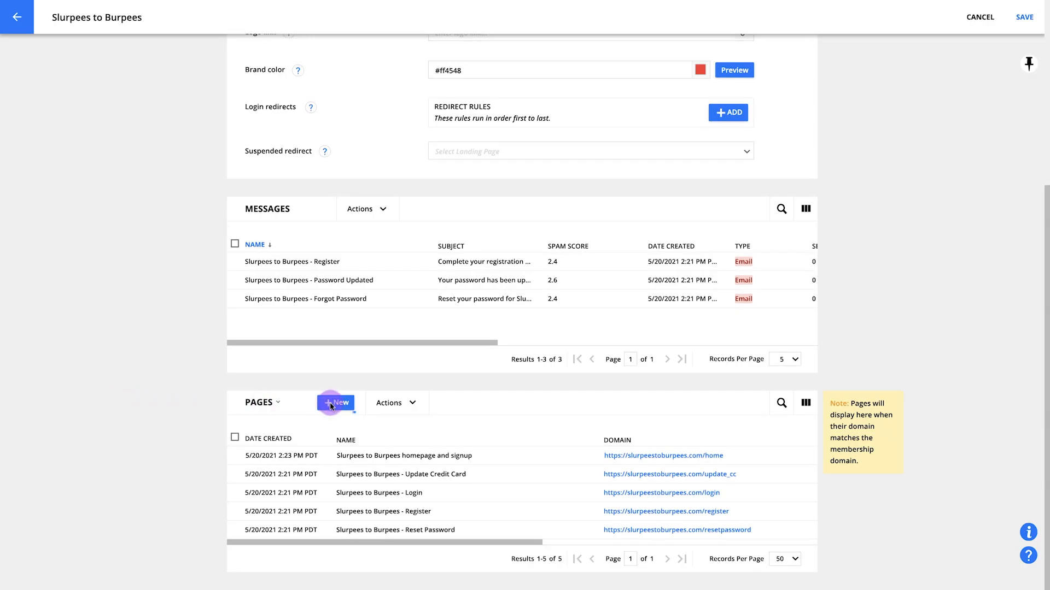
Create the 'Lesson 1: Smart HIIT' page with the nav header block, then add another block
left_click(334, 402)
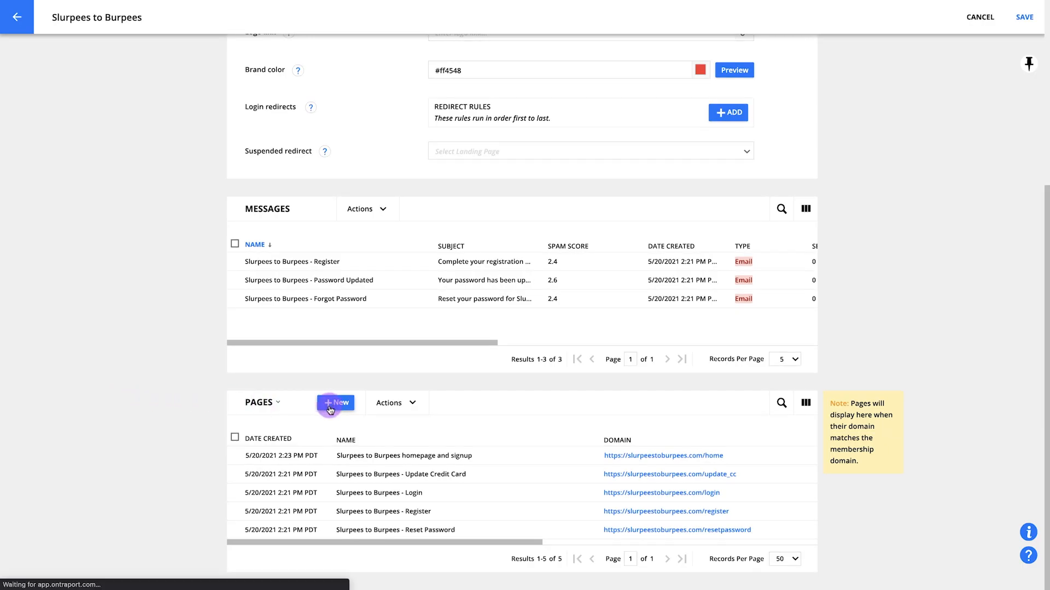
left_click(334, 402)
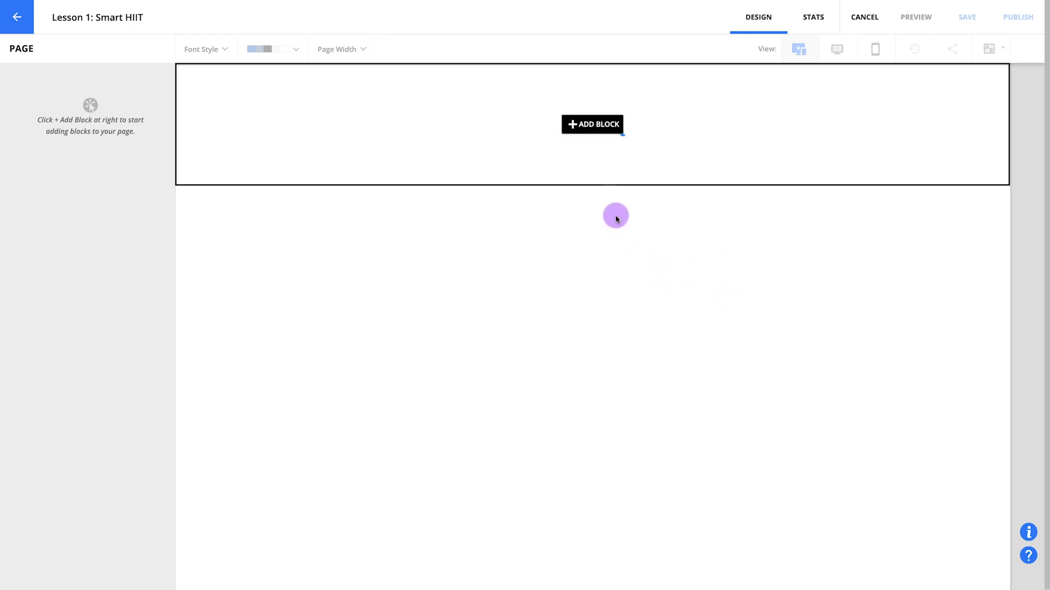
left_click(592, 125)
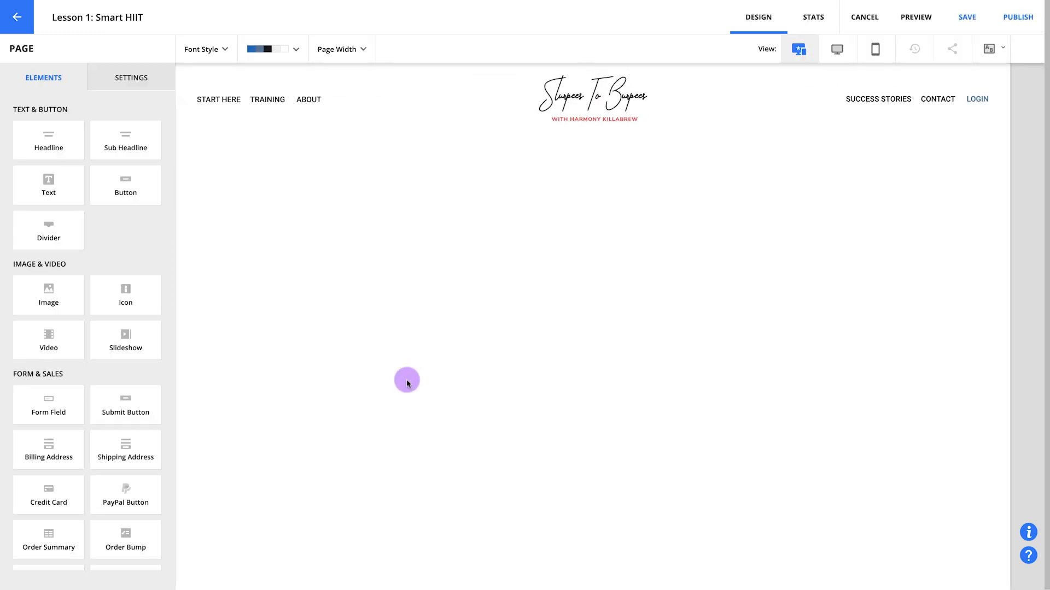
mouse_move(199, 191)
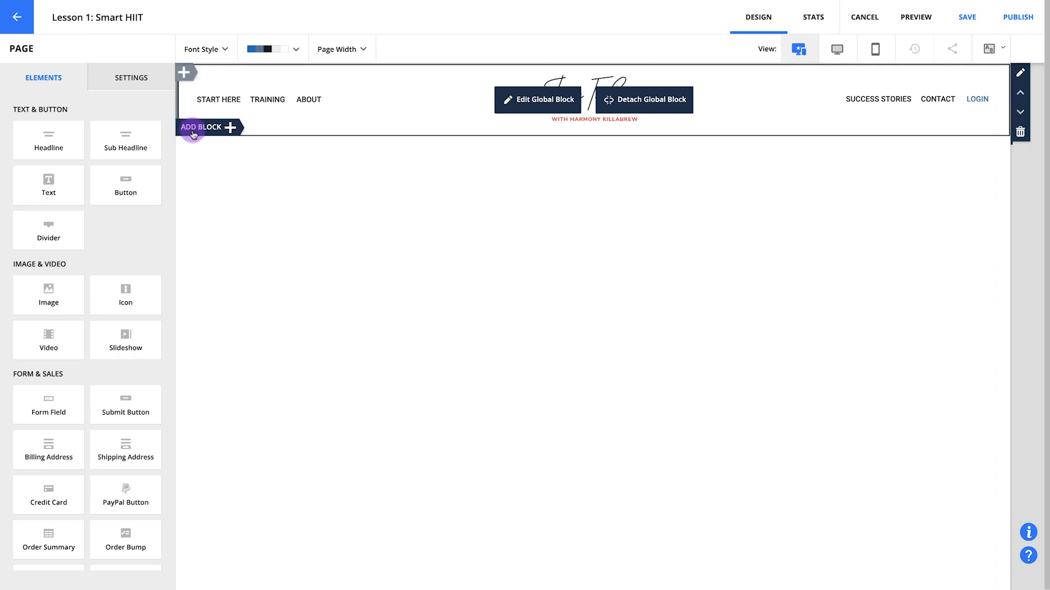
left_click(204, 128)
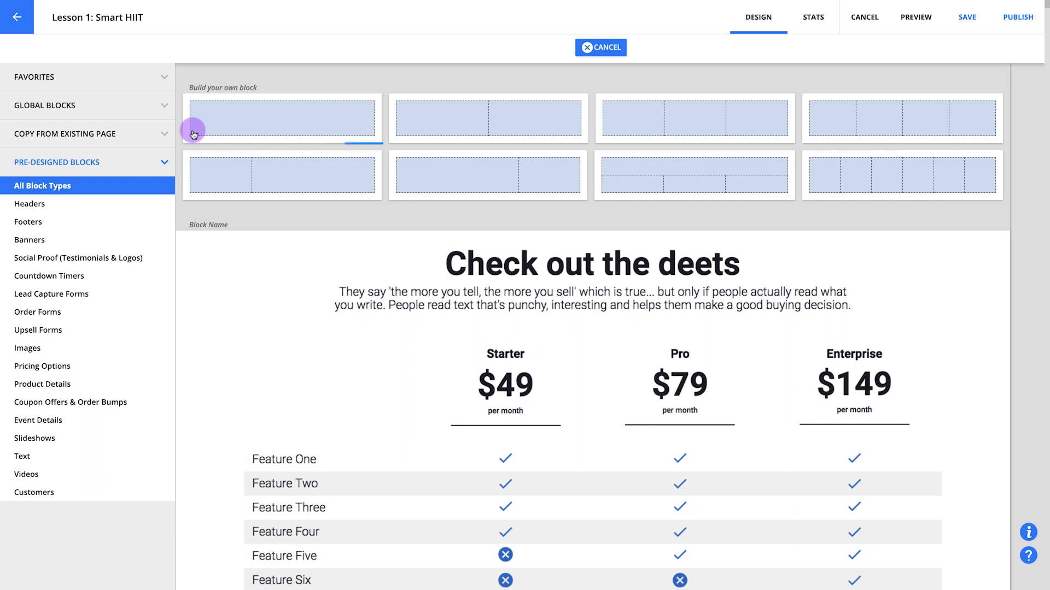
Add a single-column block playing the Ontraport-hosted 'Slurpees to Burpees Lesson 1' video
left_click(599, 48)
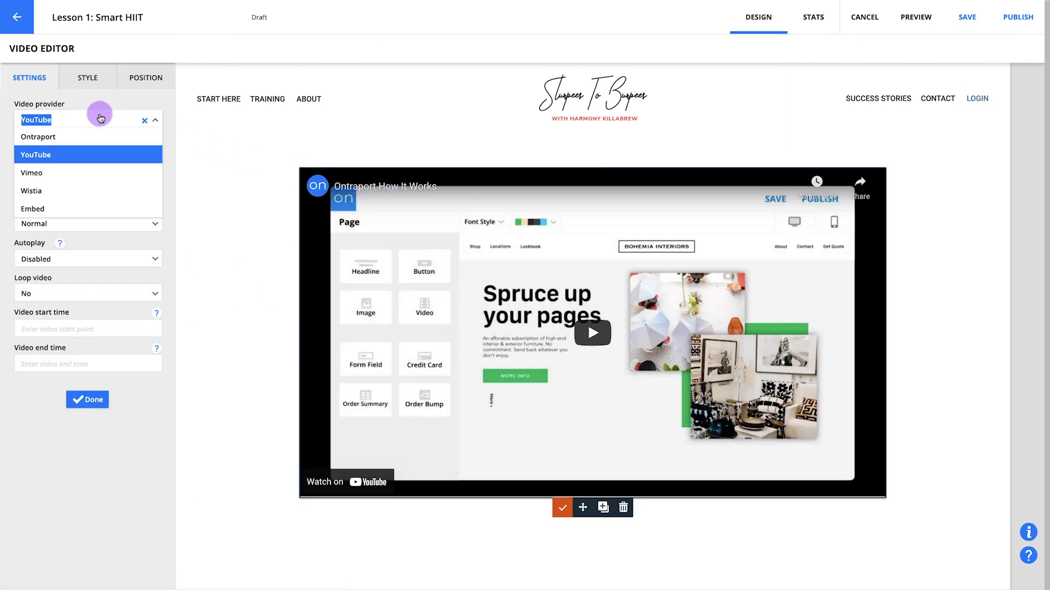
left_click(39, 137)
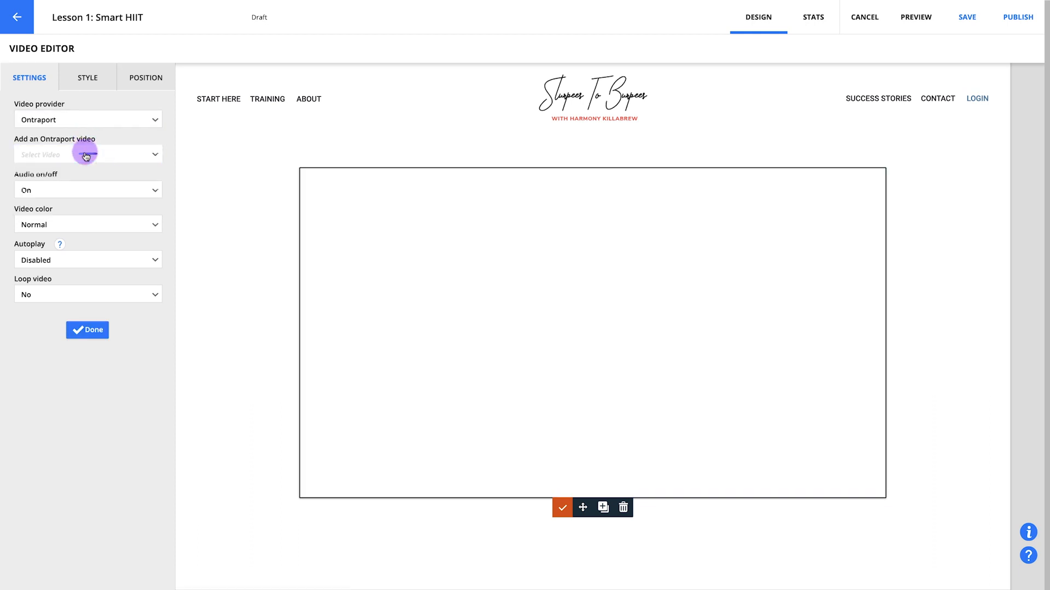
left_click(87, 155)
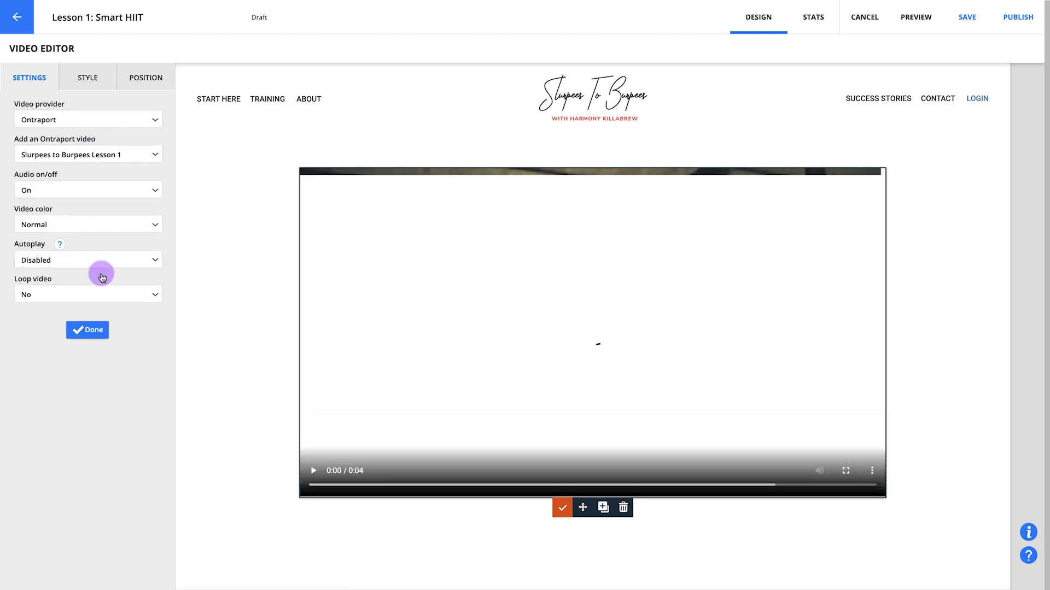
left_click(87, 329)
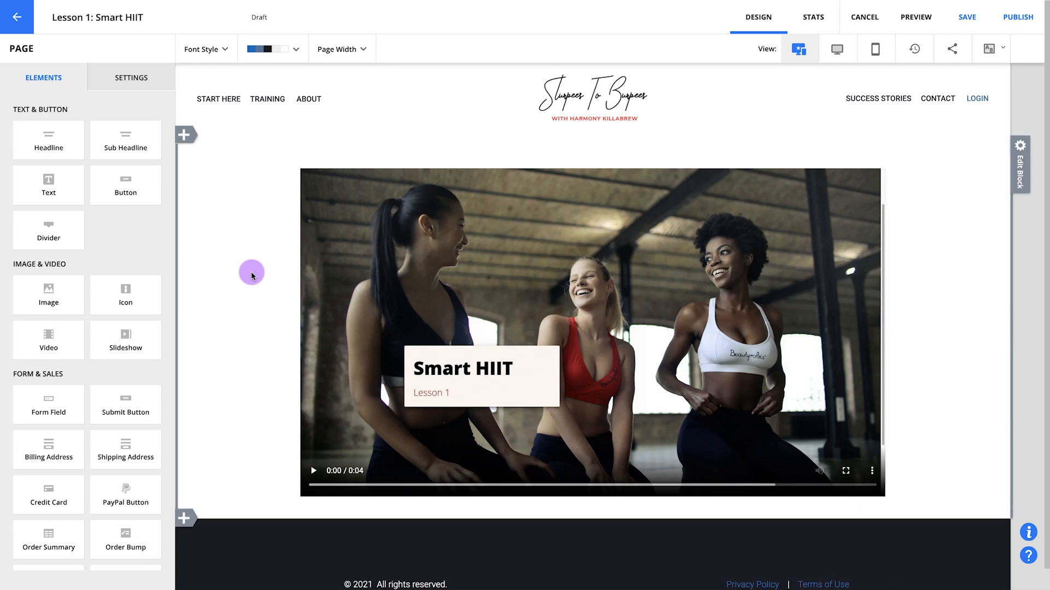
mouse_move(701, 166)
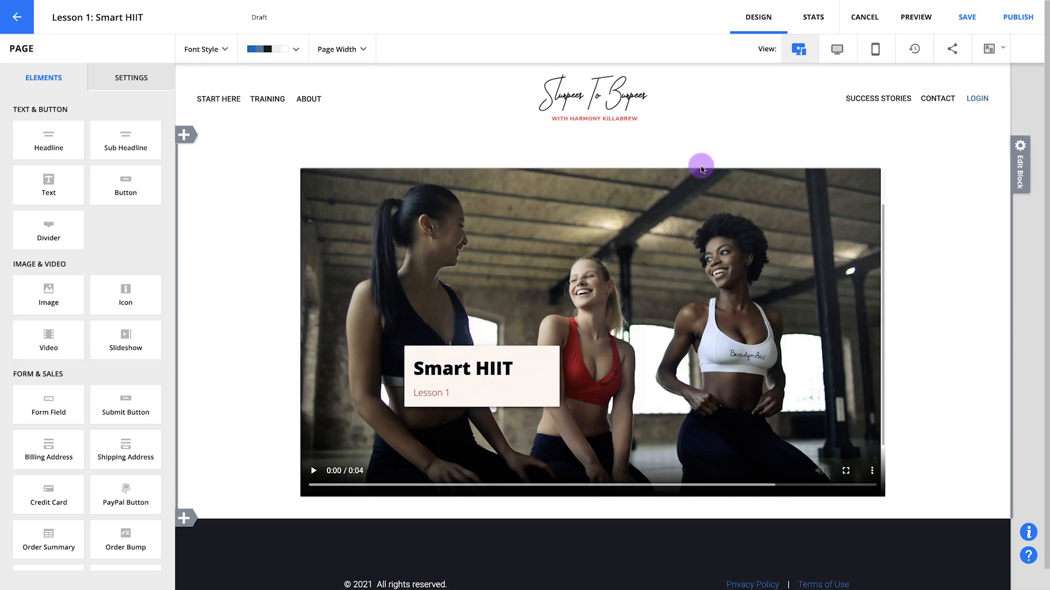
Publish Lesson 1 on your own domain at slurpeestoburpees.com/smart_HIIT
left_click(1018, 17)
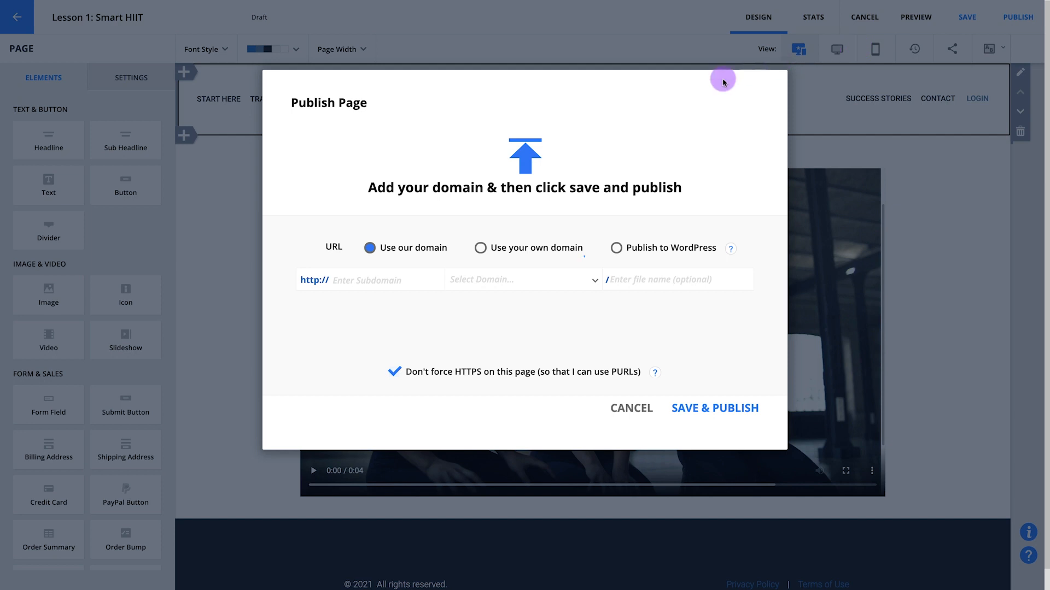
type("slurpeestoburpees.com/smart_HIIT")
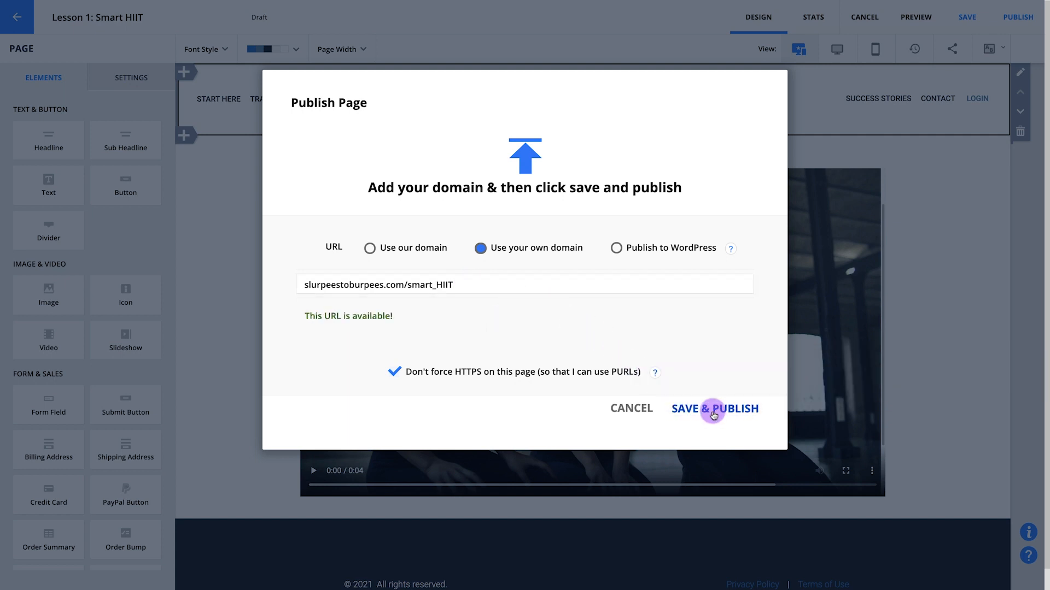
left_click(714, 409)
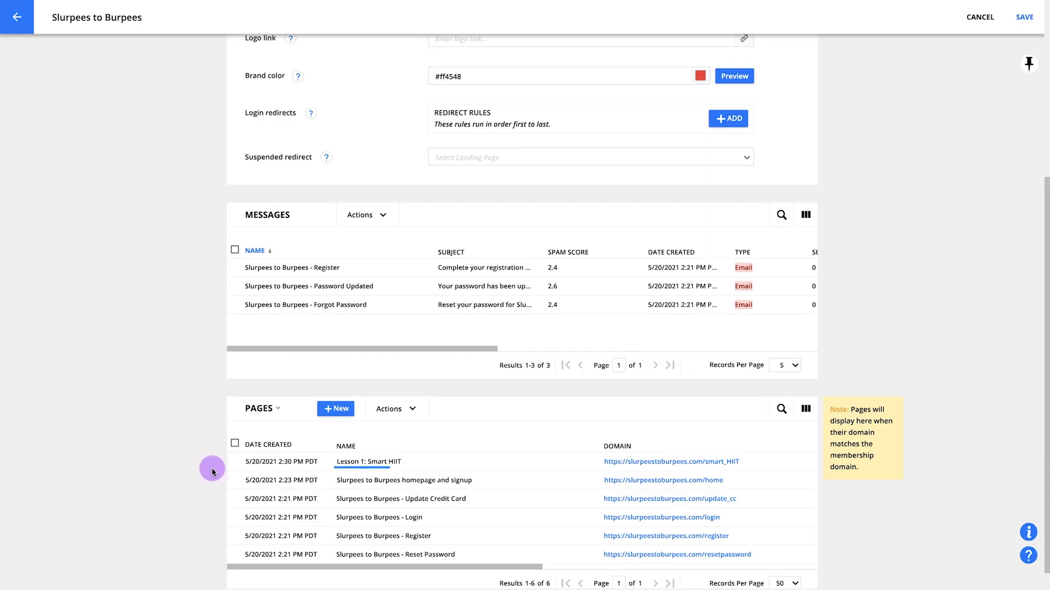
Copy the Lesson 1: Smart HIIT page and retitle the copy 'Lesson 2: Burn Fat, Build Muscle'
left_click(234, 461)
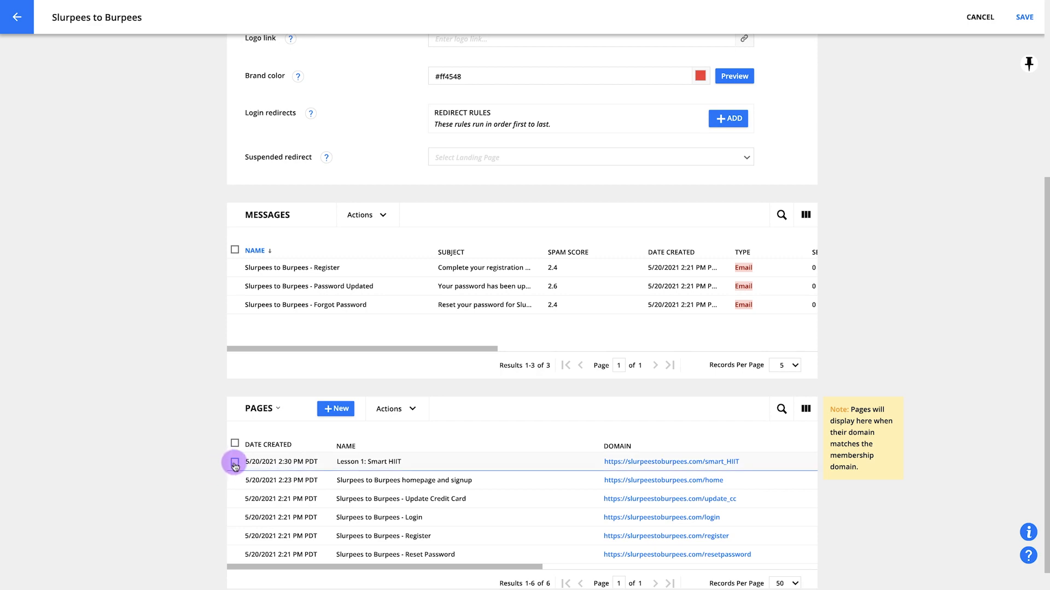
left_click(396, 409)
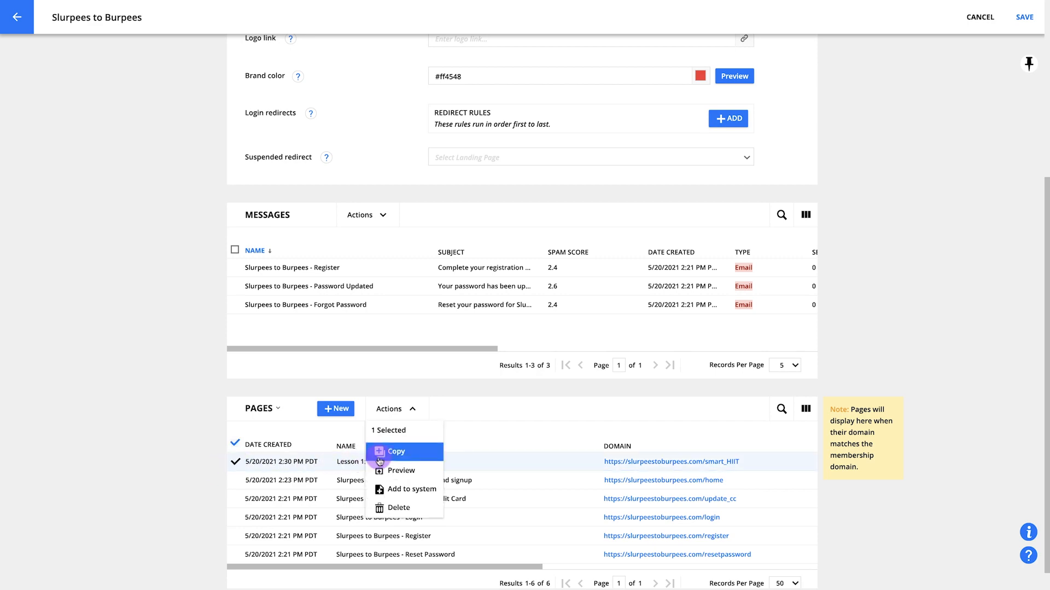
left_click(396, 451)
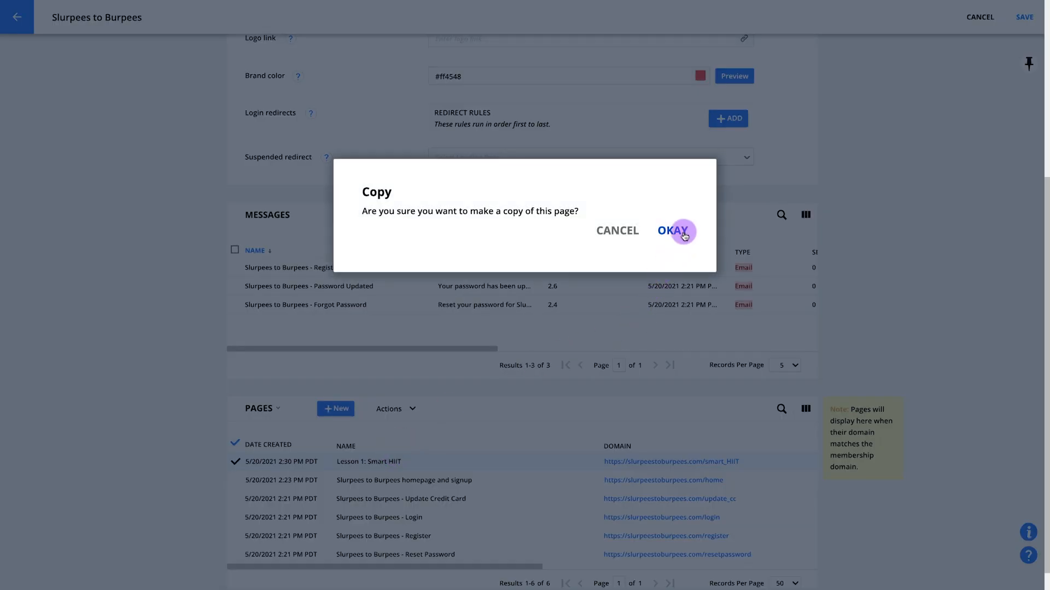
left_click(673, 231)
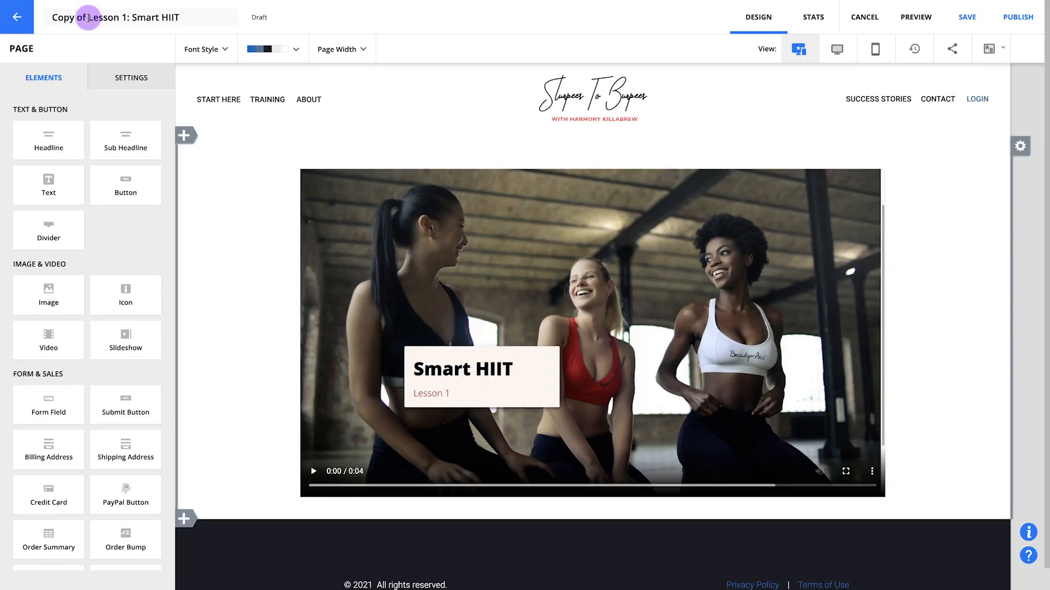
type("Lesson 1: Smart HIIT")
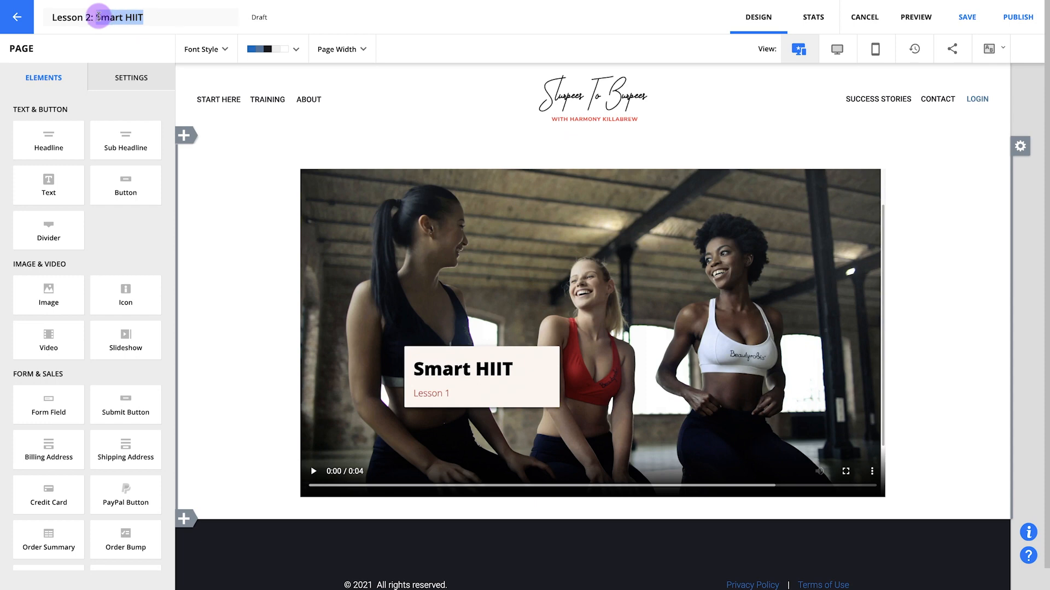
type("Burn Fat, Build Muscle")
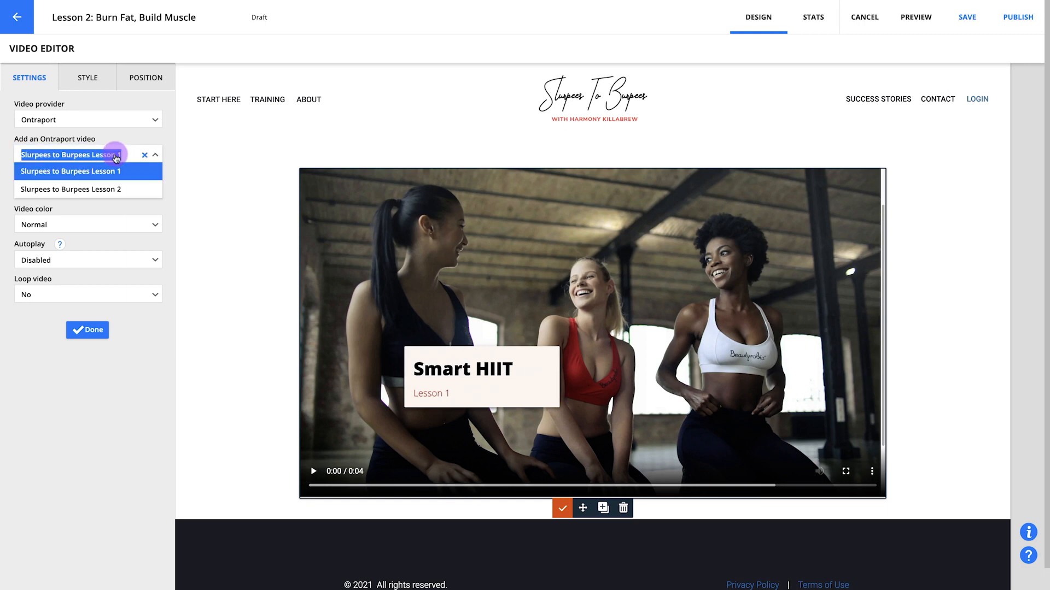
Select the 'Slurpees to Burpees Lesson 2' video and close the Video Editor
left_click(70, 190)
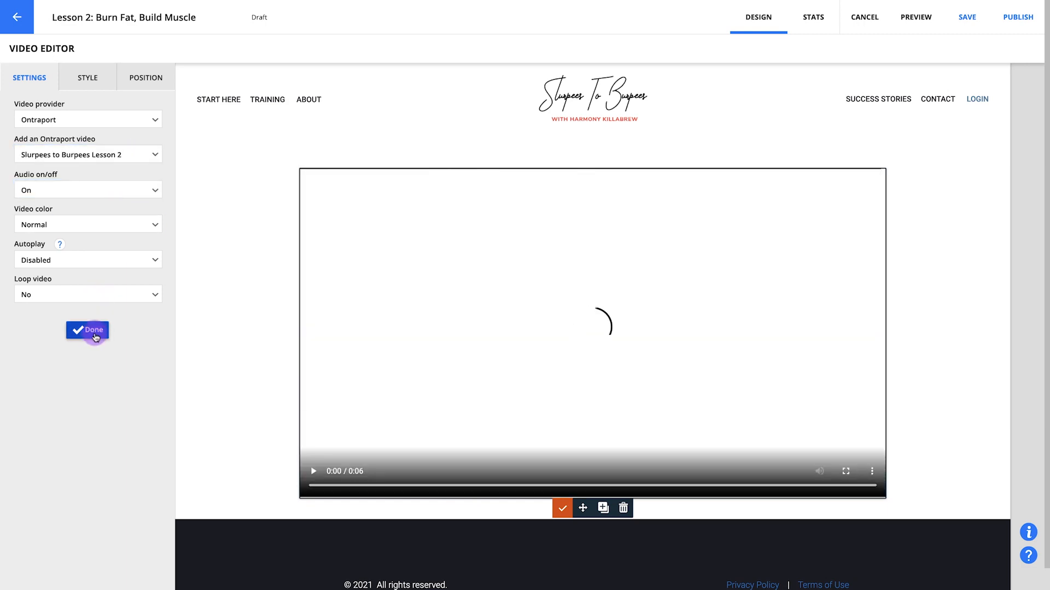
left_click(87, 330)
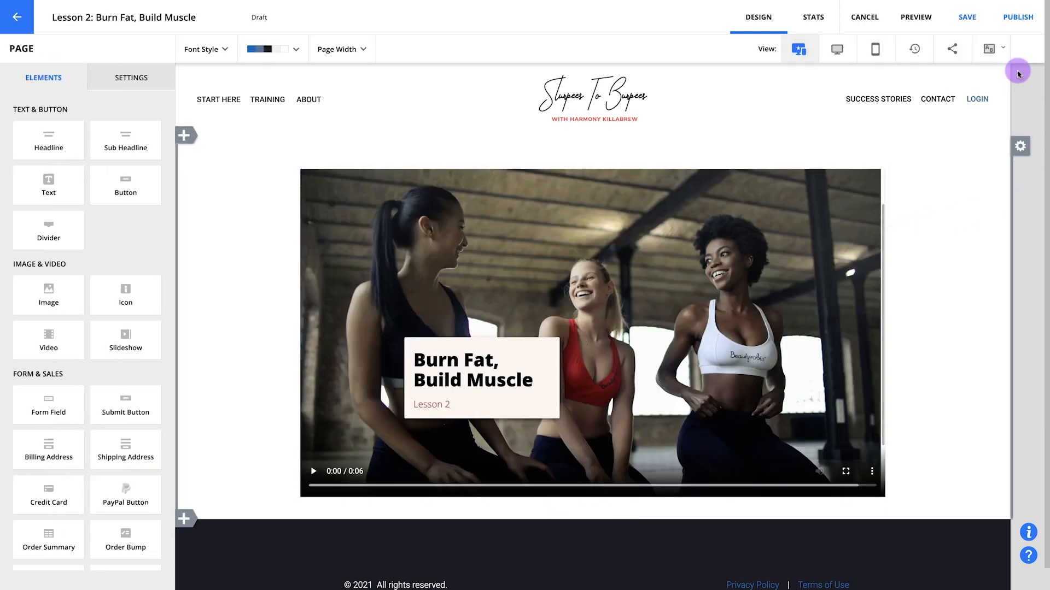
Publish Lesson 2 on your own domain at slurpeestoburpees.com/burn_fat_build_muscle
left_click(1018, 17)
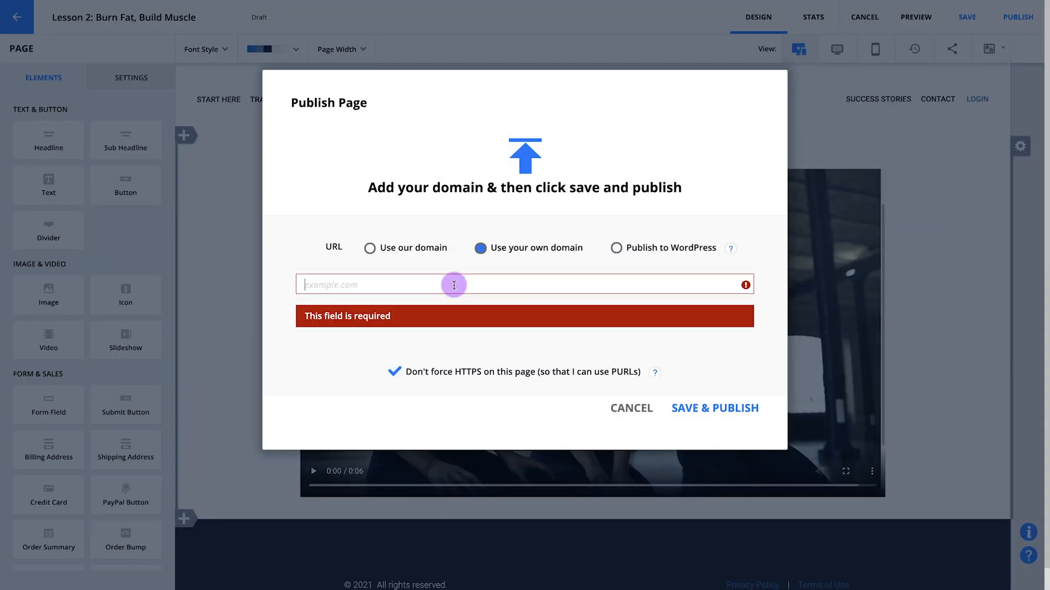
type("slurpeestoburpees.com/burn_fat_")
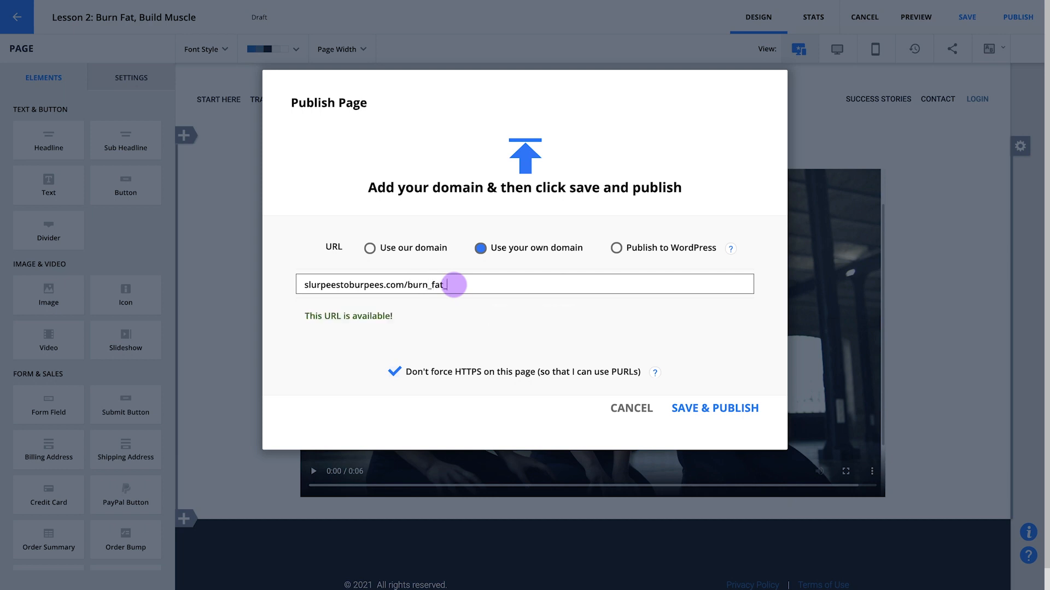
type("build_muscle")
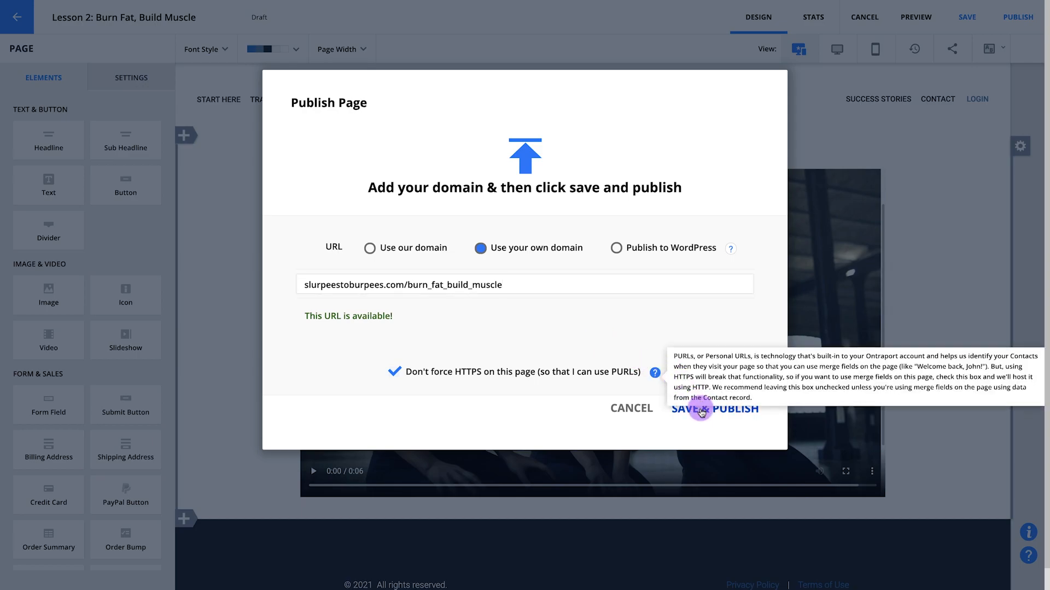
left_click(715, 409)
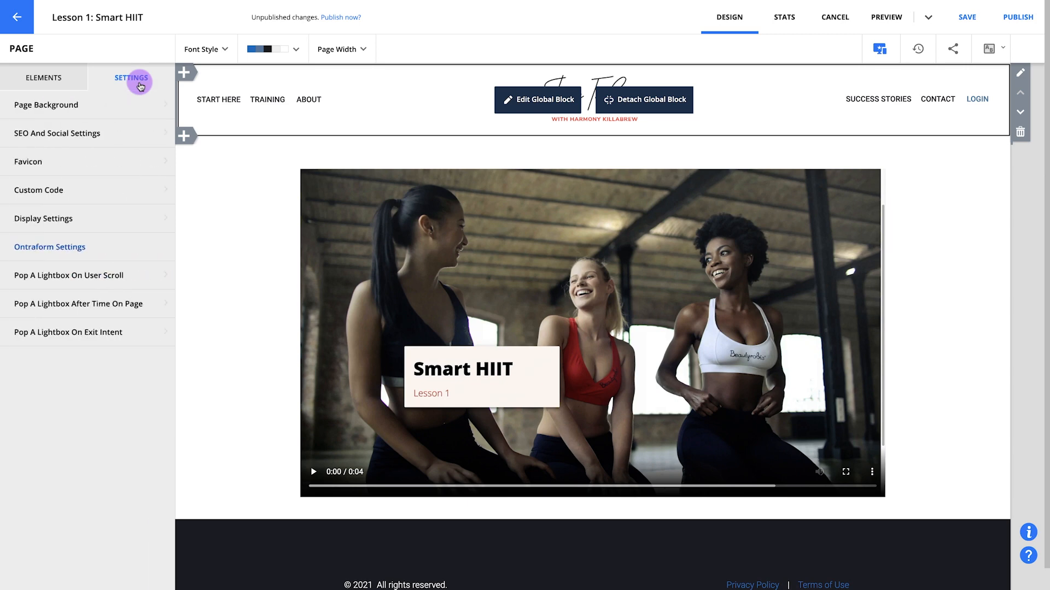
Restrict Lesson 1 to logged-in members whose Membership Lessons contain Week 1
left_click(43, 218)
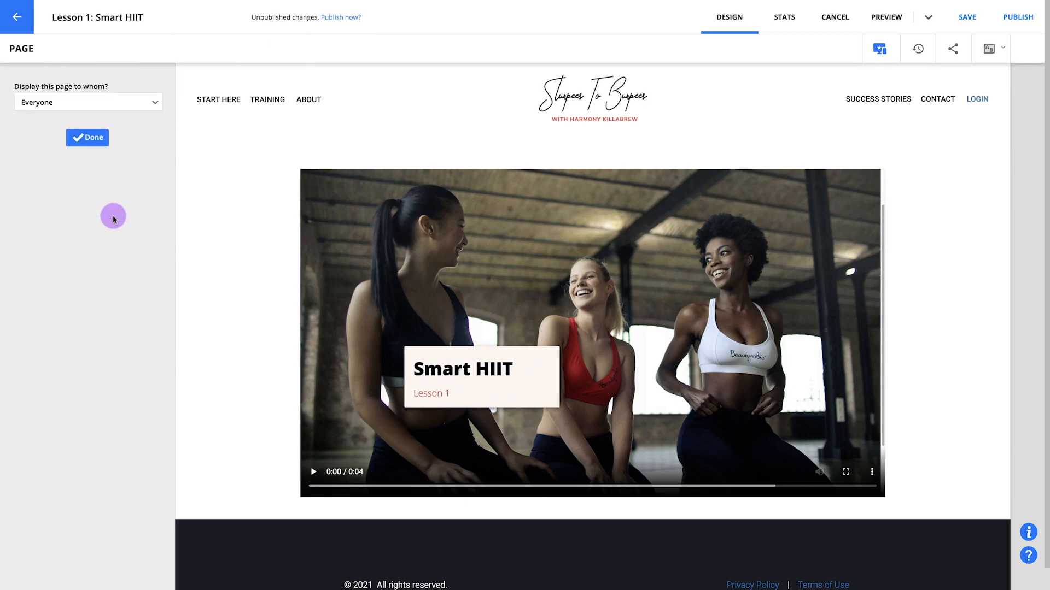
left_click(87, 102)
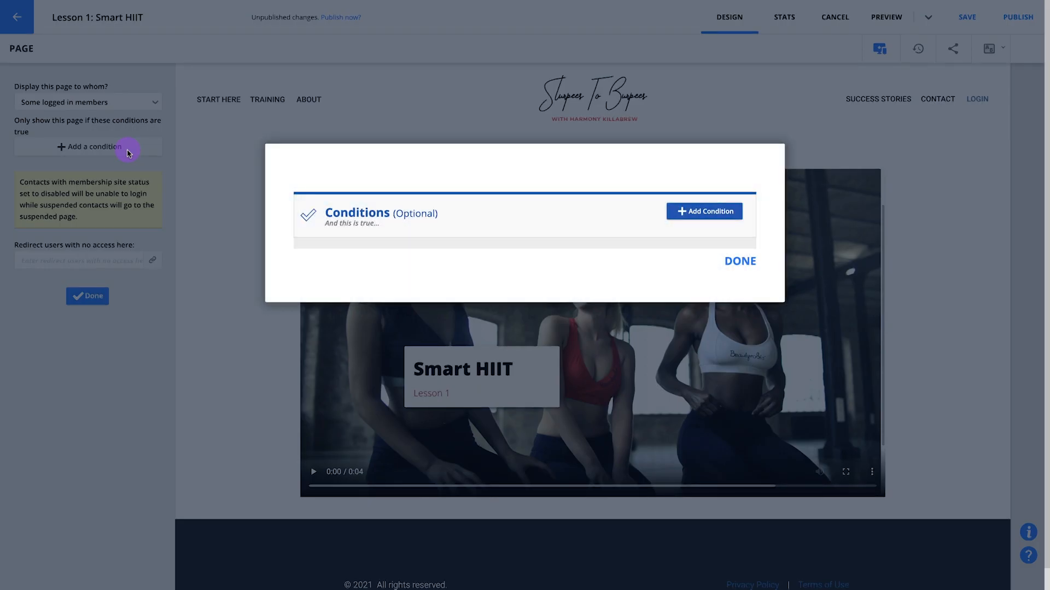
left_click(704, 211)
type("les")
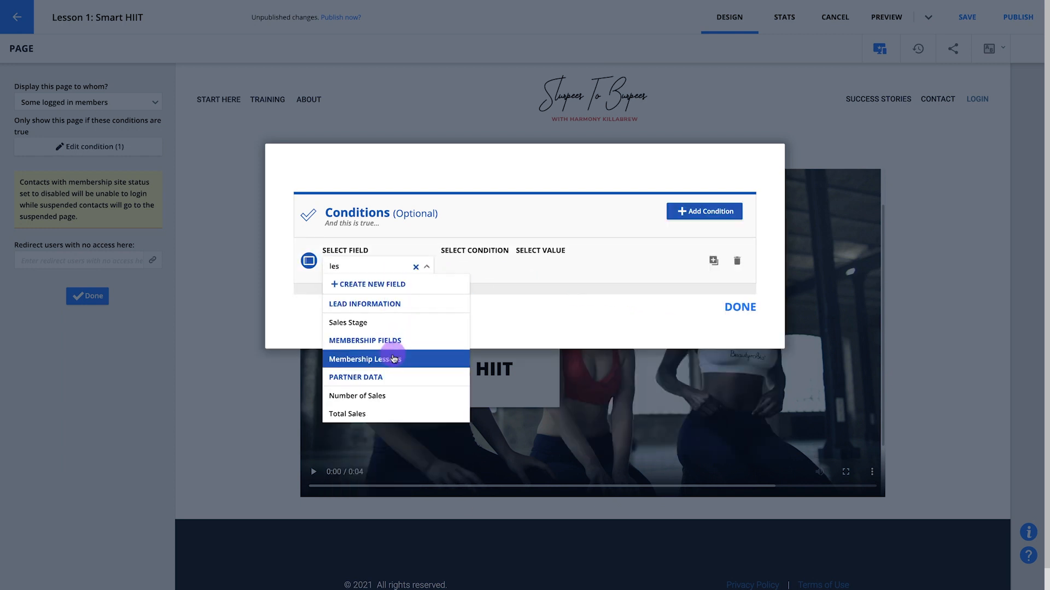
left_click(364, 359)
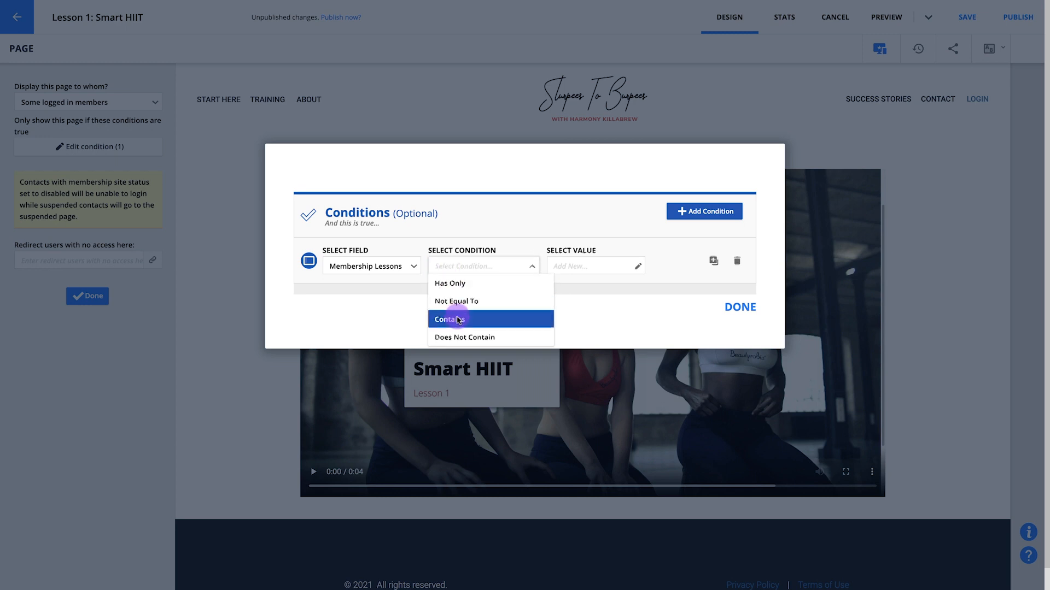
left_click(450, 318)
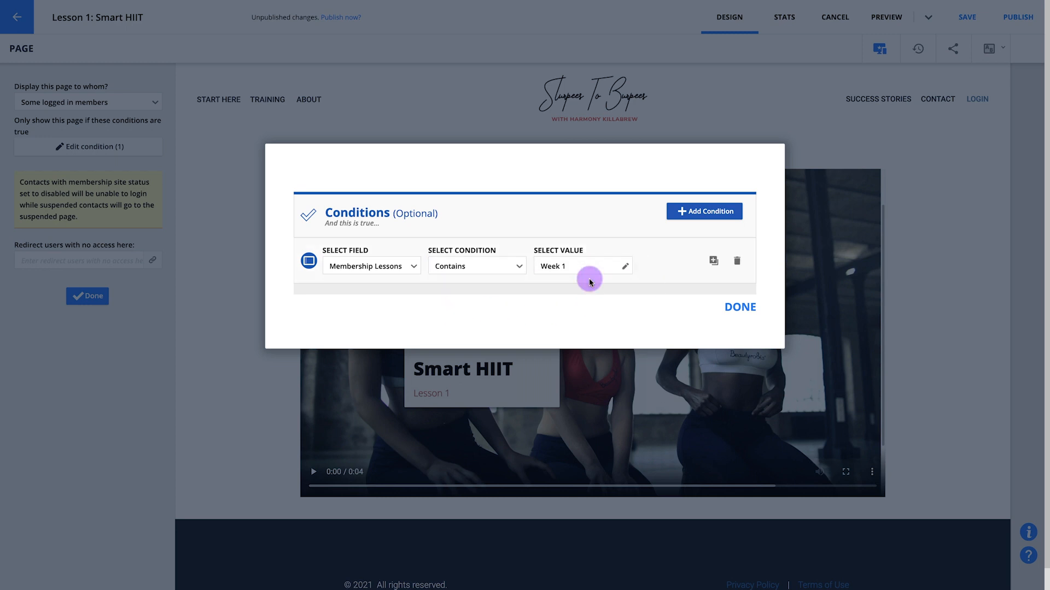
left_click(739, 307)
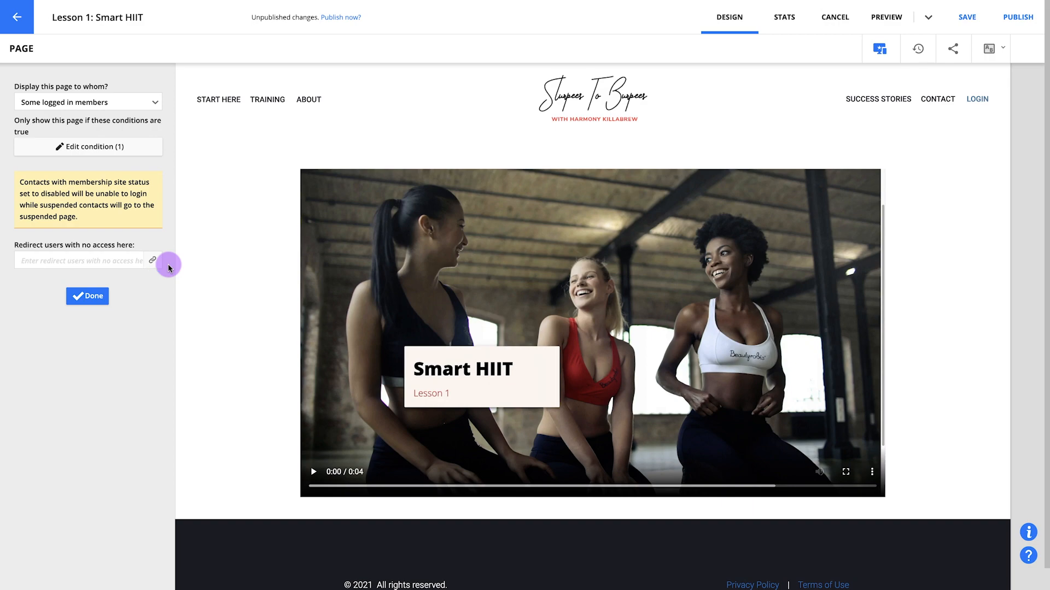
left_click(80, 260)
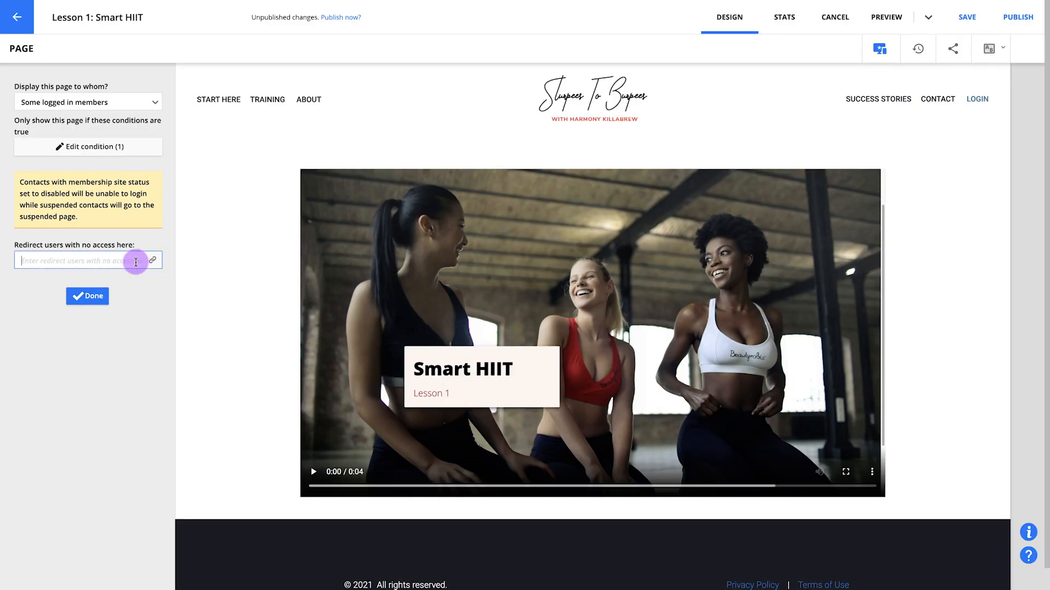
Redirect Lesson 1 visitors without access to the homepage and signup landing page
left_click(152, 260)
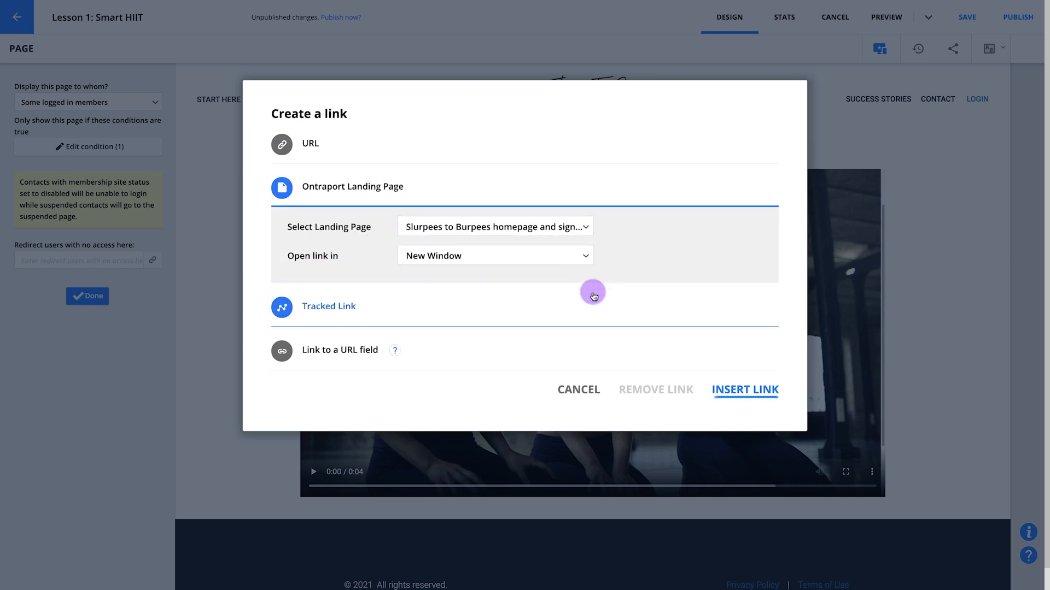
left_click(745, 390)
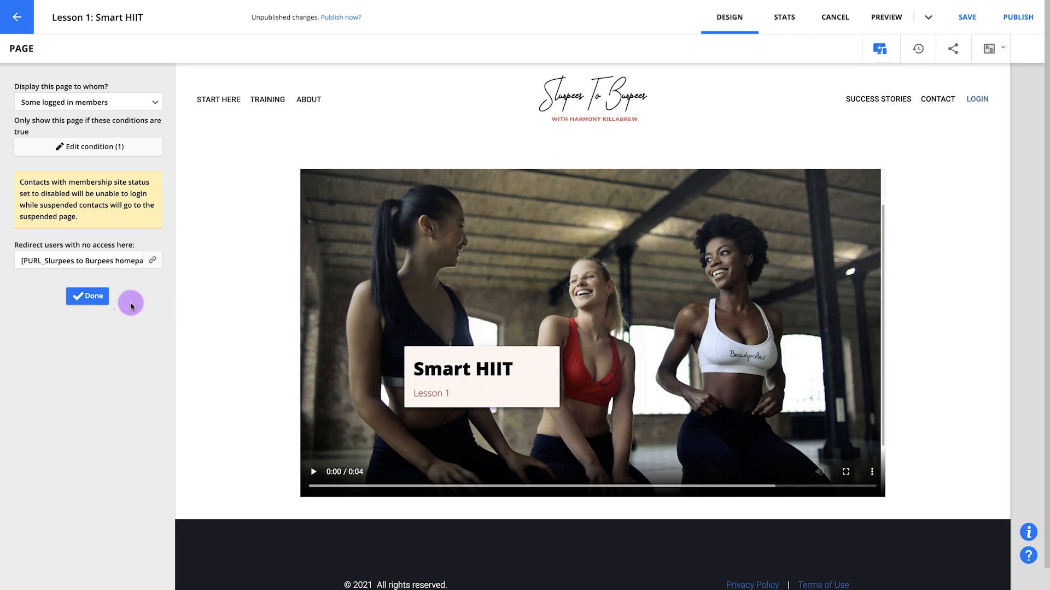
left_click(87, 296)
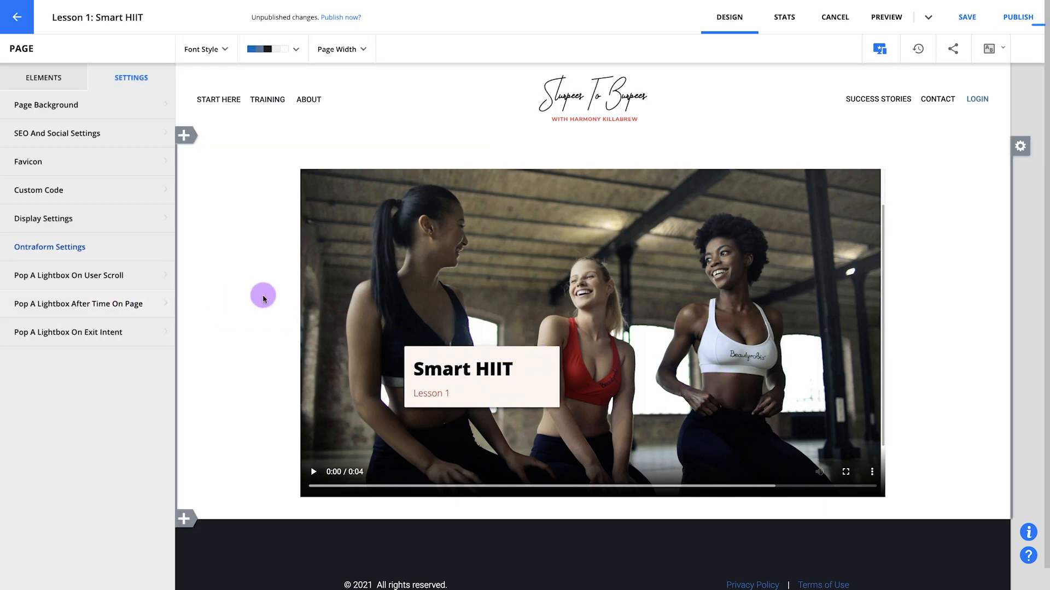
left_click(1017, 17)
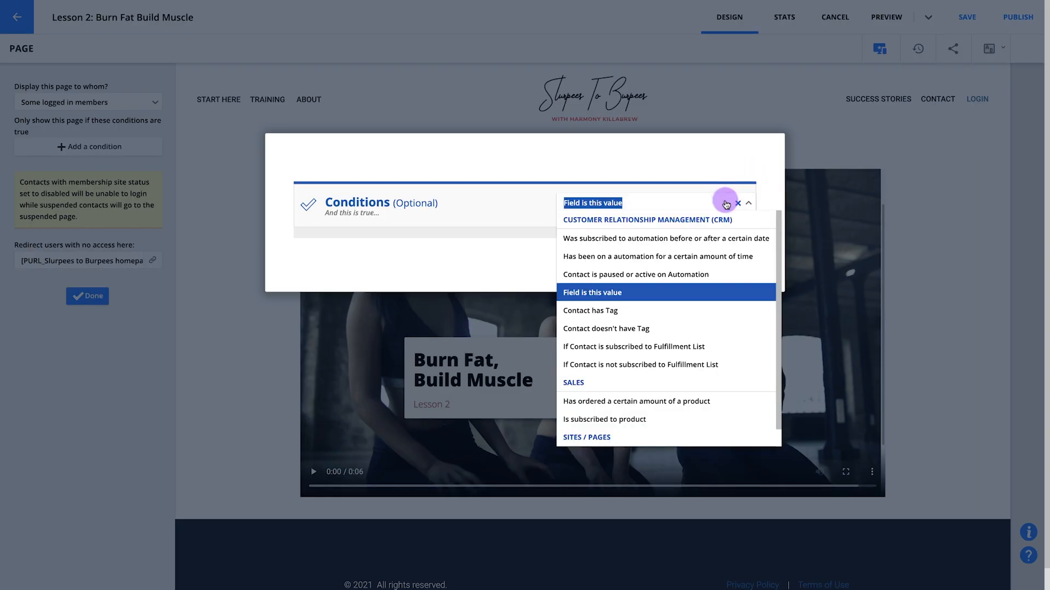
Add a Membership Lessons 'Contains' field condition to Lesson 2's display settings
left_click(591, 292)
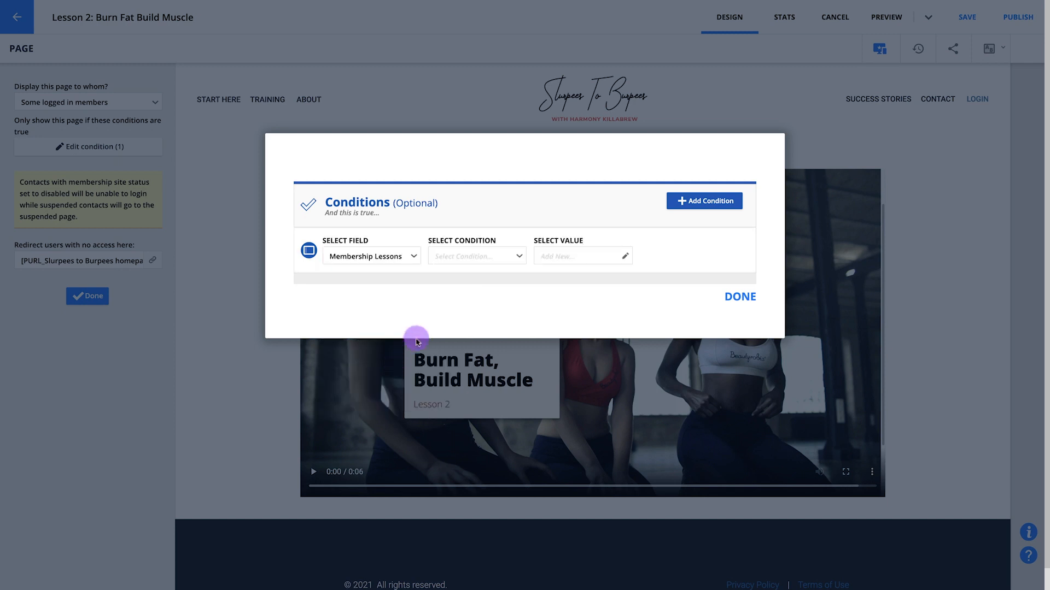
left_click(475, 255)
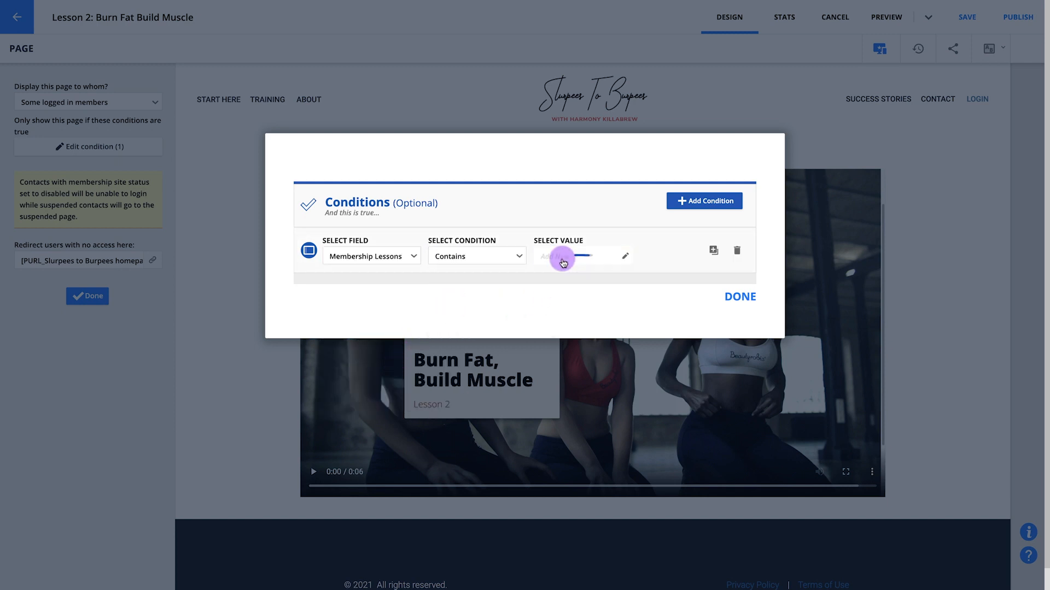
left_click(740, 297)
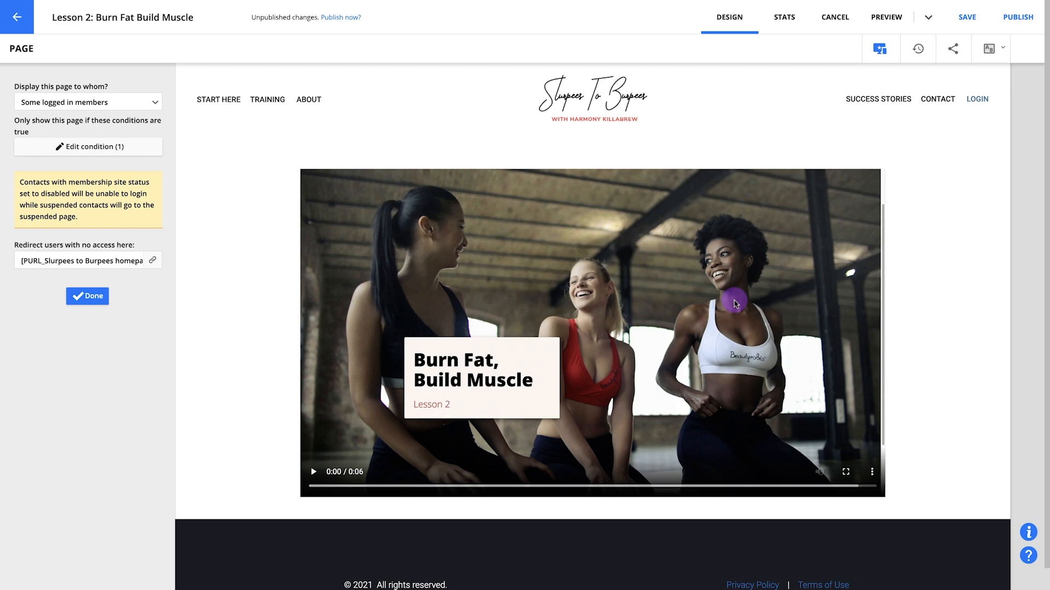
left_click(87, 296)
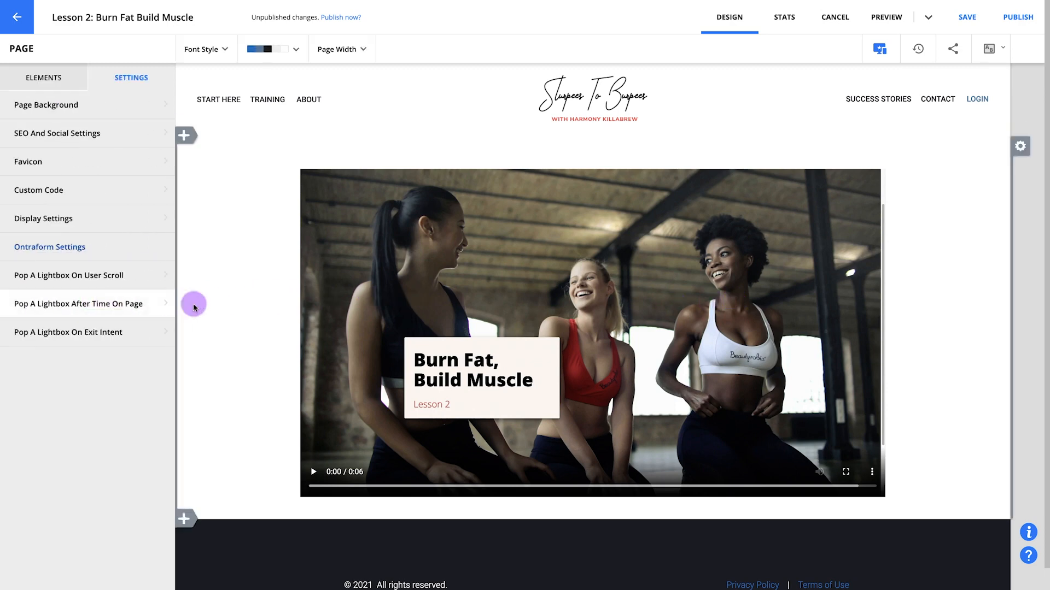
left_click(1017, 17)
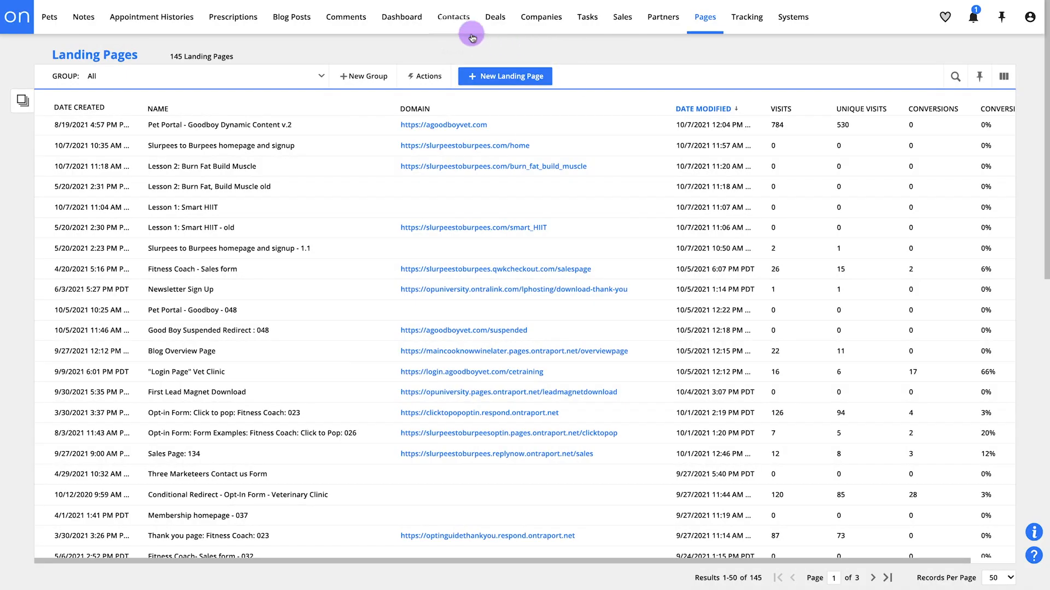
mouse_move(463, 51)
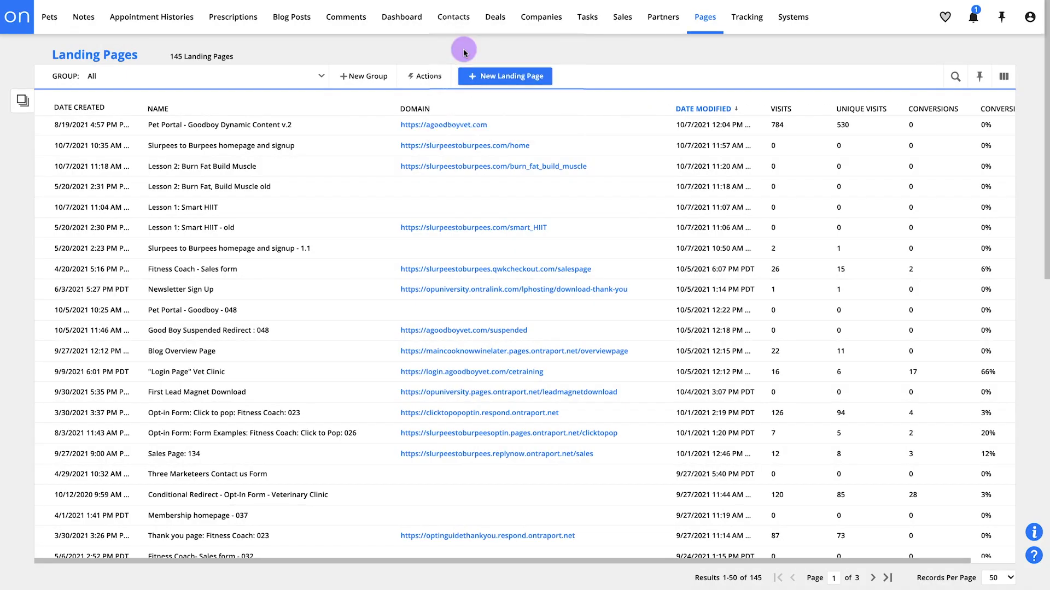
Go to the Automations list and create a new blank automation
left_click(454, 17)
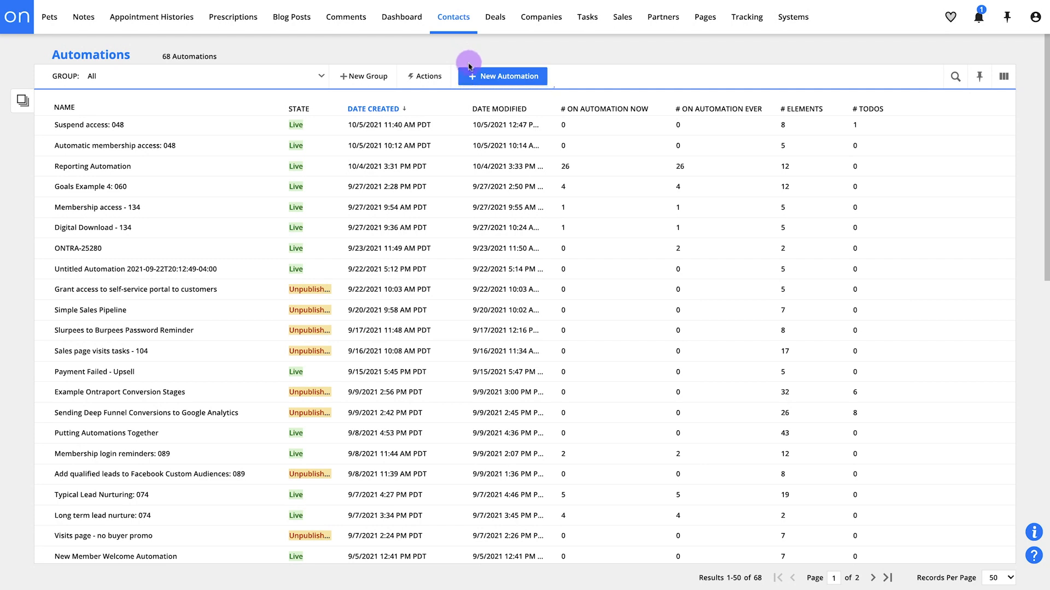
left_click(502, 76)
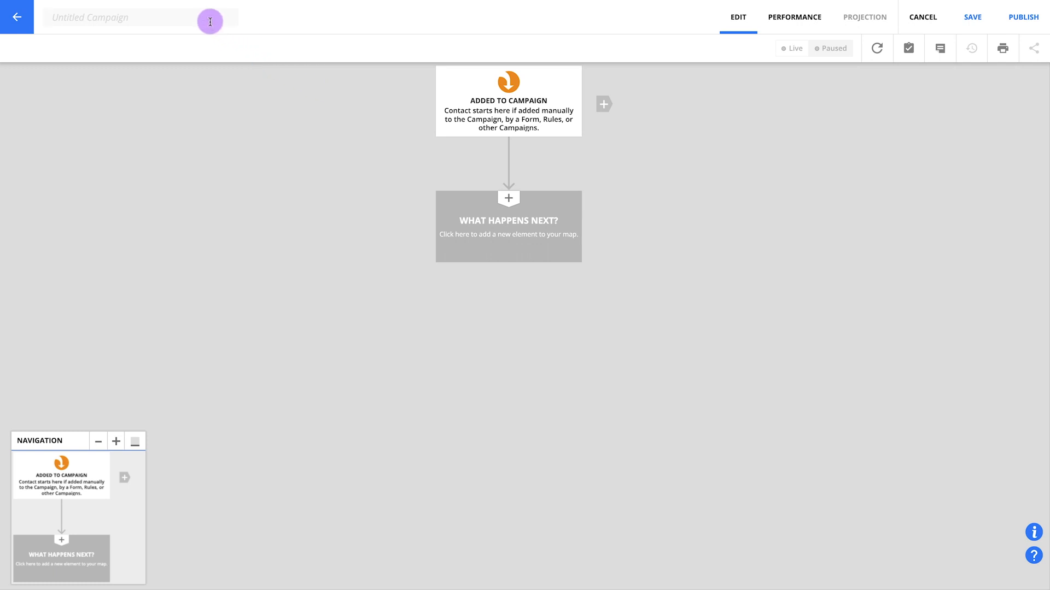
Name the automation 'Slurpees to Burpees Drip Access' and begin adding its trigger
type("Slurpees to")
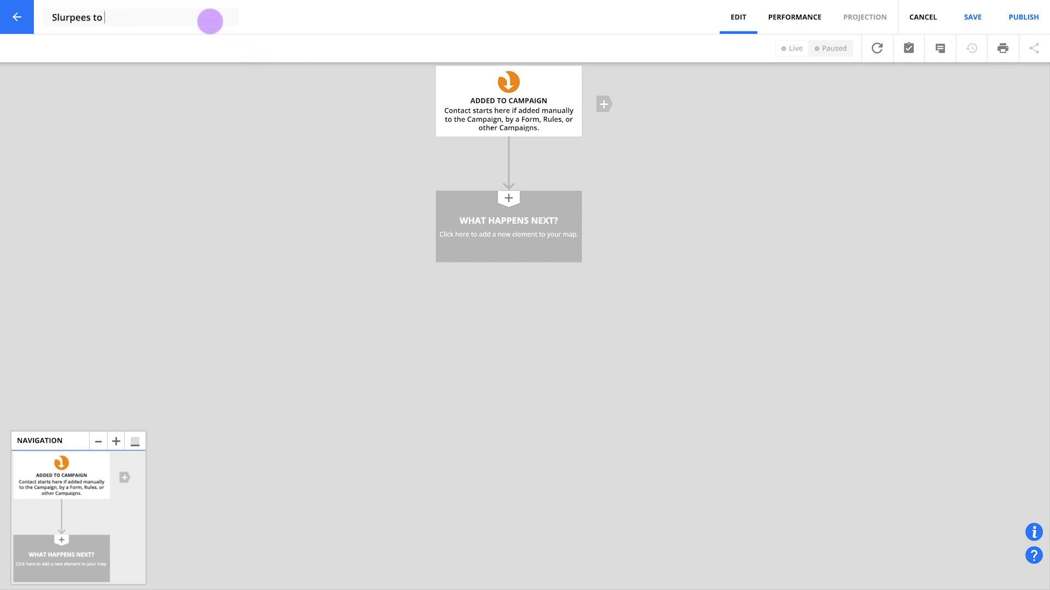
type("Burpees Drip Access")
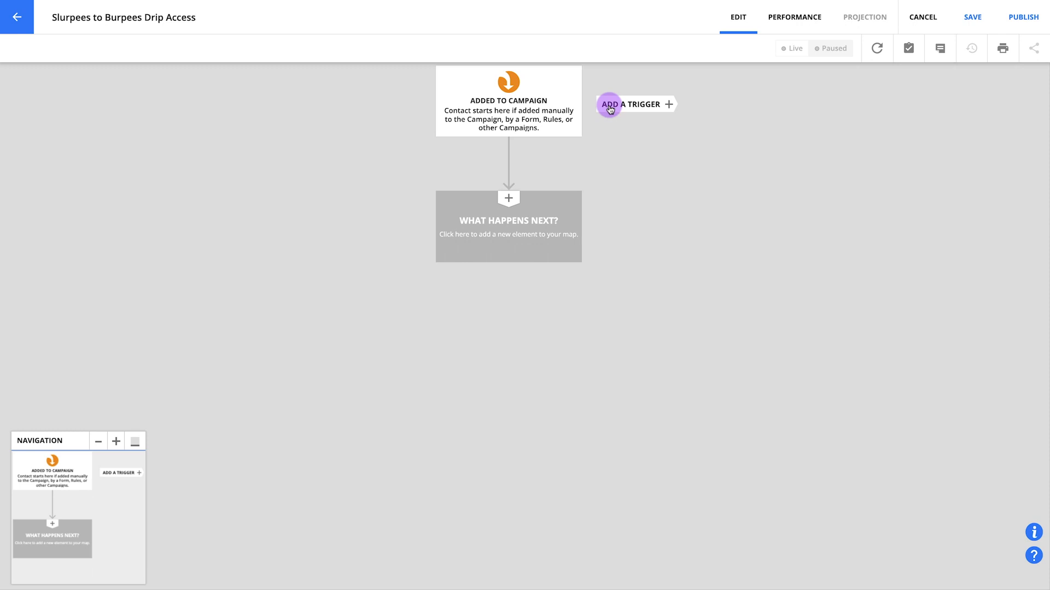
left_click(634, 103)
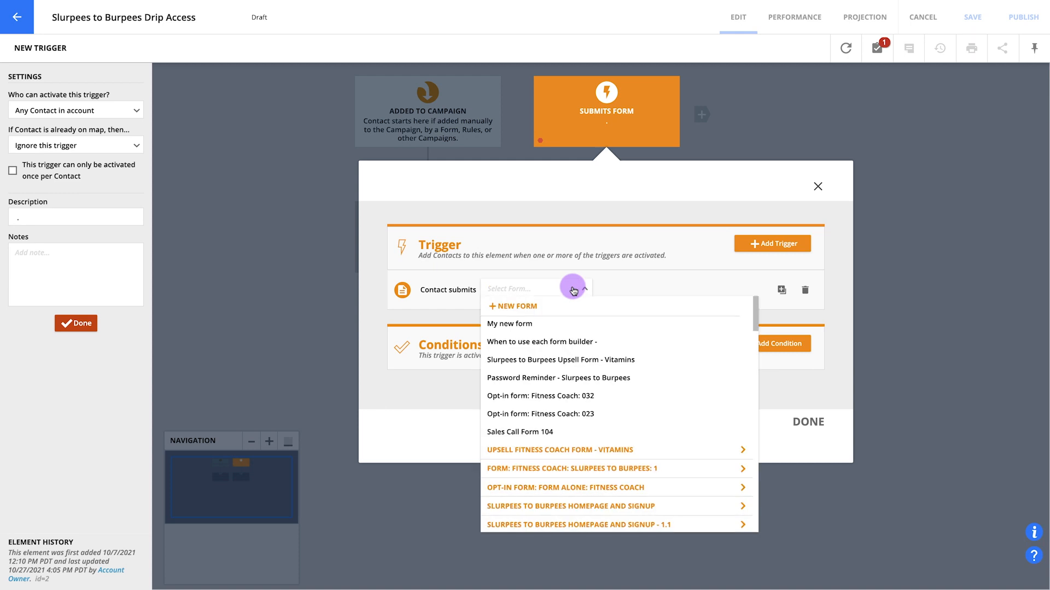
Set the Submits Form trigger to Membership Order Form with order 'is successful'
type("slurpees")
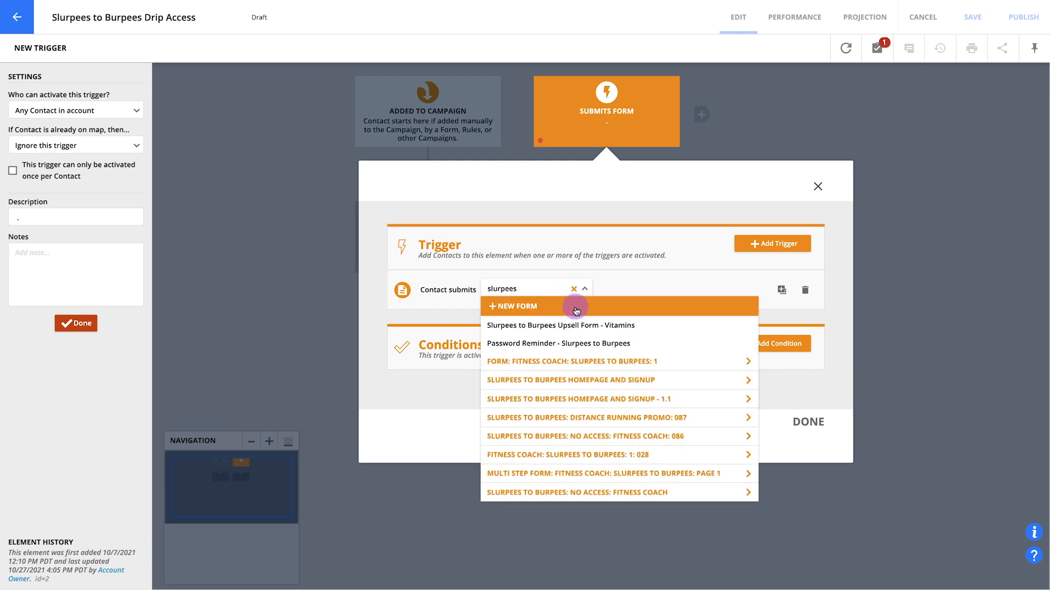
mouse_move(633, 380)
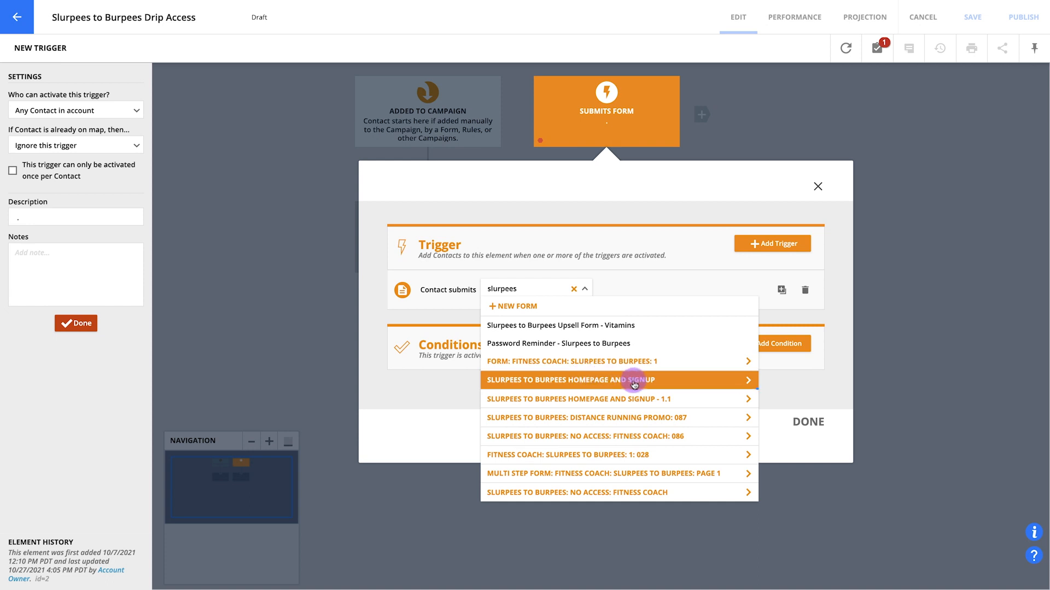
mouse_move(746, 387)
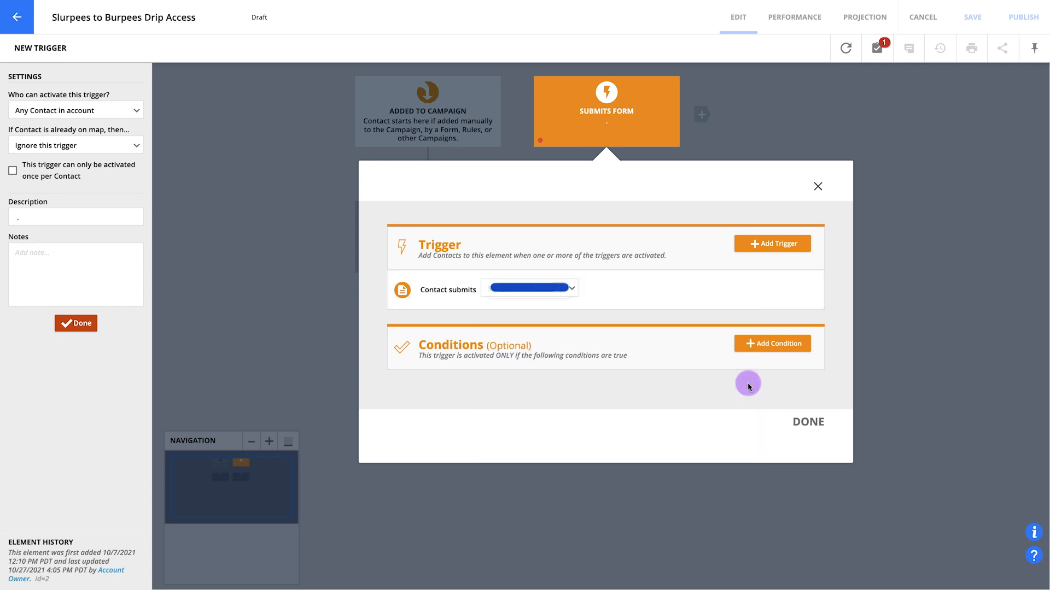
left_click(529, 288)
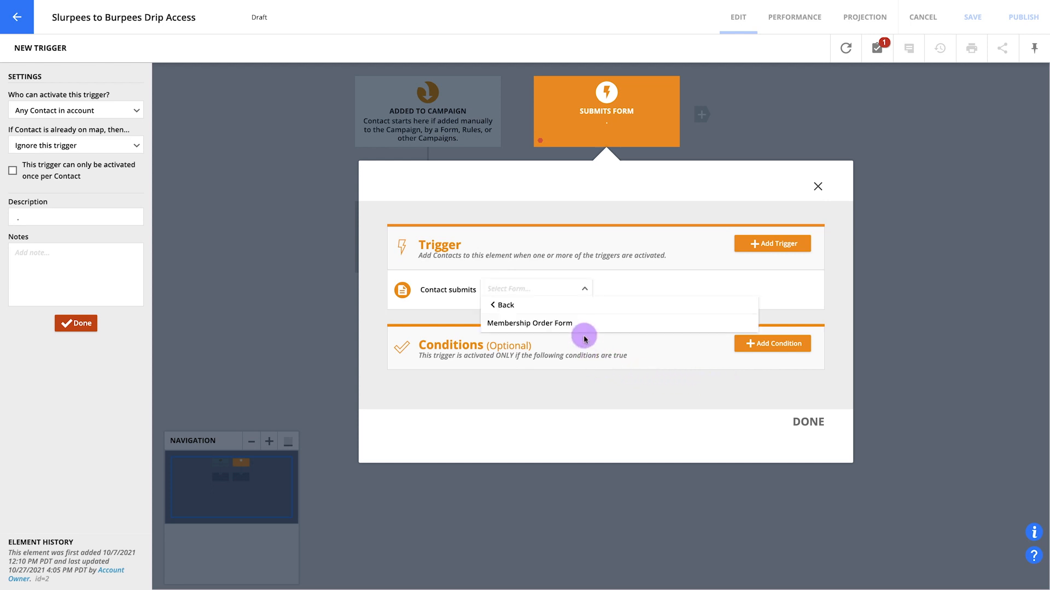
left_click(529, 323)
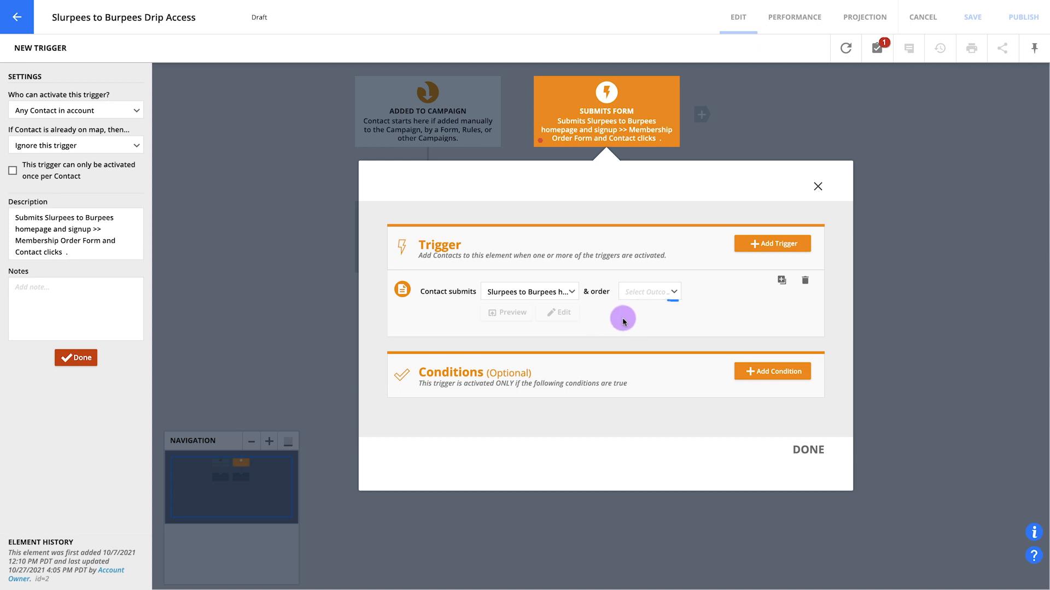
mouse_move(638, 316)
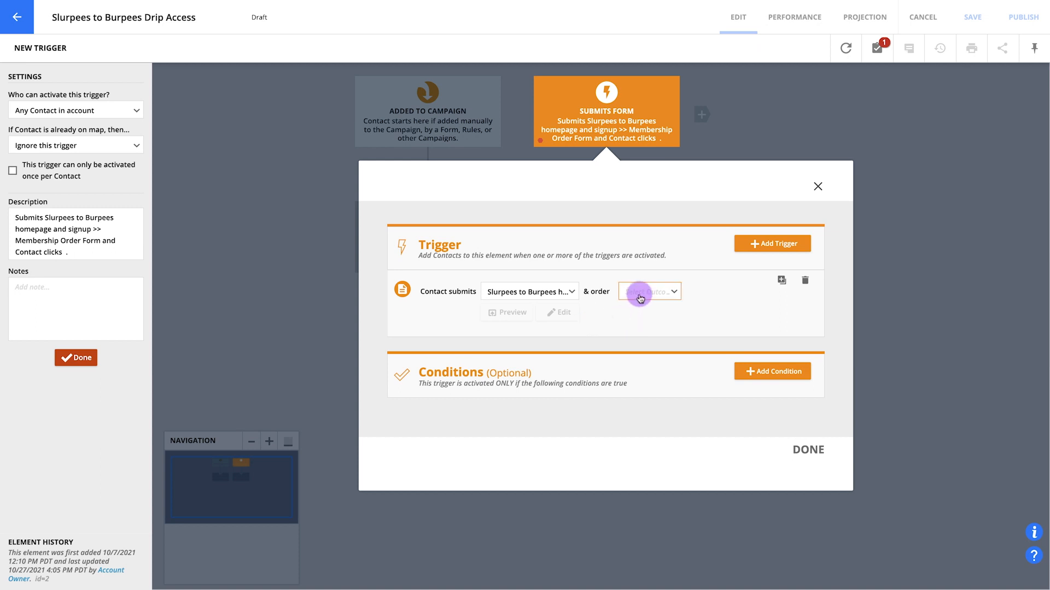
left_click(648, 292)
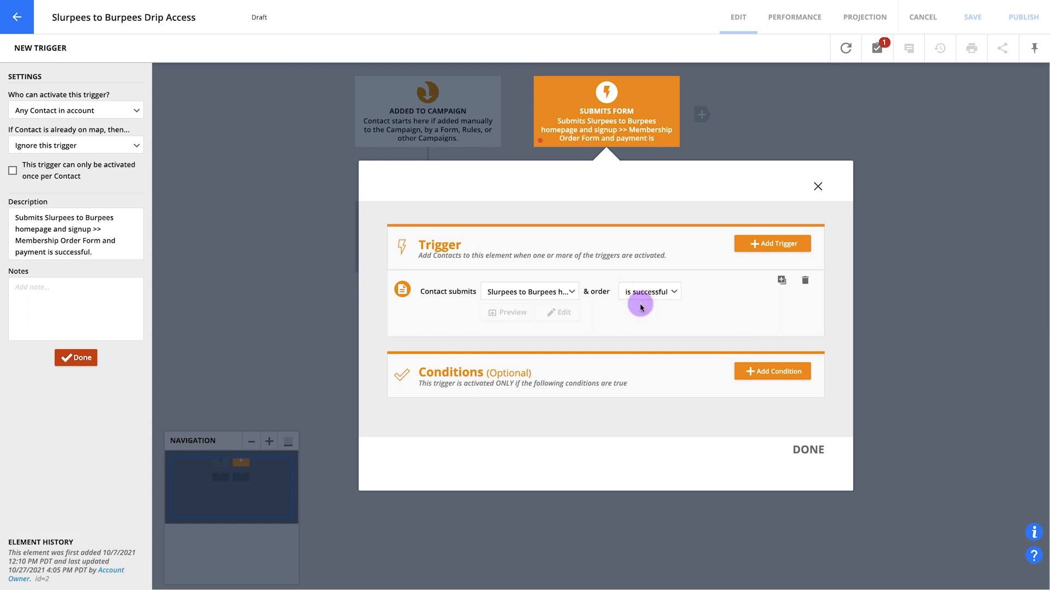
mouse_move(749, 448)
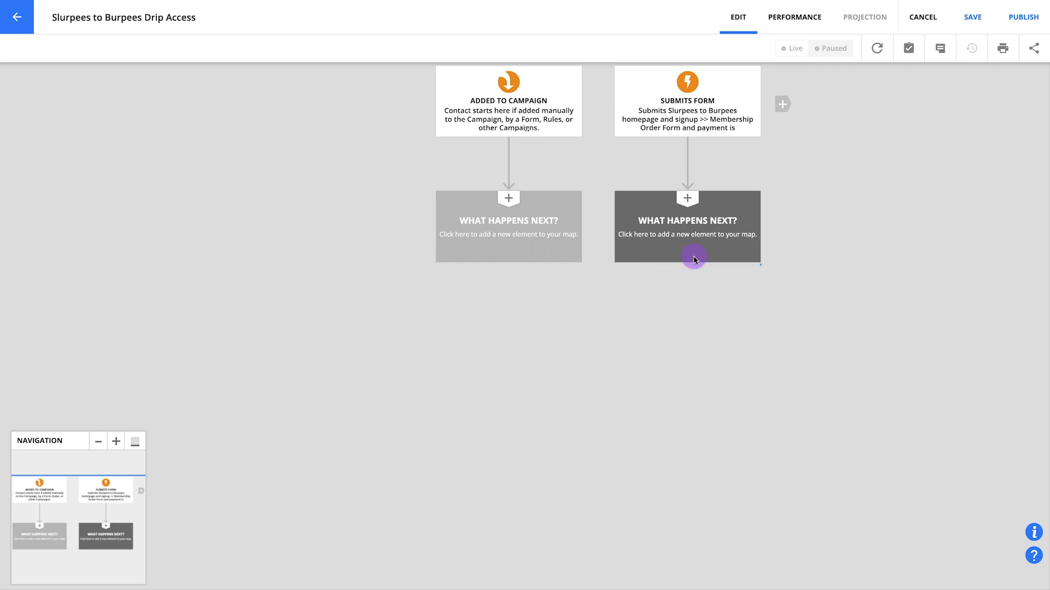
Insert an Update Membership Access step right after the Submits Form trigger
left_click(686, 198)
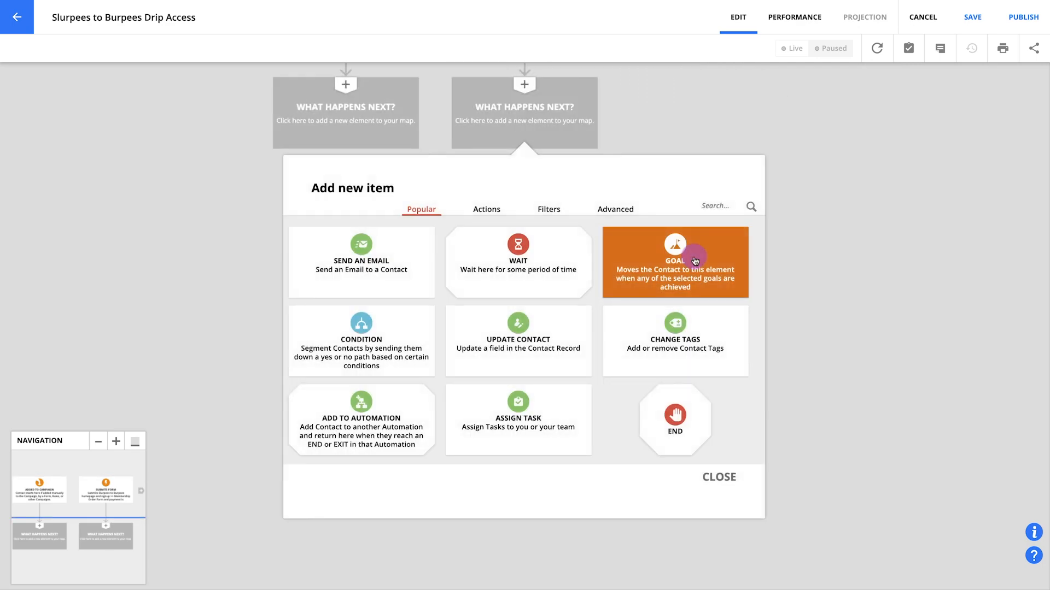
type("mem")
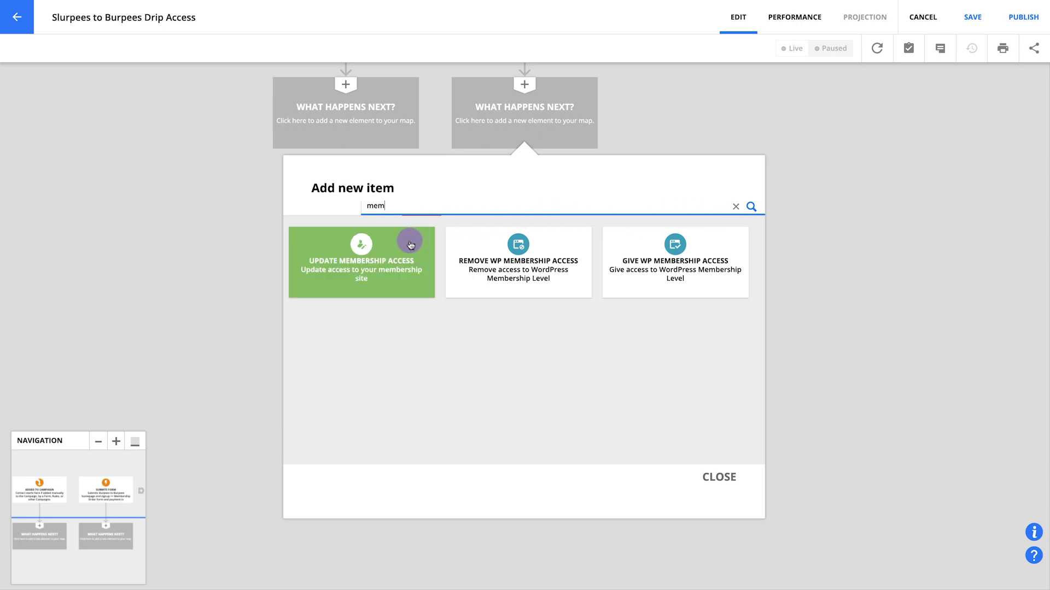
left_click(361, 262)
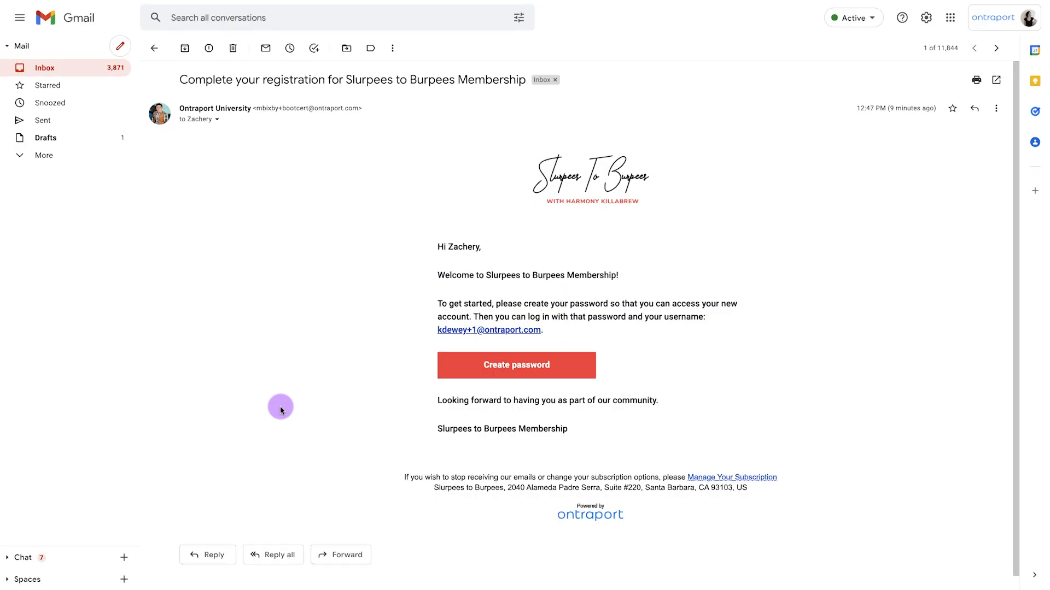
mouse_move(371, 395)
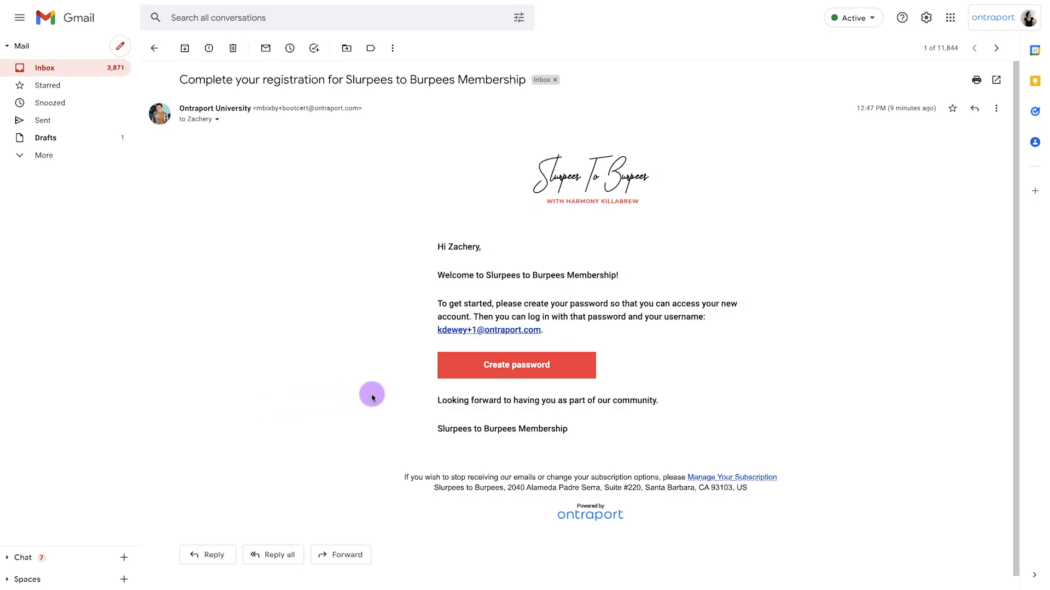
mouse_move(516, 364)
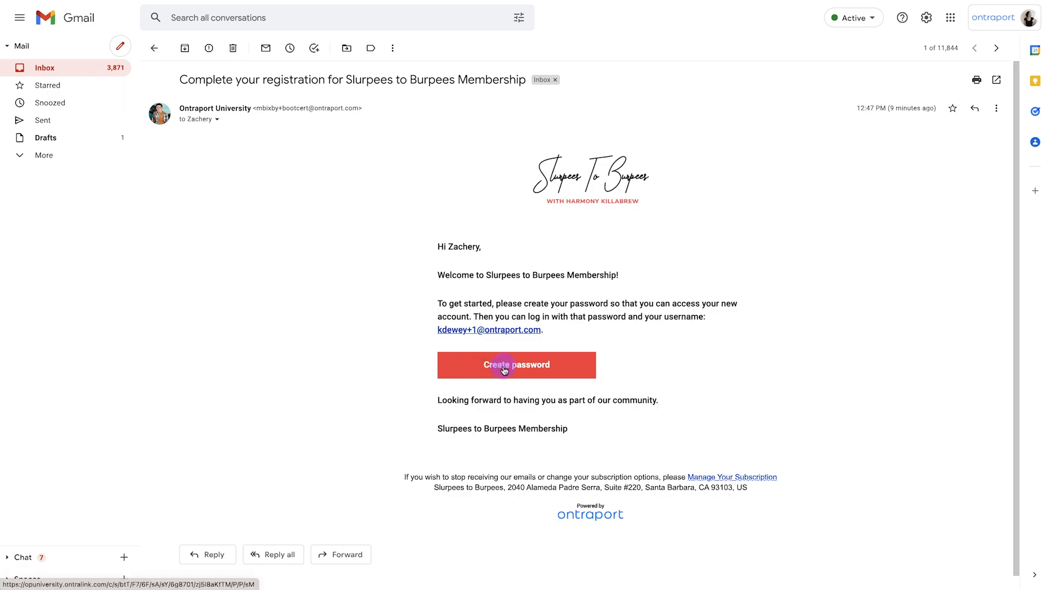
Follow the Create password link in the Slurpees to Burpees registration email
left_click(516, 364)
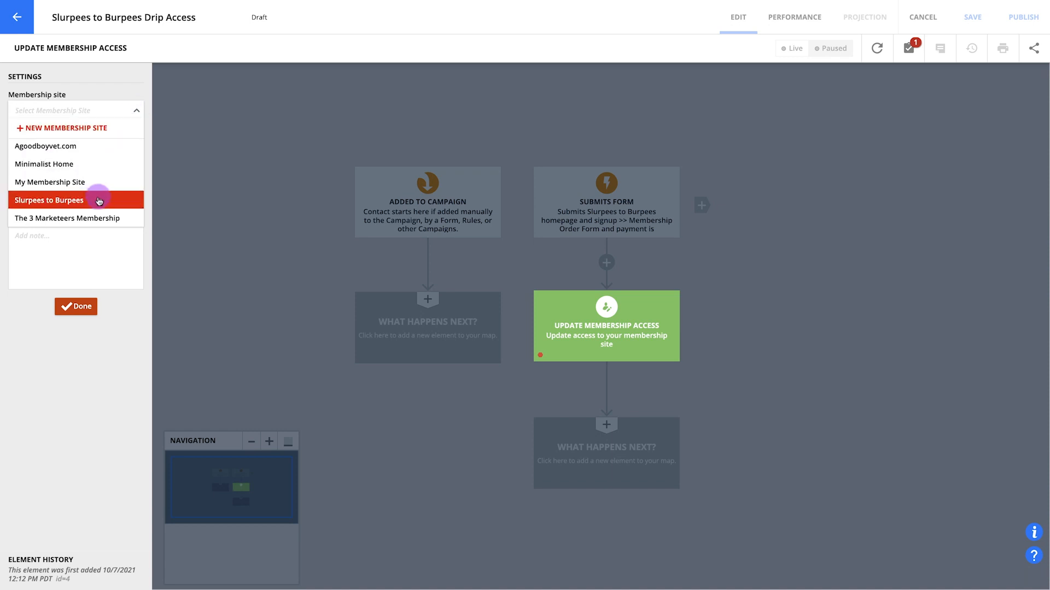
Set the membership step to site Slurpees to Burpees with status Enabled
left_click(48, 200)
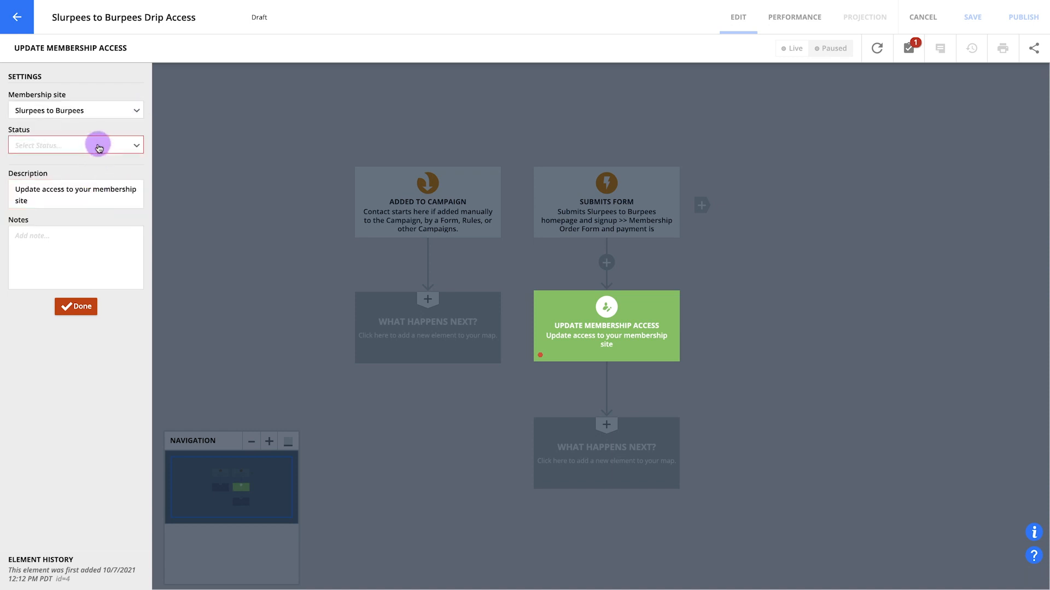
left_click(75, 145)
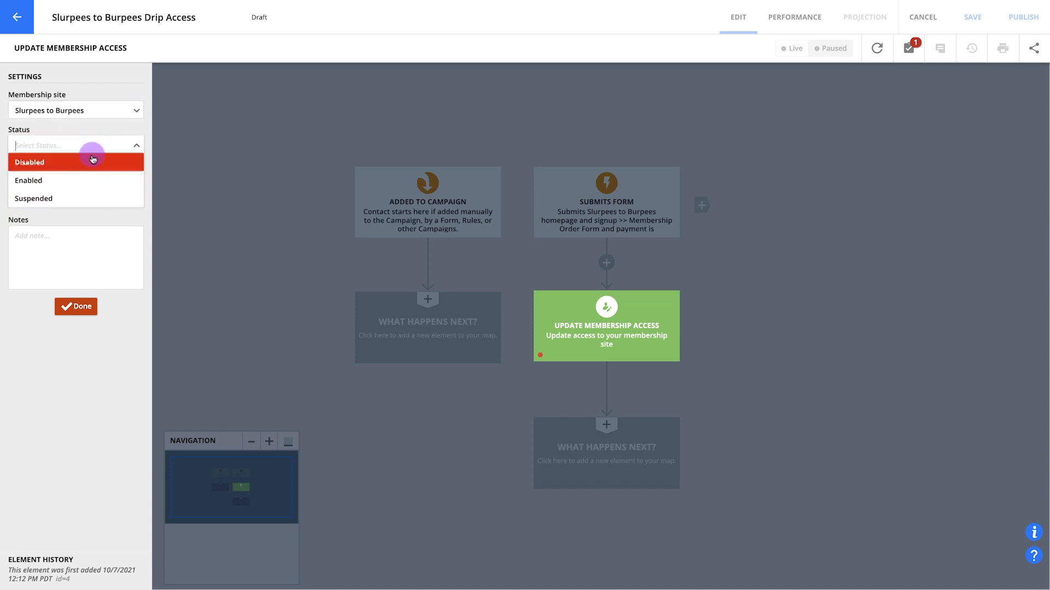
left_click(29, 180)
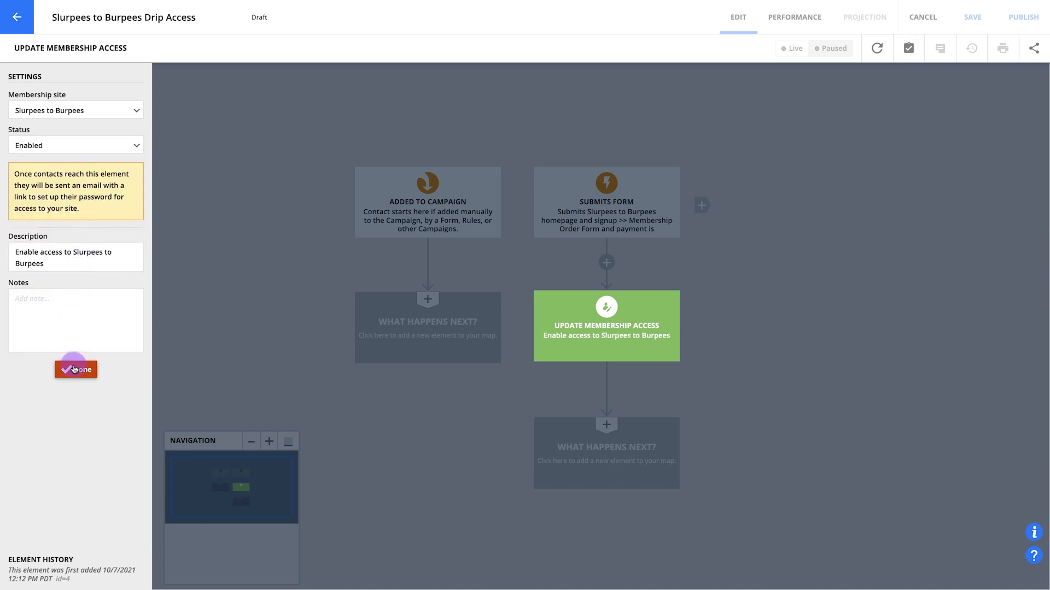
left_click(75, 369)
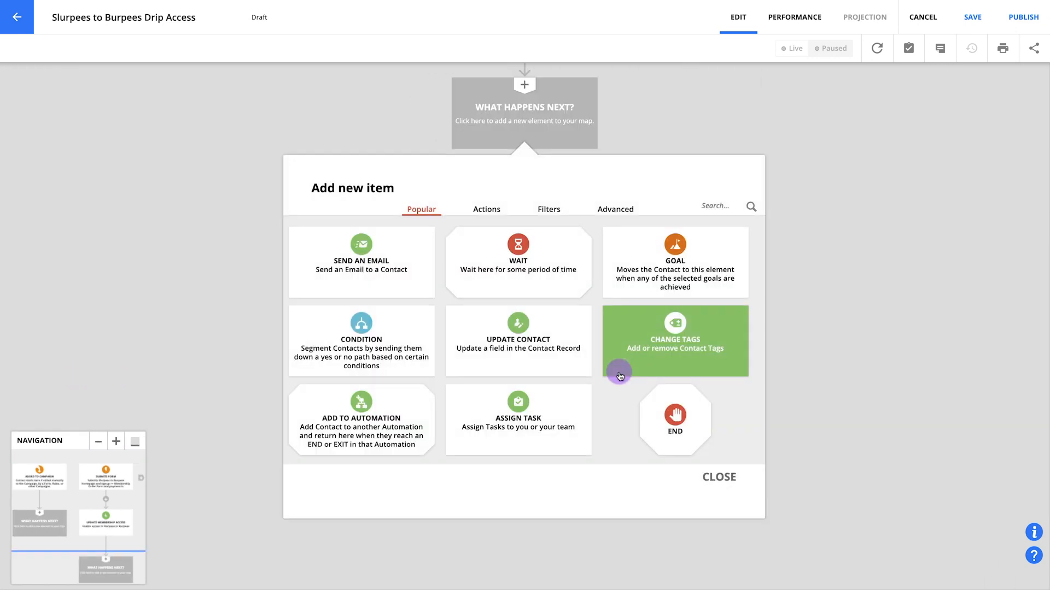
Add an Update Contact step that sets the Membership Lessons field to Week 1
type("update")
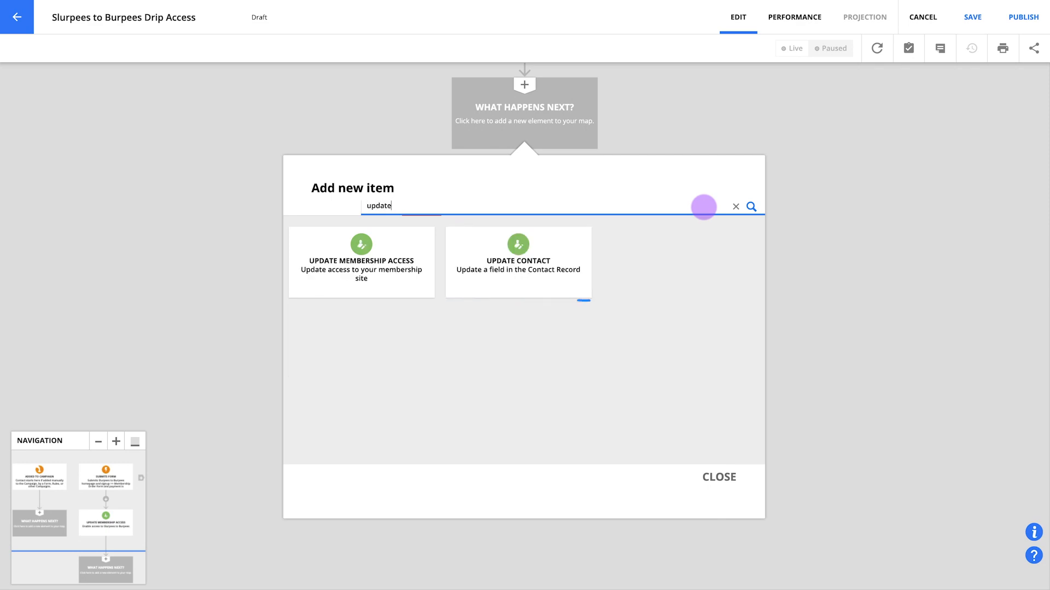
left_click(517, 262)
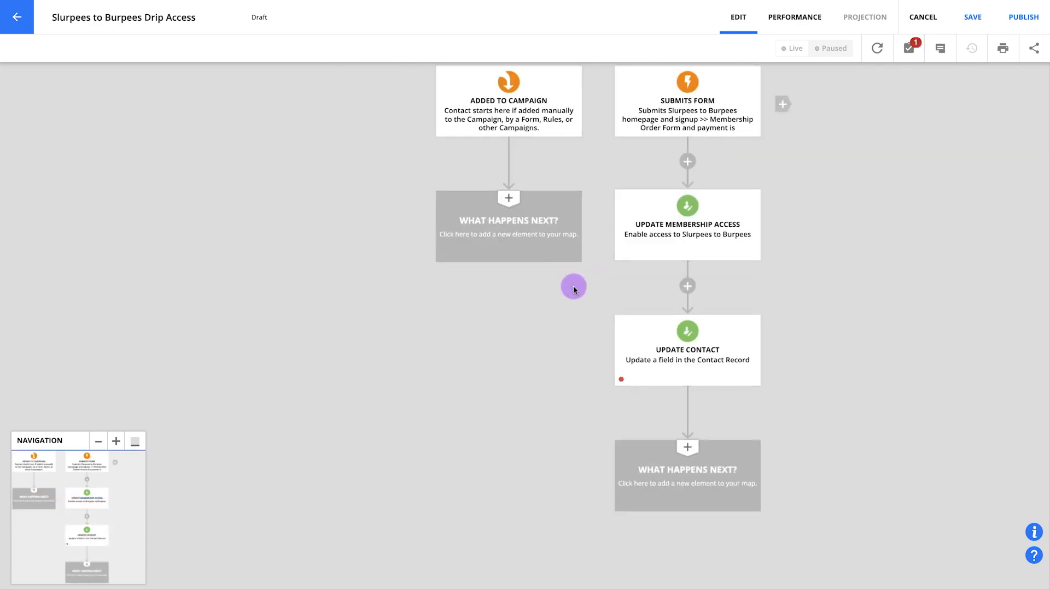
left_click(687, 350)
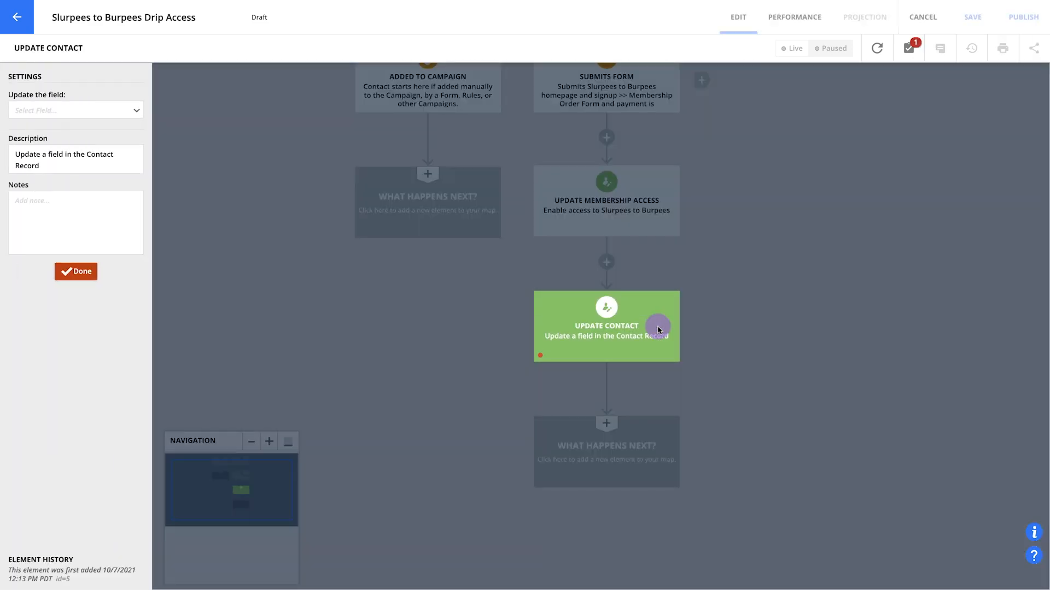
left_click(75, 110)
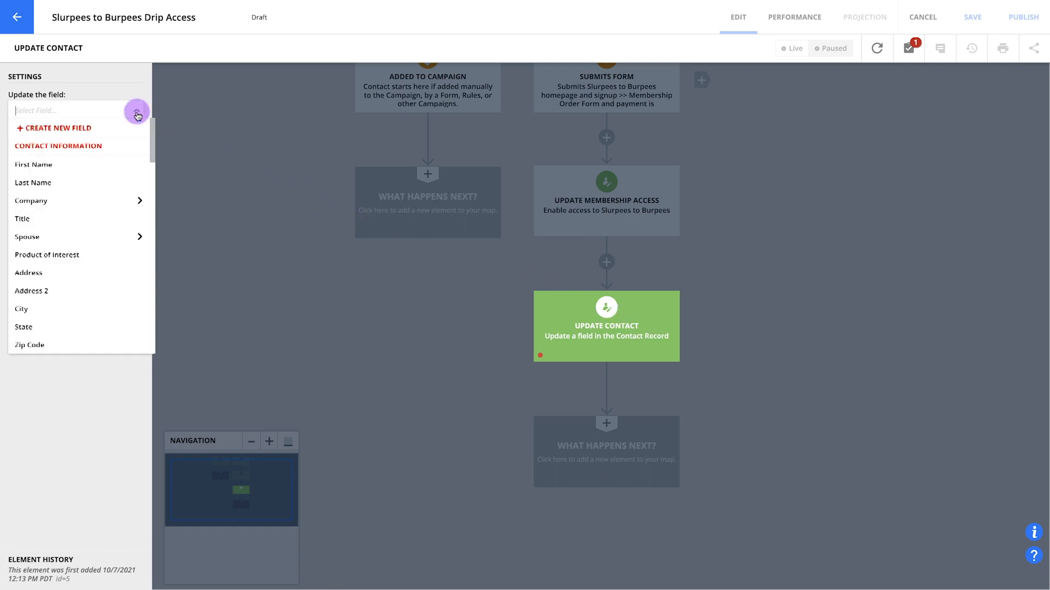
type("mem")
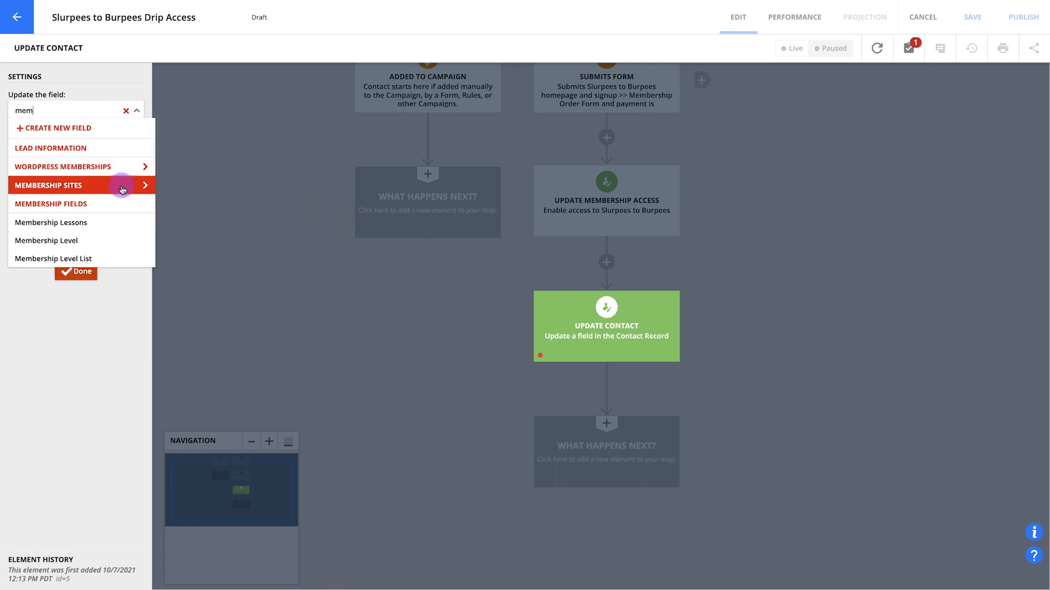
left_click(51, 223)
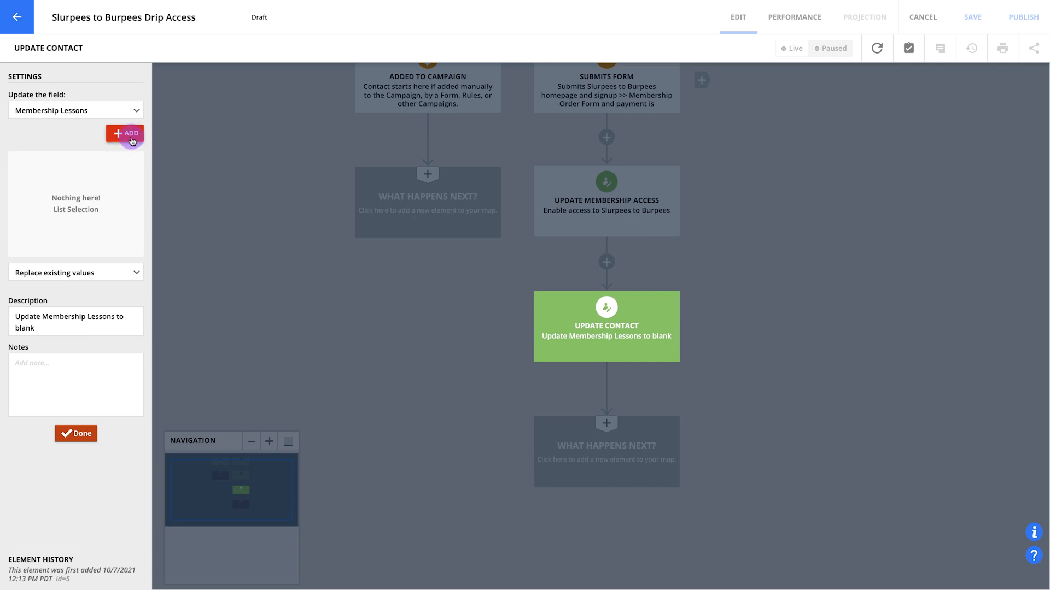
left_click(125, 134)
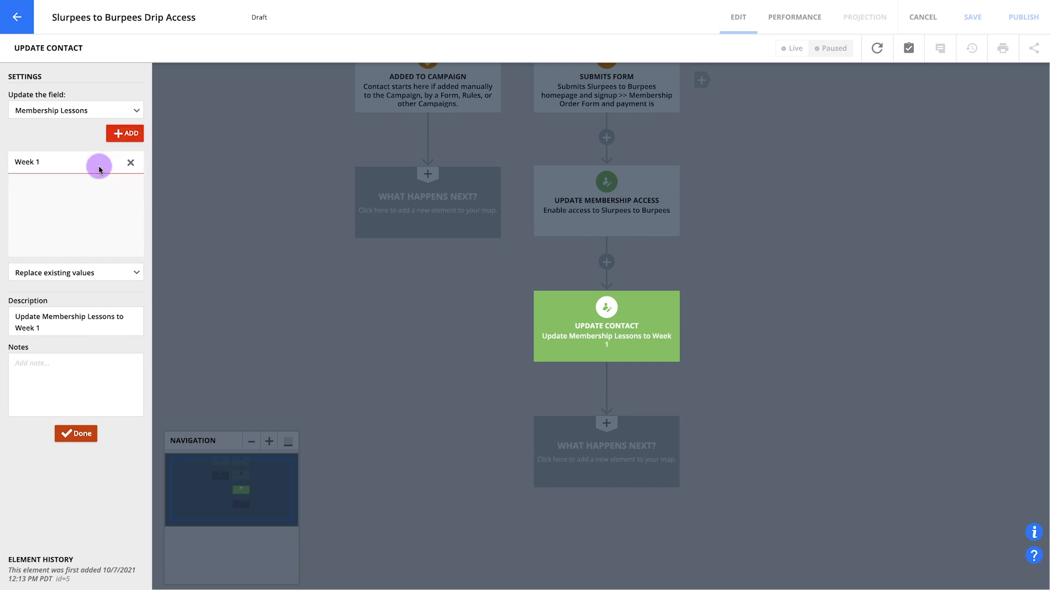
left_click(75, 433)
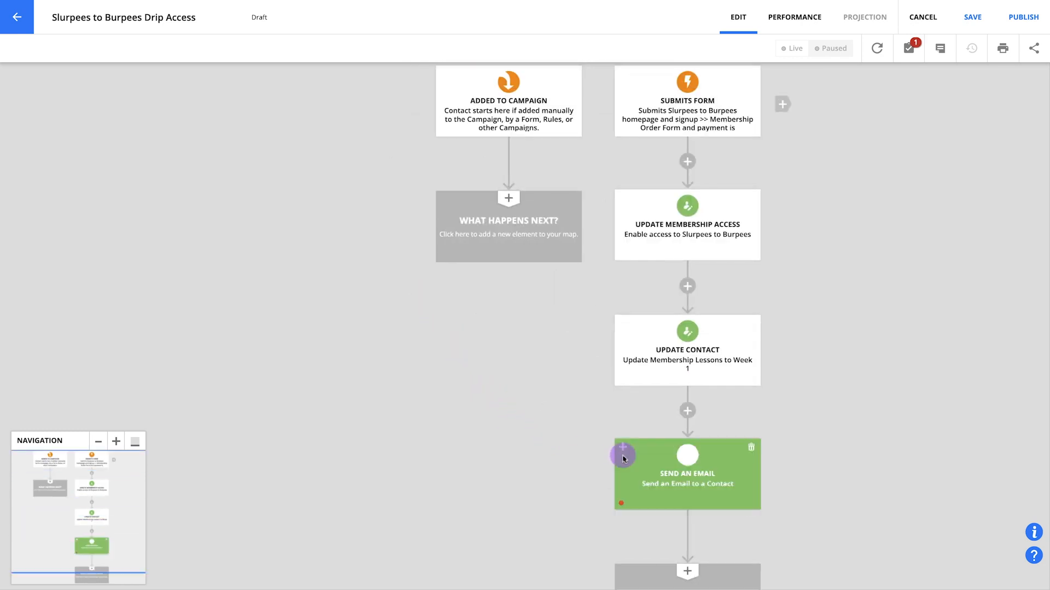
Give the Send an Email step a new message named 'Lesson 1 access'
left_click(686, 474)
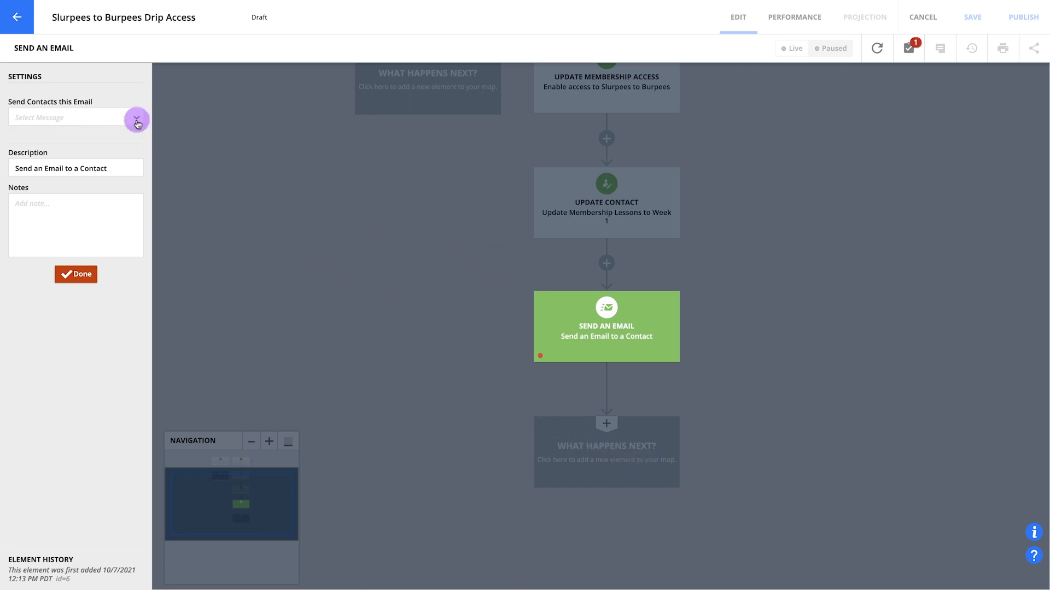
left_click(137, 120)
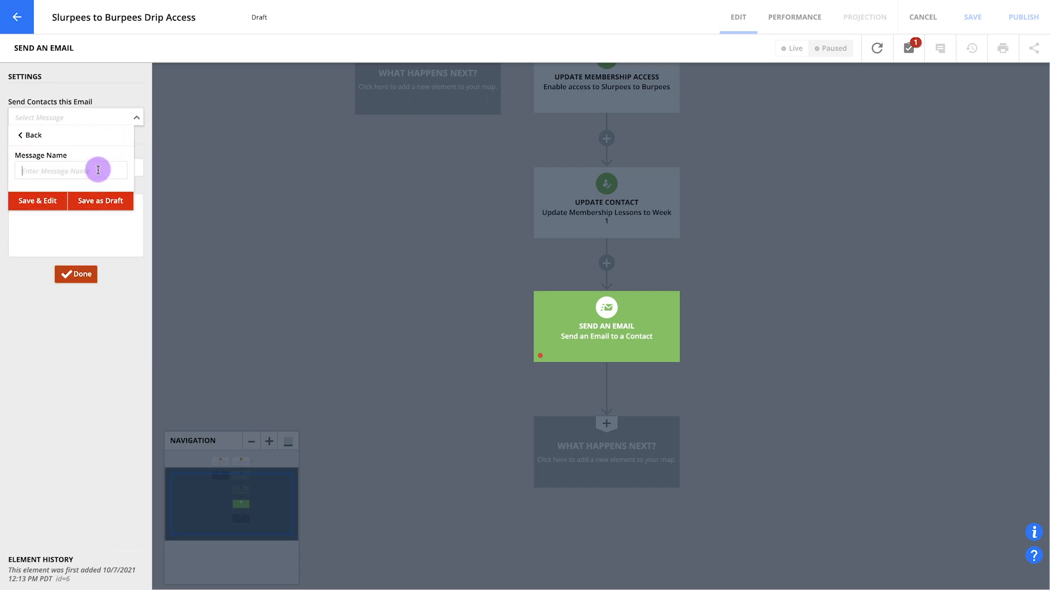
type("Lesson 1 acc")
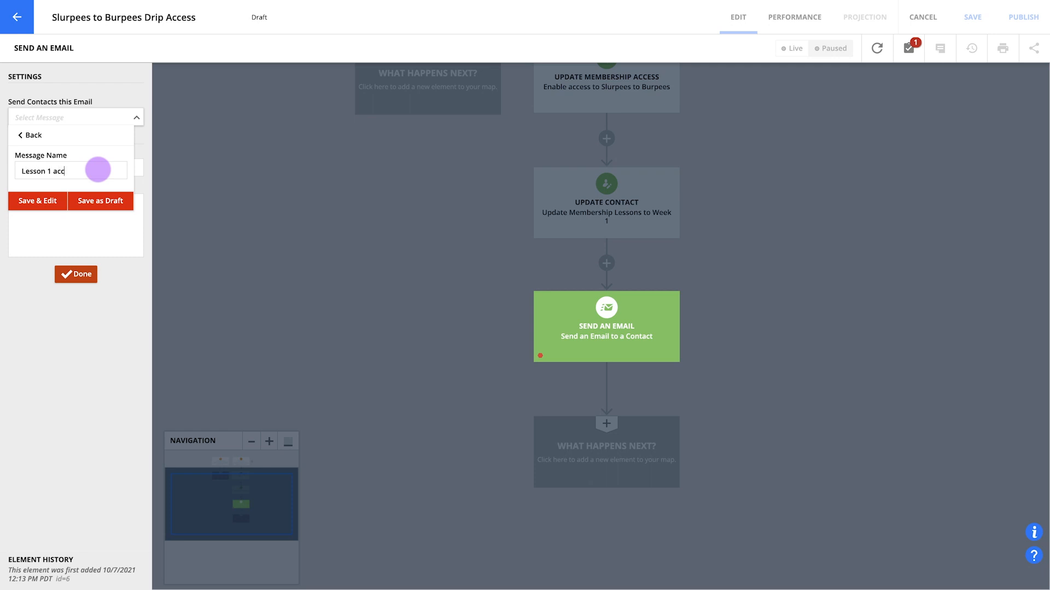
type("ess")
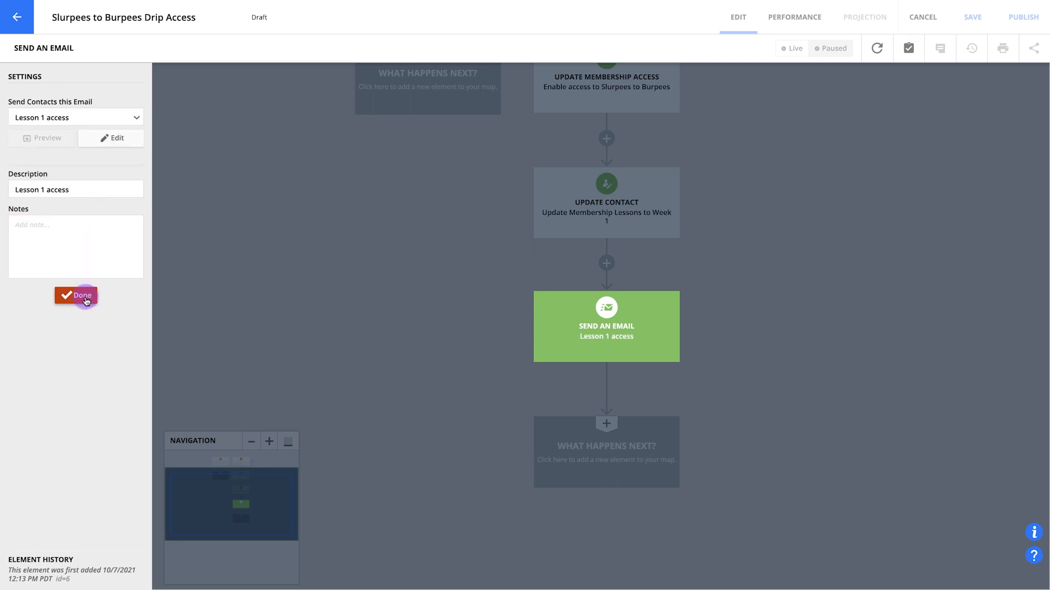
left_click(76, 295)
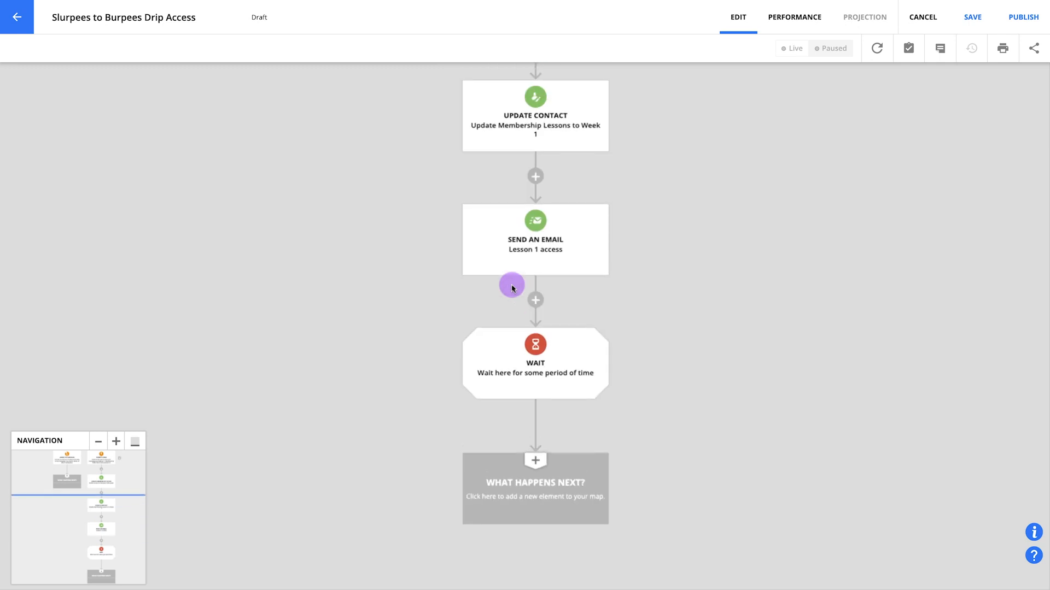
Set the Wait step to 7 days, then until 8:00 AM in contact's timezone
left_click(535, 363)
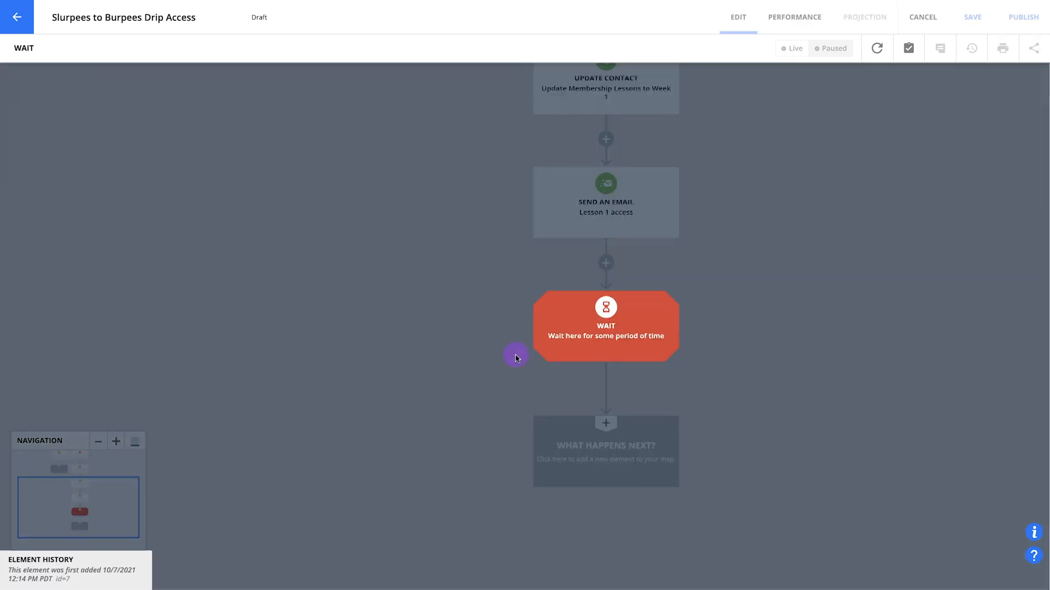
left_click(605, 326)
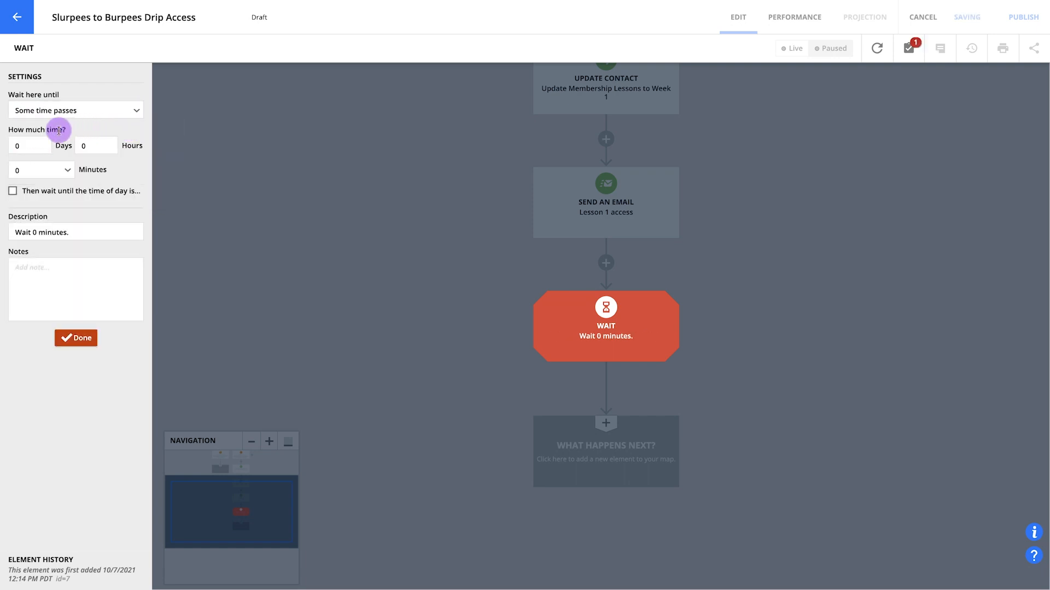
type("7")
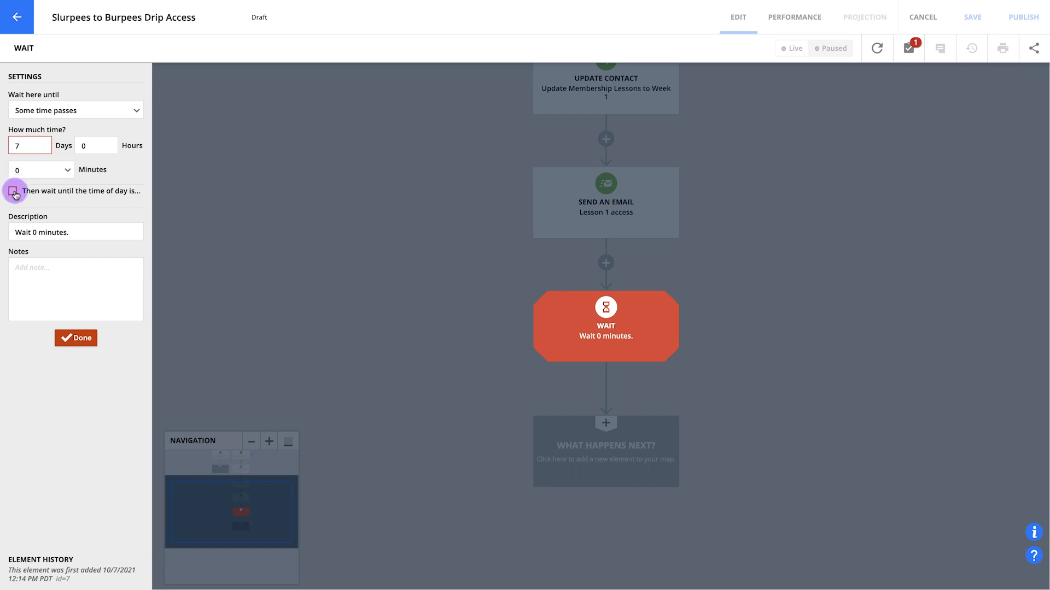
left_click(15, 190)
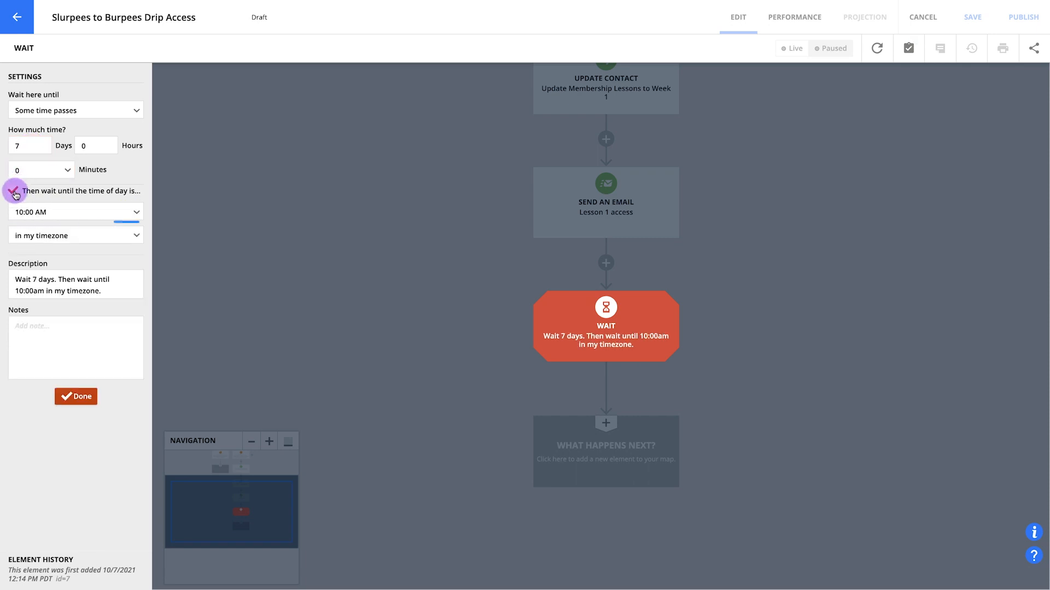
left_click(75, 212)
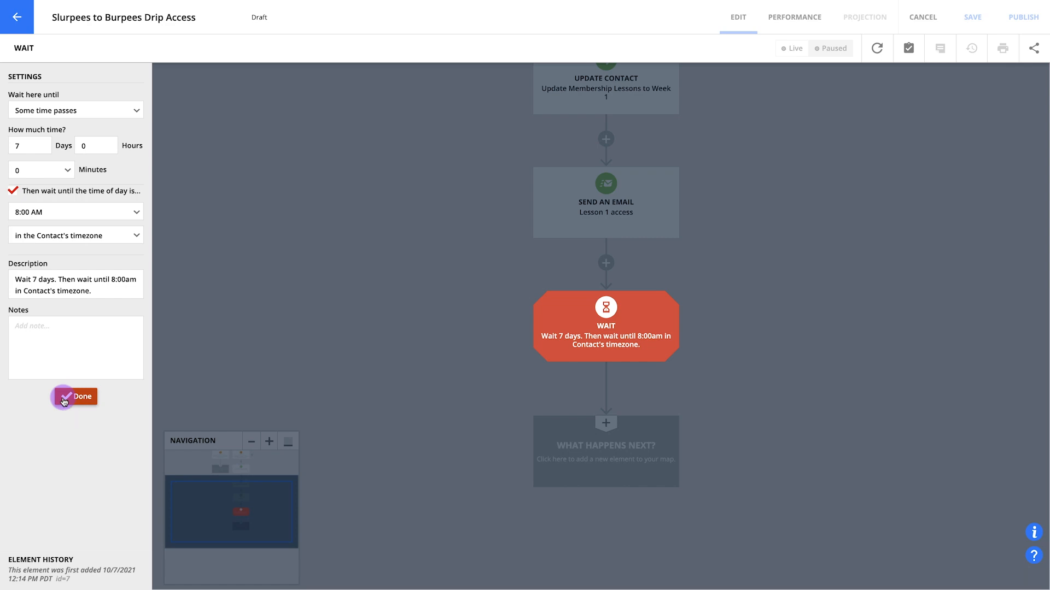
left_click(75, 396)
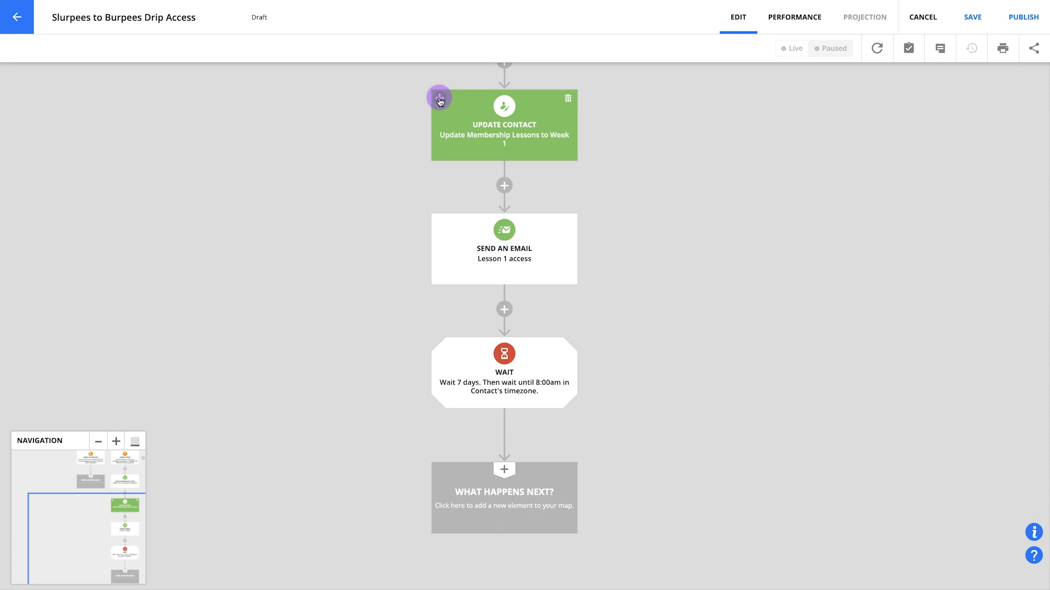
Copy the Update Contact step below the Wait, replacing Week 1 with Week 2
left_click_drag(439, 99, 565, 442)
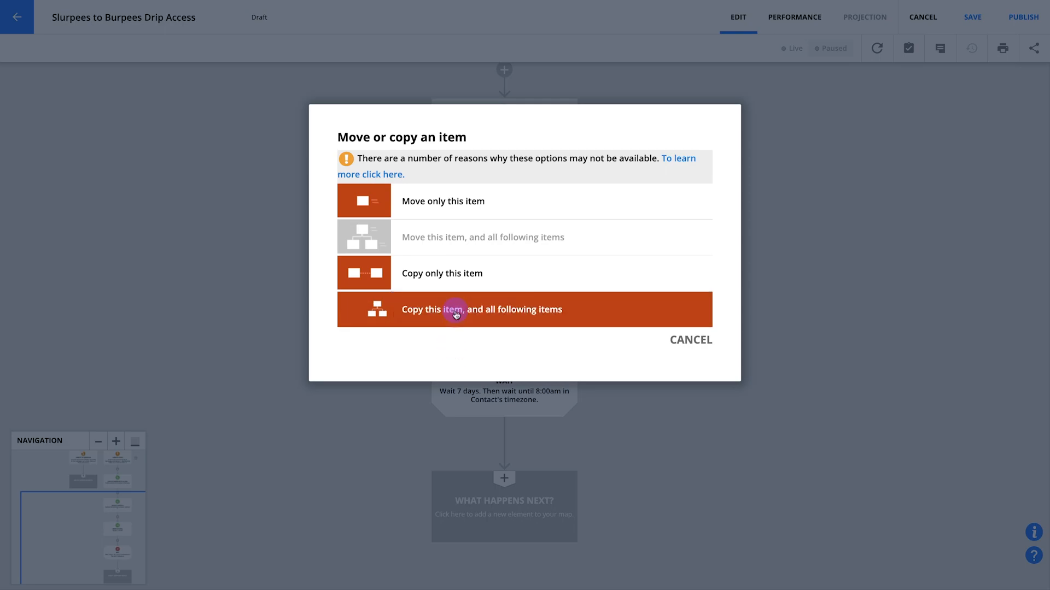
left_click(481, 310)
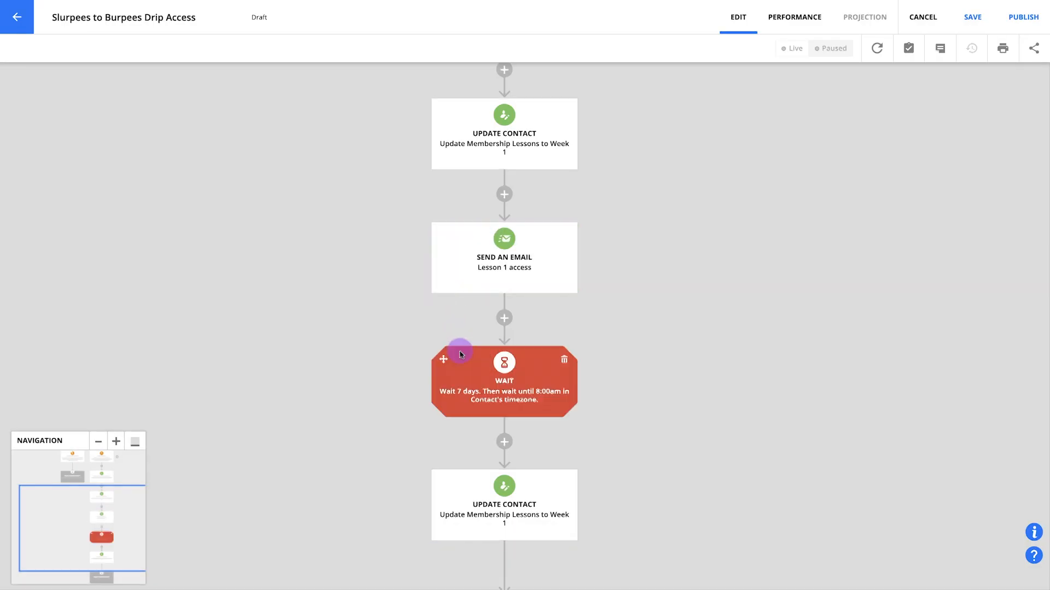
left_click(504, 505)
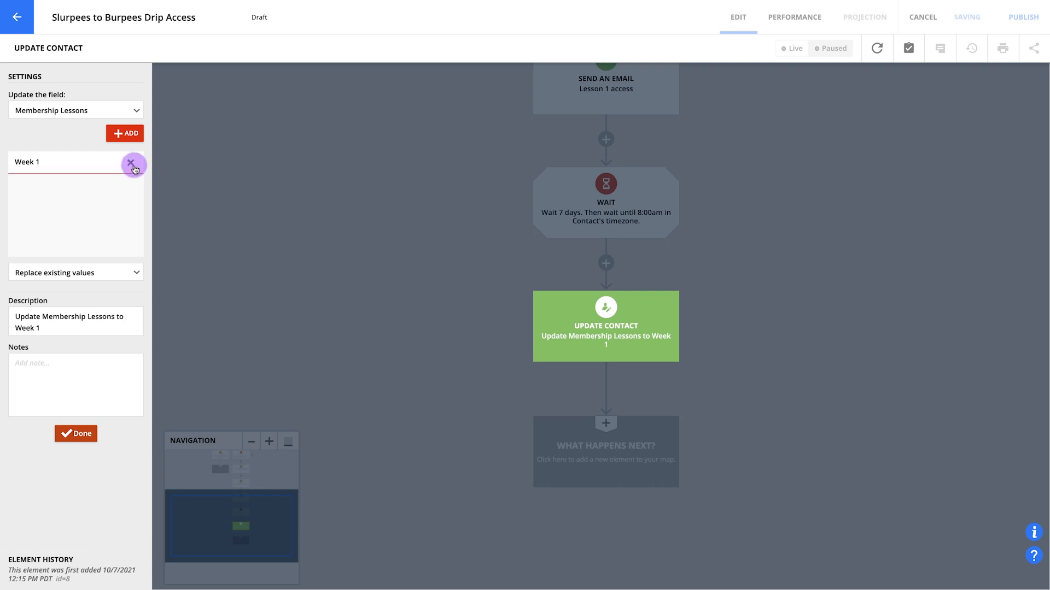
left_click(132, 164)
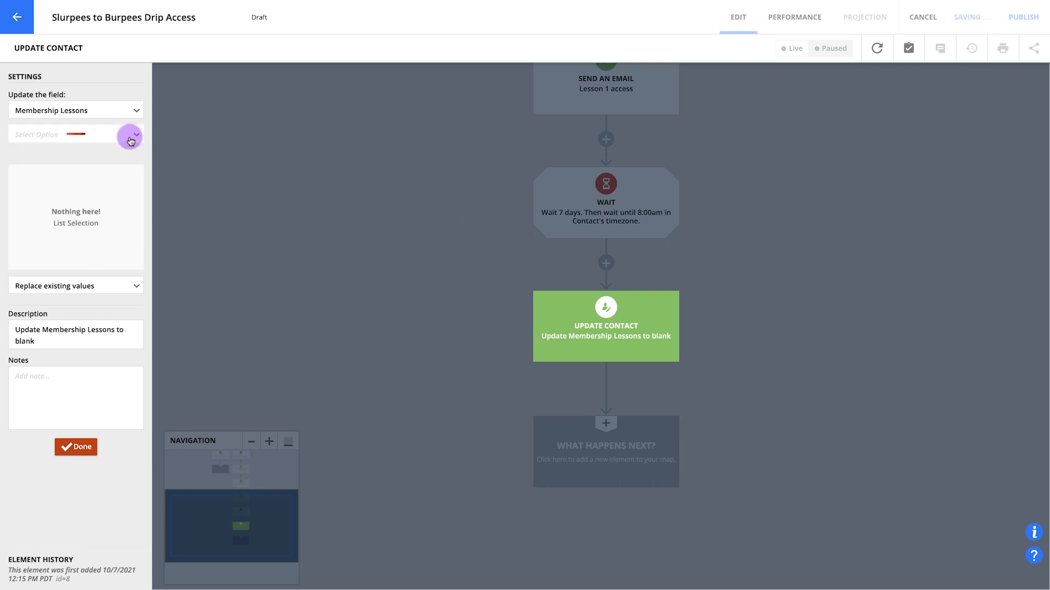
left_click(131, 141)
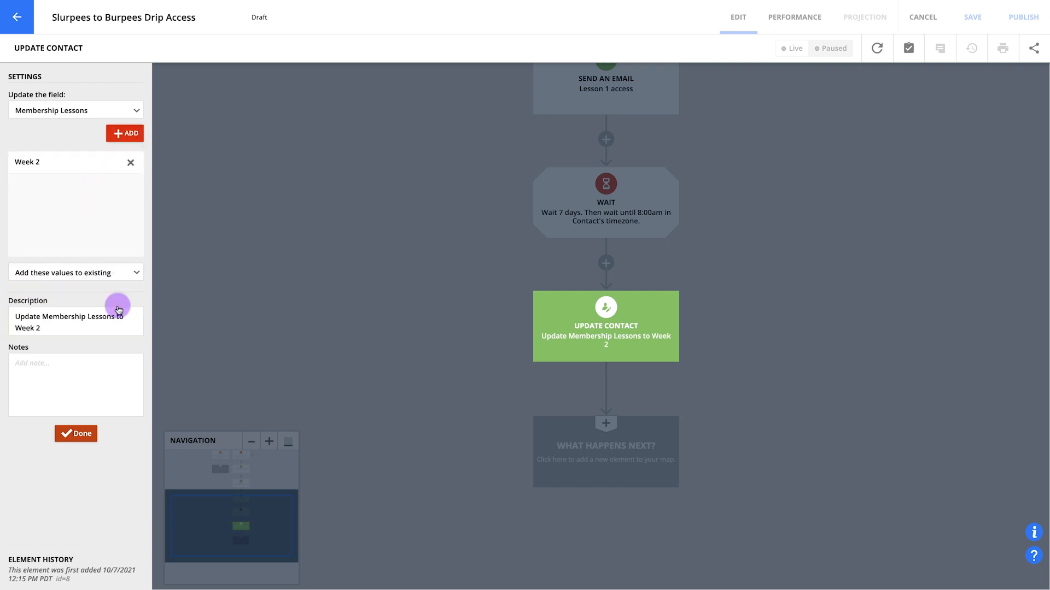
left_click(76, 433)
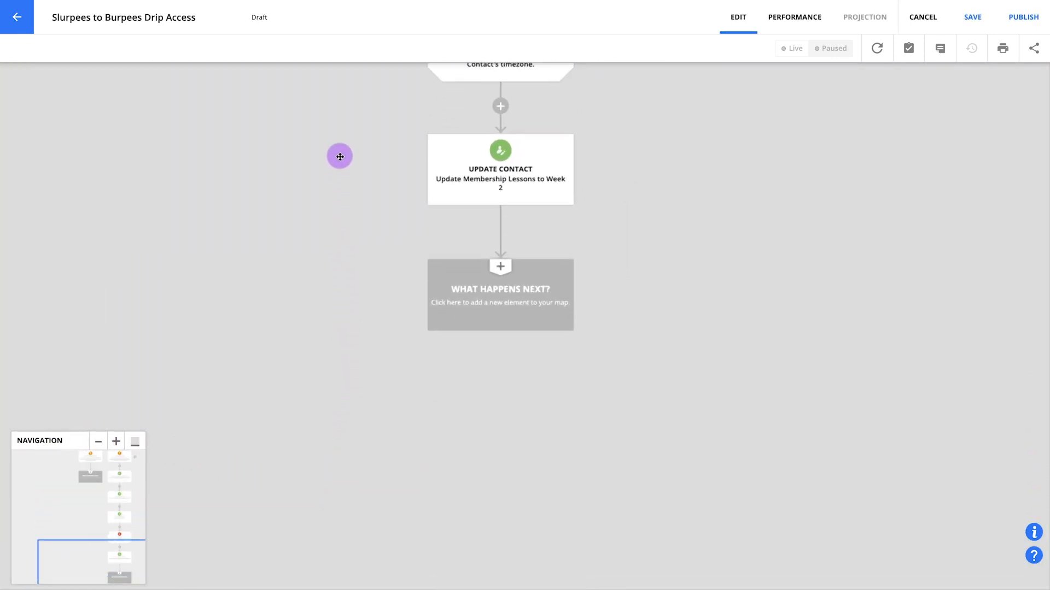
mouse_move(468, 372)
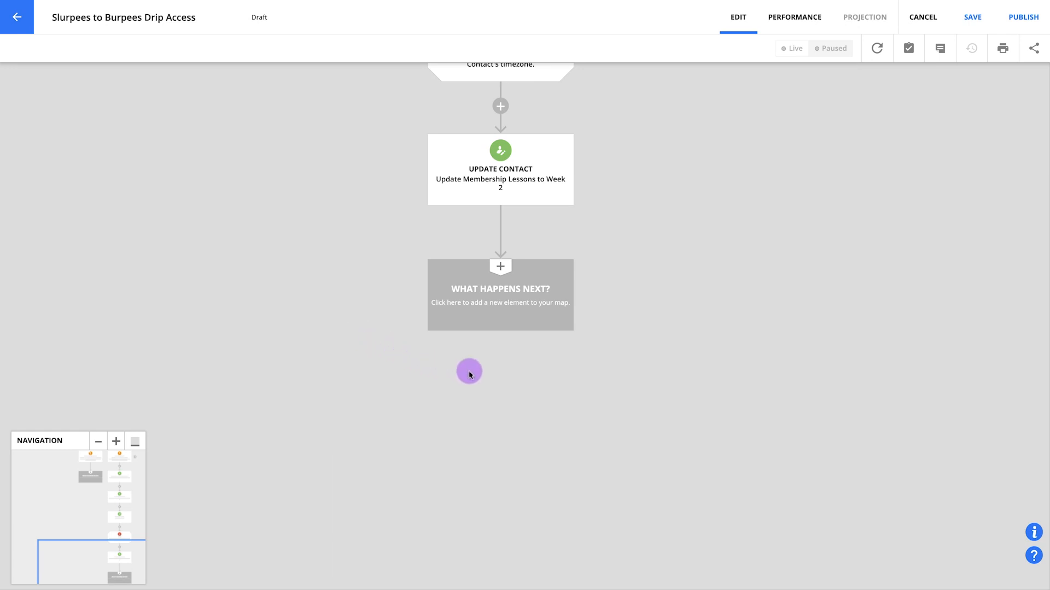
mouse_move(475, 323)
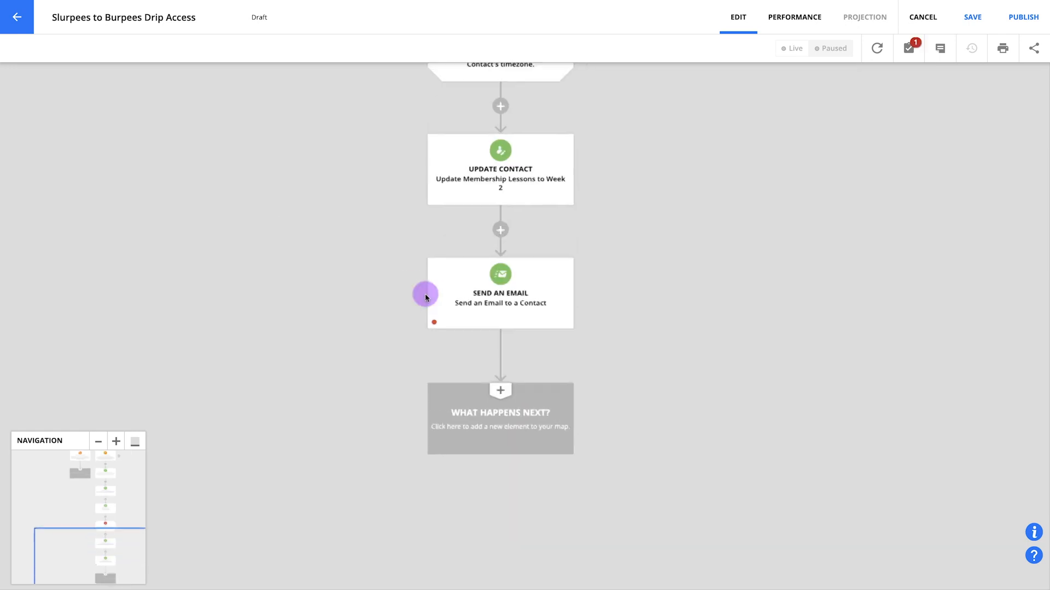
Create and save a new email message named 'Lesson 2 access' for the email step
left_click(499, 293)
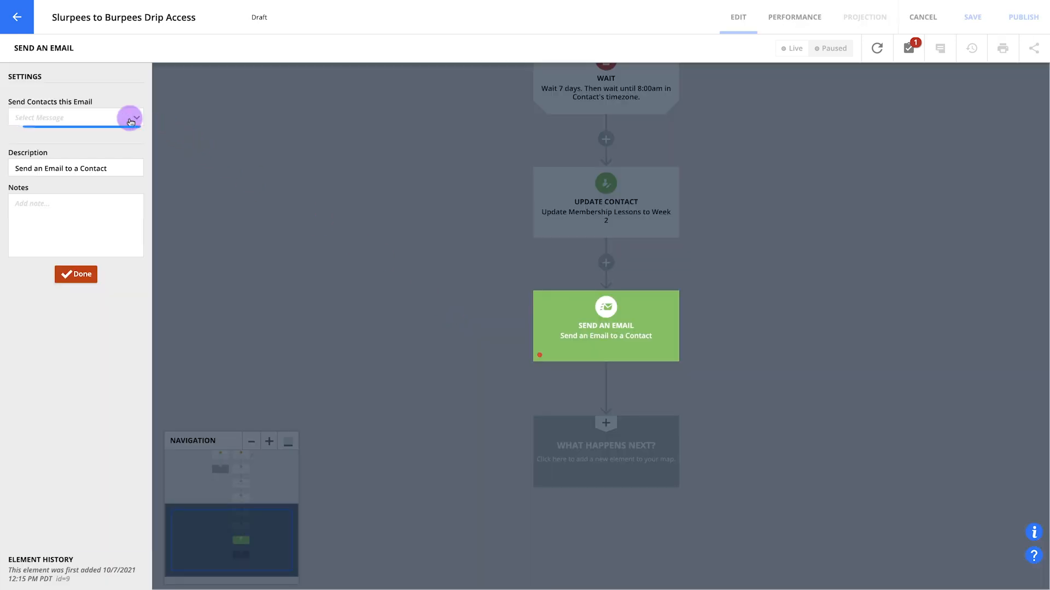
type("L")
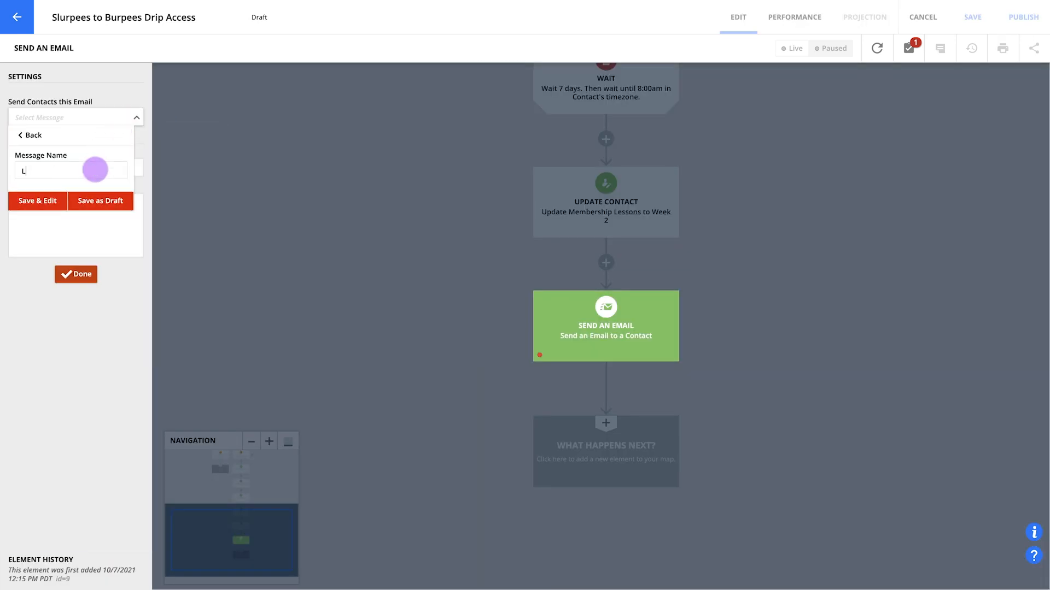
type("esson 2 access")
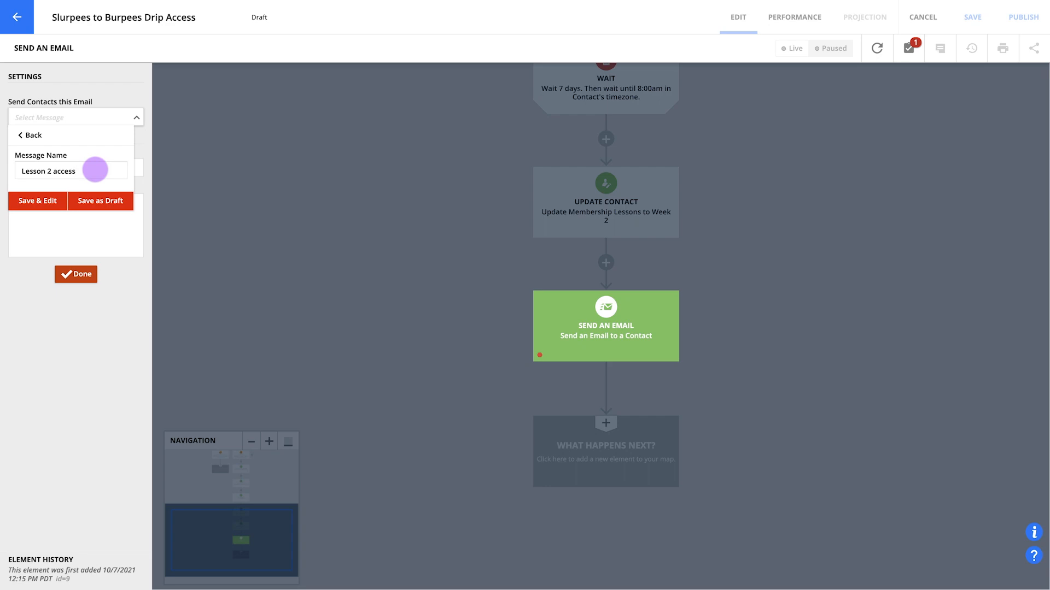
left_click(100, 201)
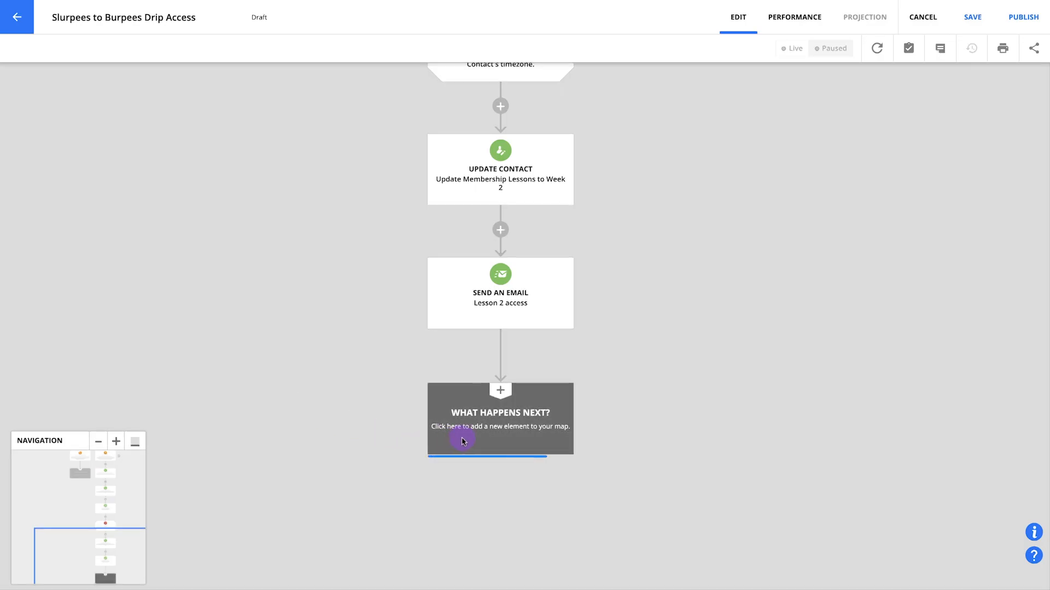
Add a Wait after the Lesson 2 email, with another step after it
left_click(499, 418)
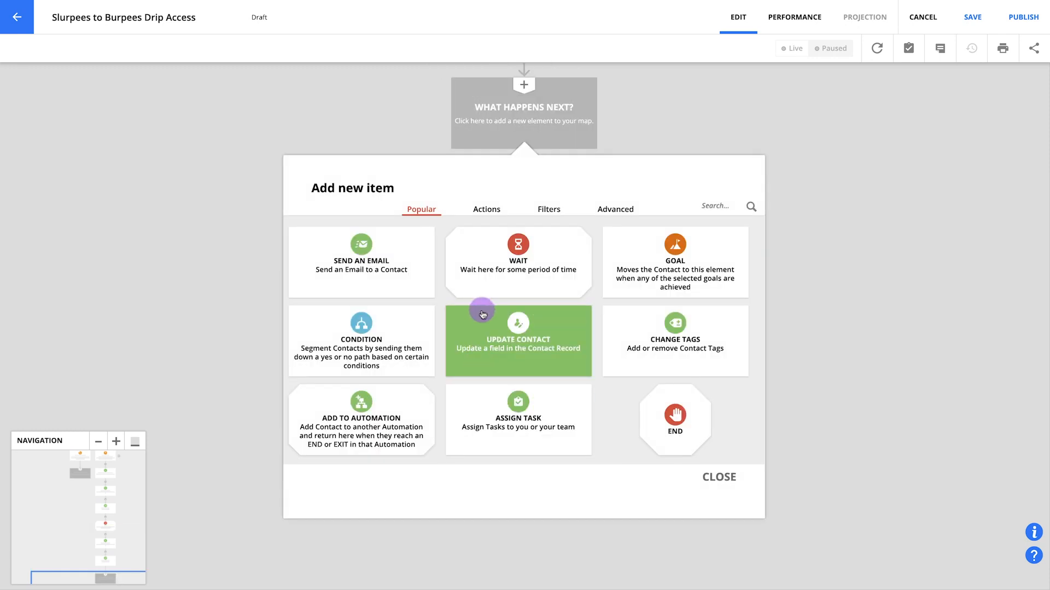
left_click(517, 262)
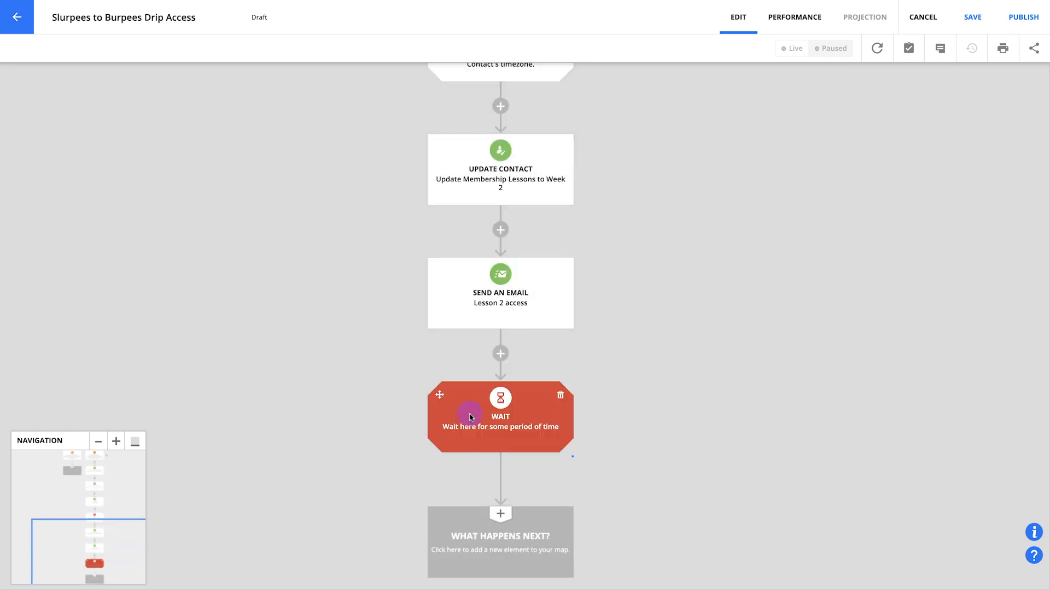
left_click(499, 415)
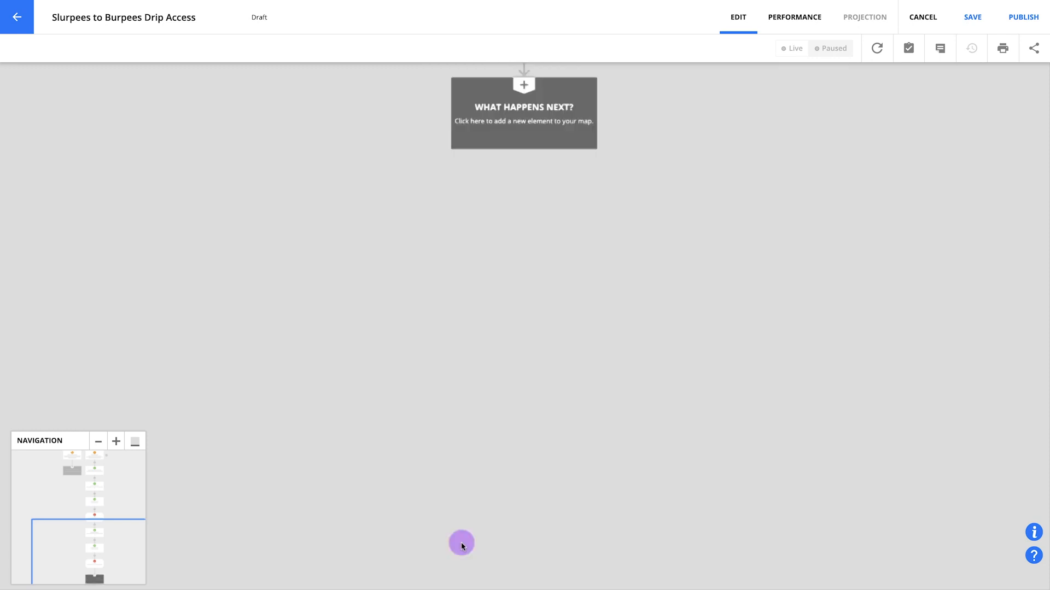
left_click(524, 112)
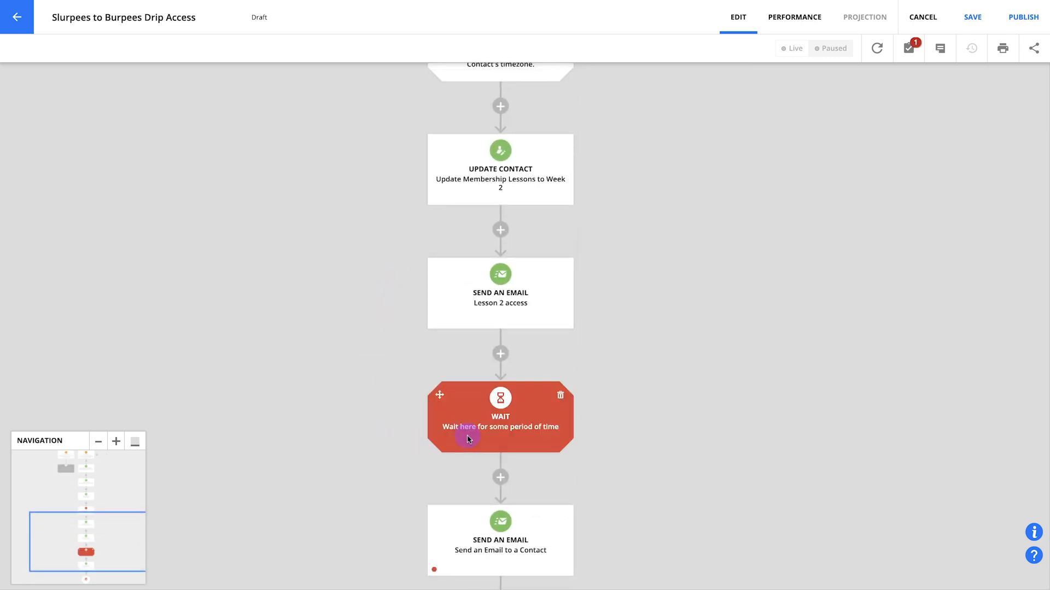
Set the wait to 'Some time passes' for 15 minutes
left_click(499, 415)
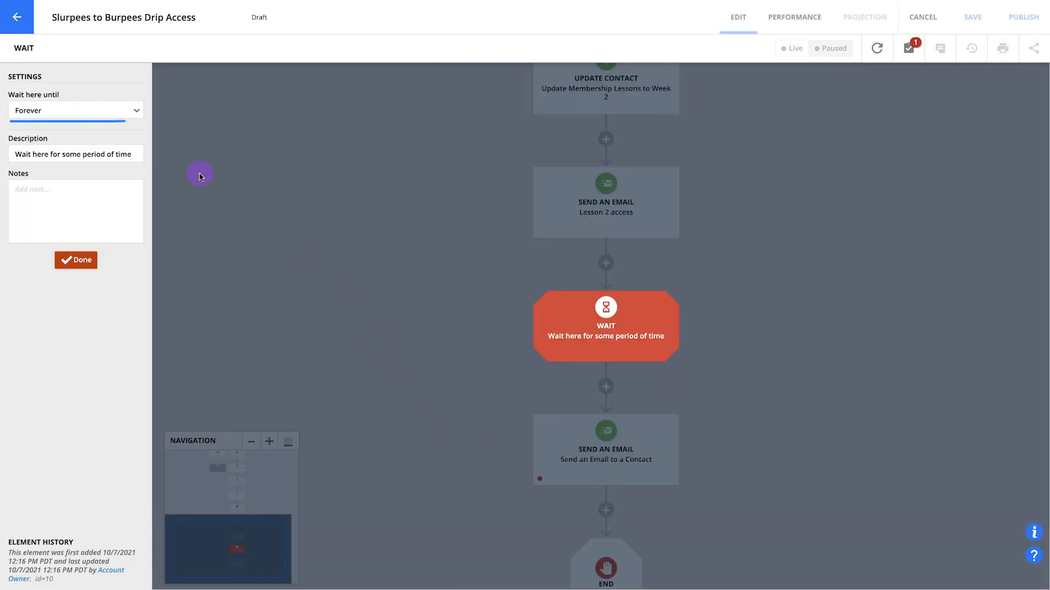
left_click(75, 109)
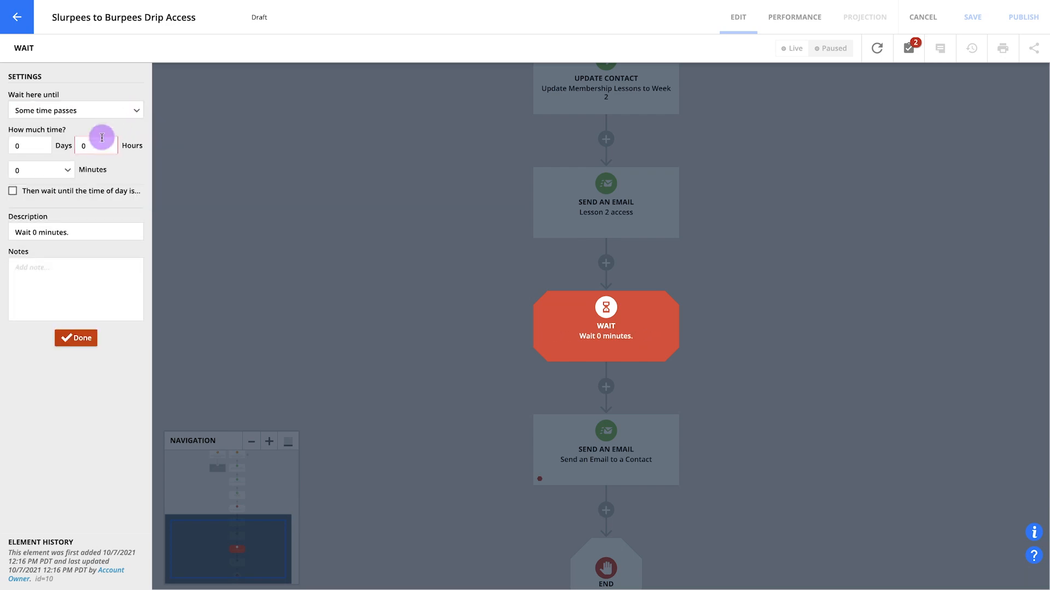
left_click(39, 169)
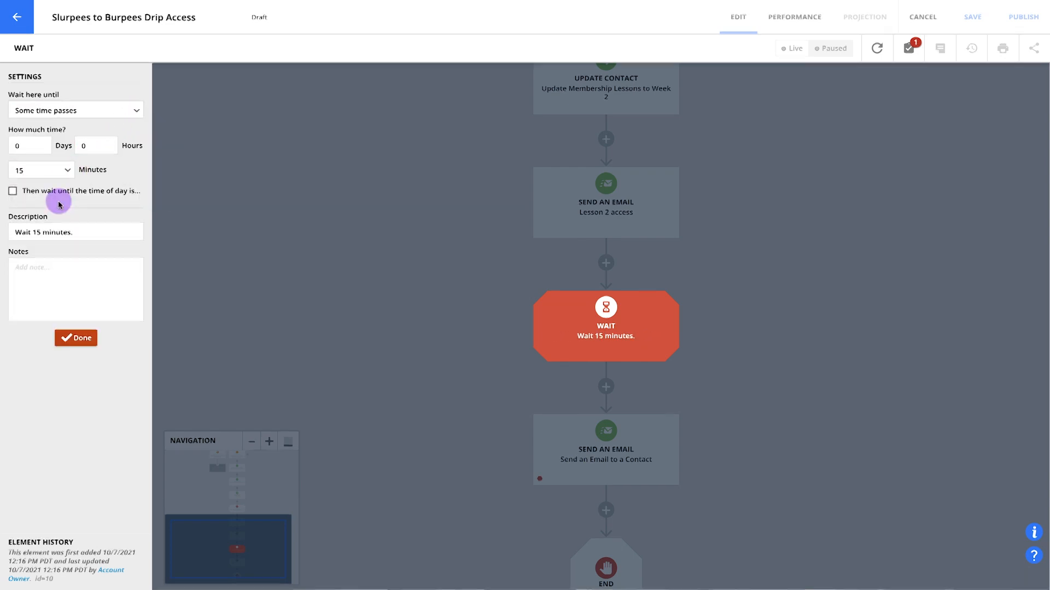
left_click(76, 337)
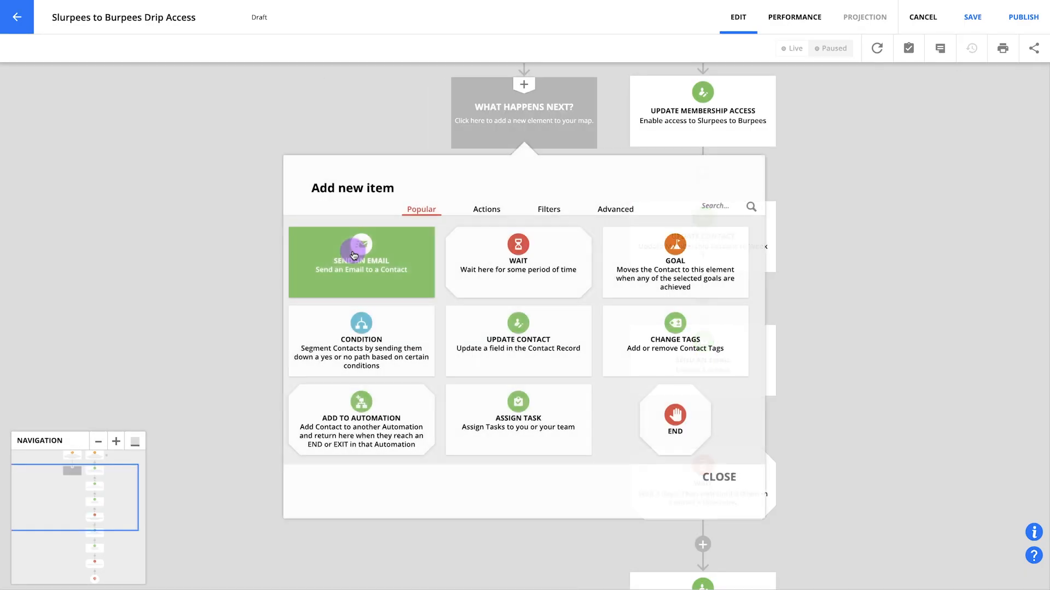
Add a Go To under Added to Campaign, linked to Update Membership Access, and save
left_click(548, 208)
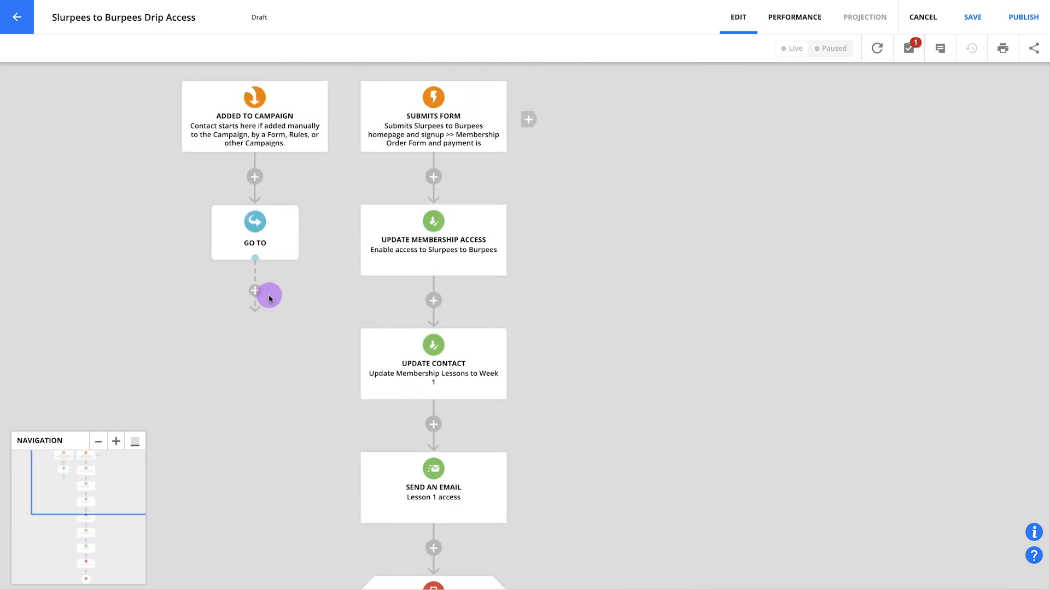
left_click_drag(268, 296, 306, 289)
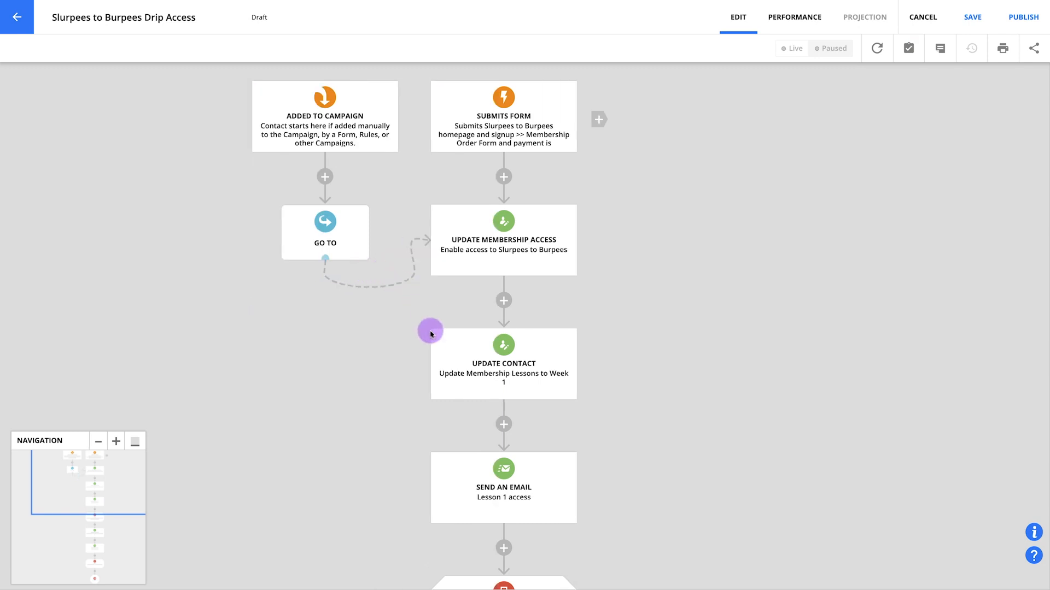
mouse_move(418, 350)
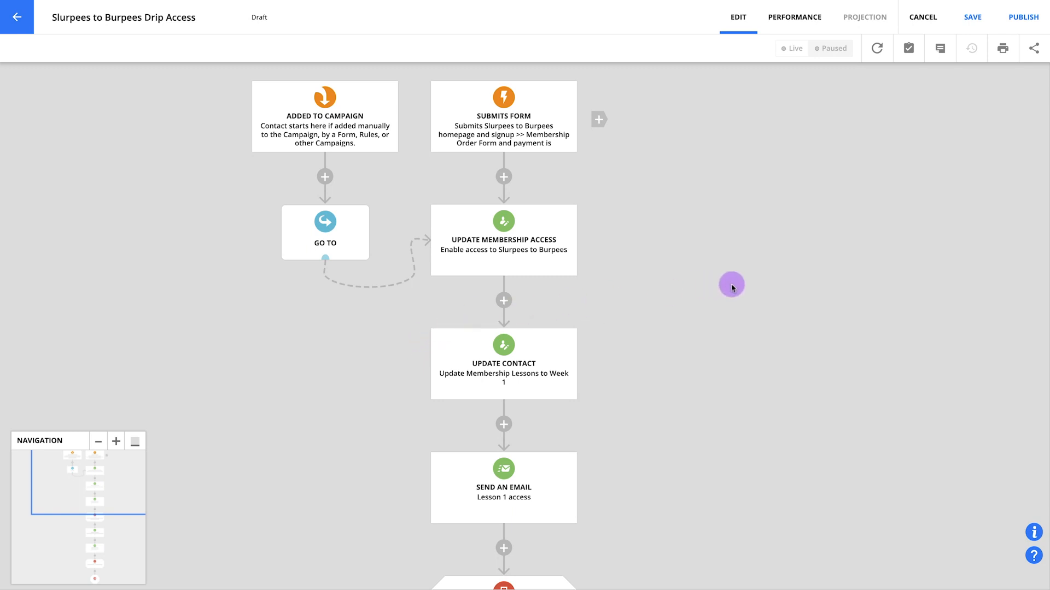
mouse_move(966, 63)
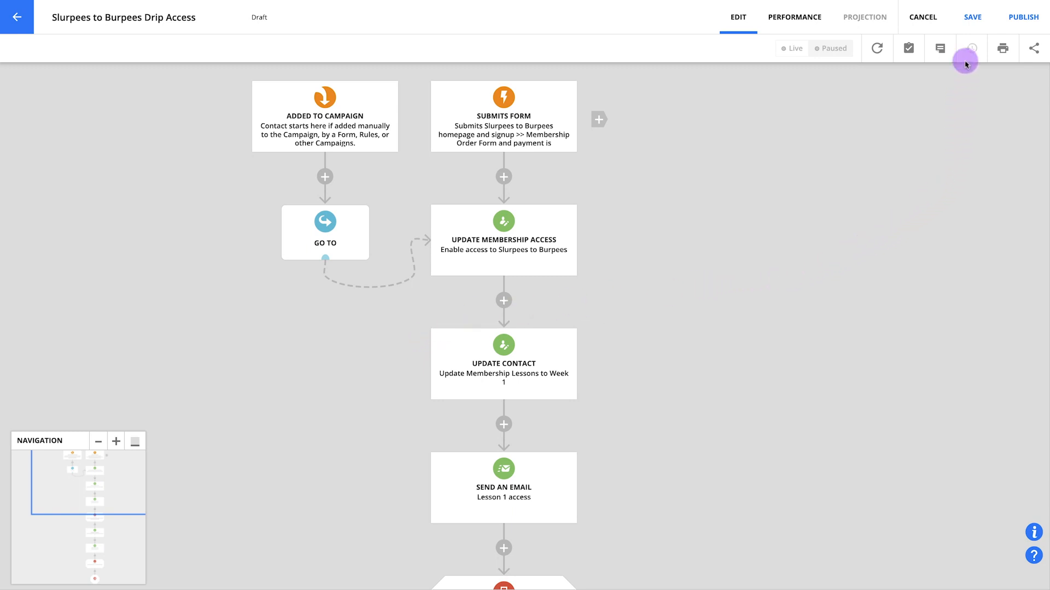
left_click(972, 17)
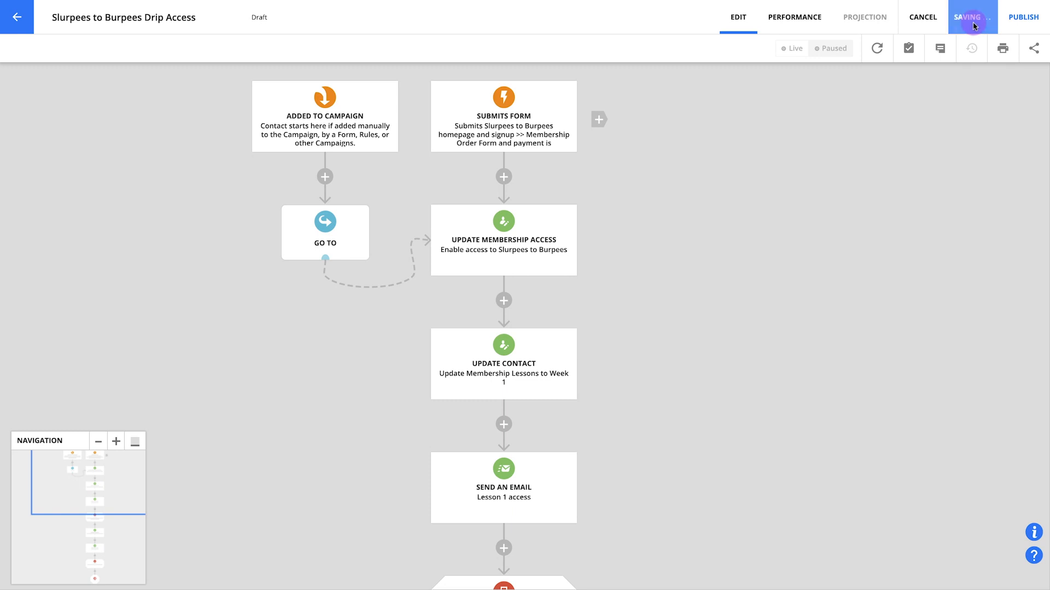